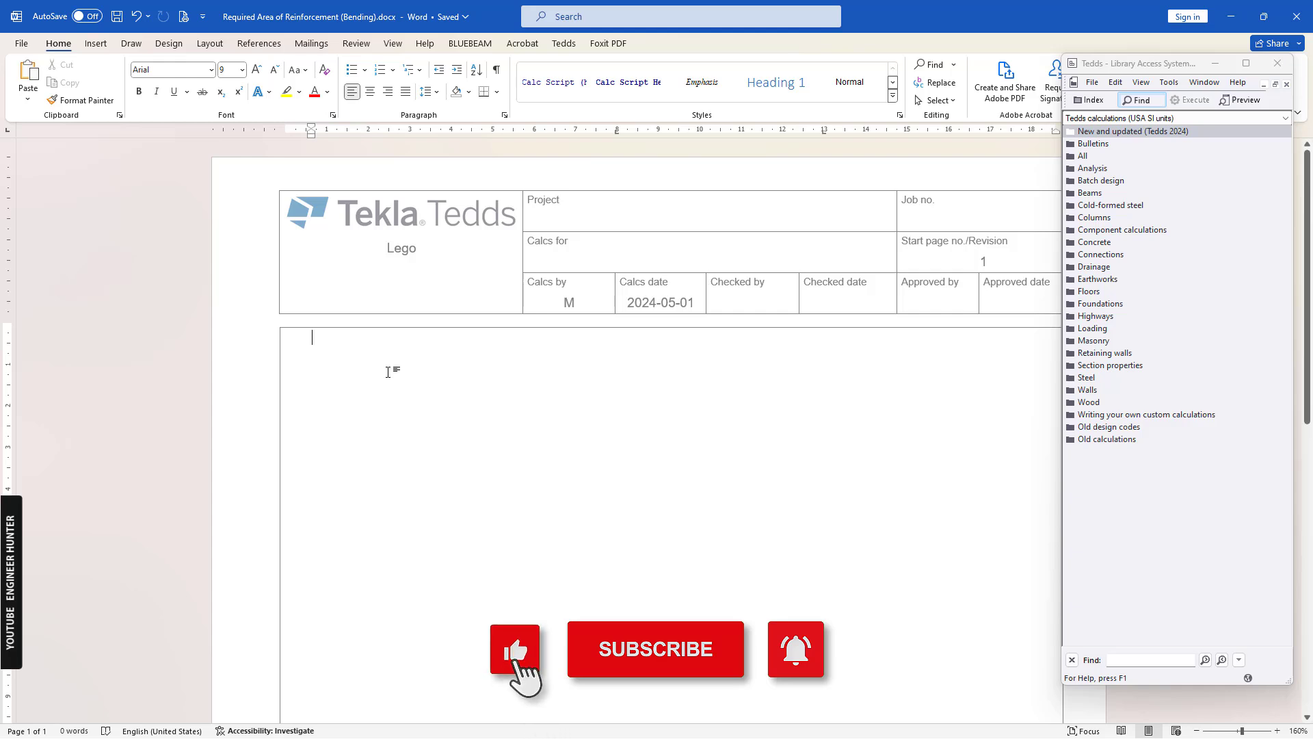
Step: Scroll the Beam Design per ACI 318M-19 PDF down to the top rebar steel area of 596.84 mm²
{"action": "left_click", "coordinate": [656, 648]}
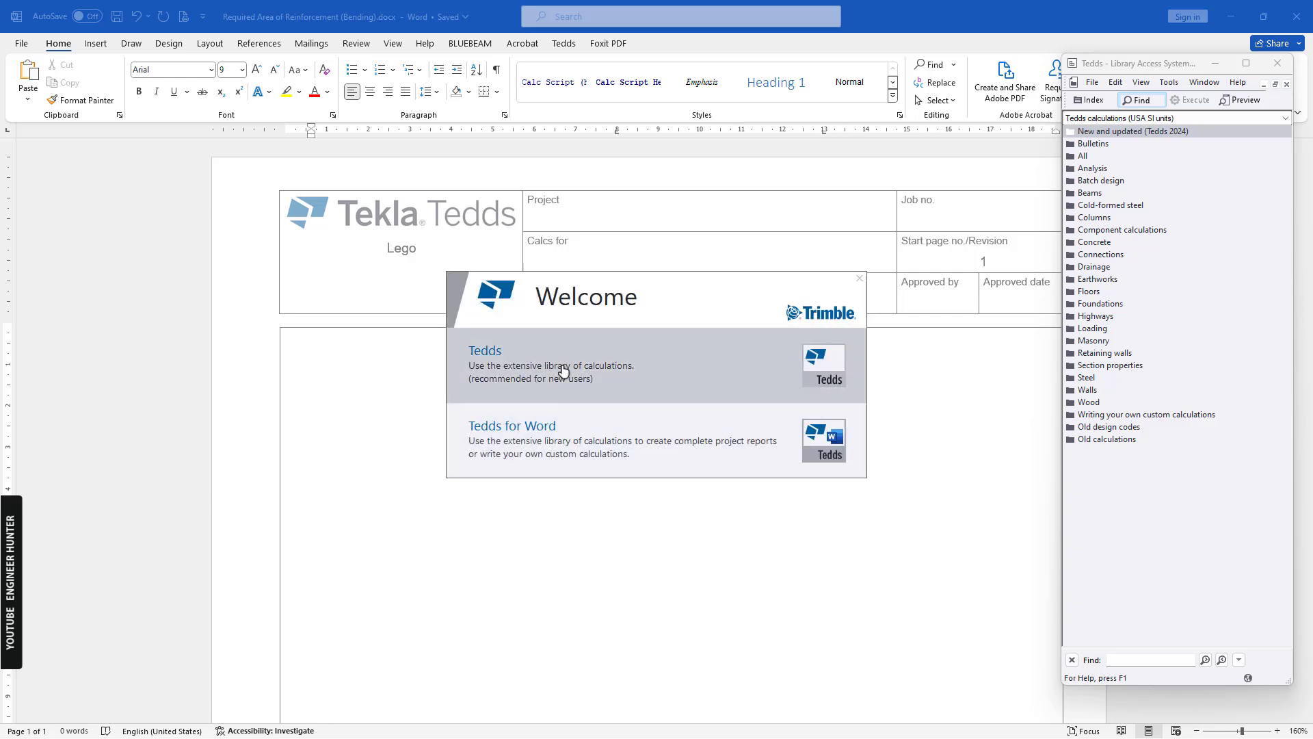
{"action": "mouse_move", "coordinate": [558, 439]}
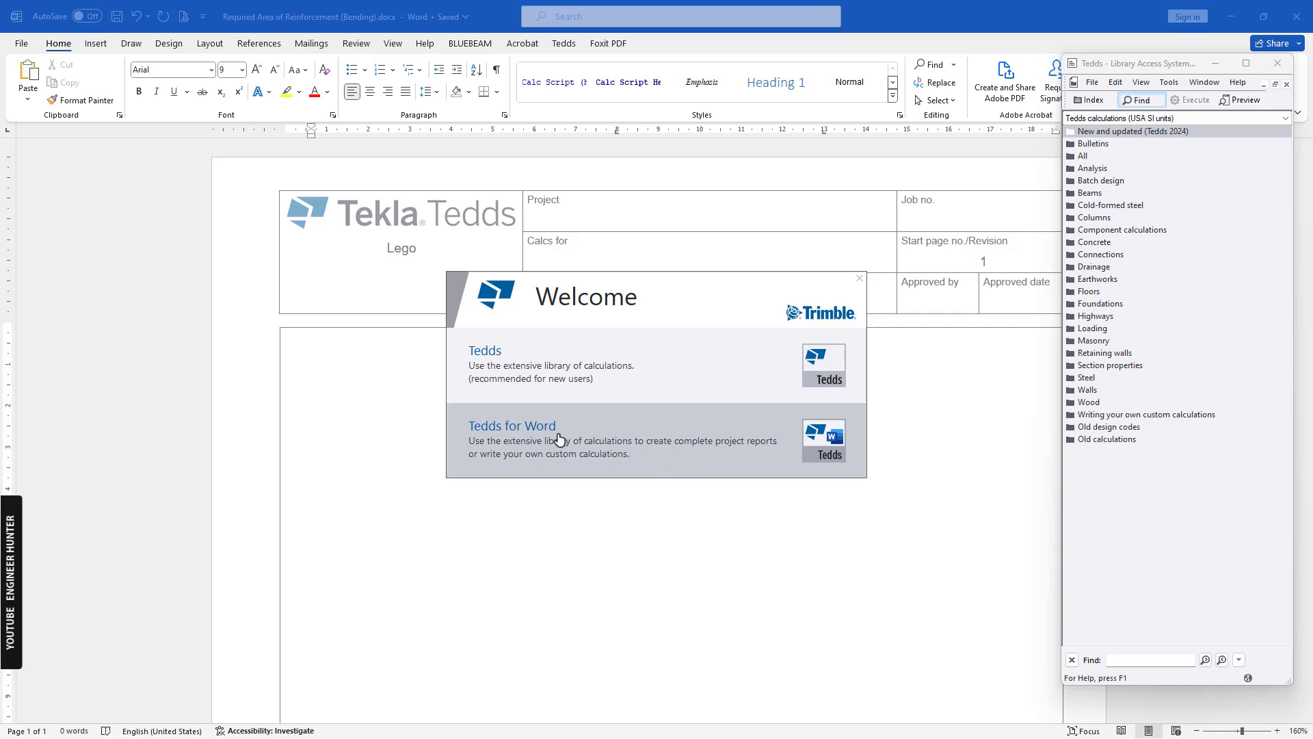
{"action": "mouse_move", "coordinate": [639, 420]}
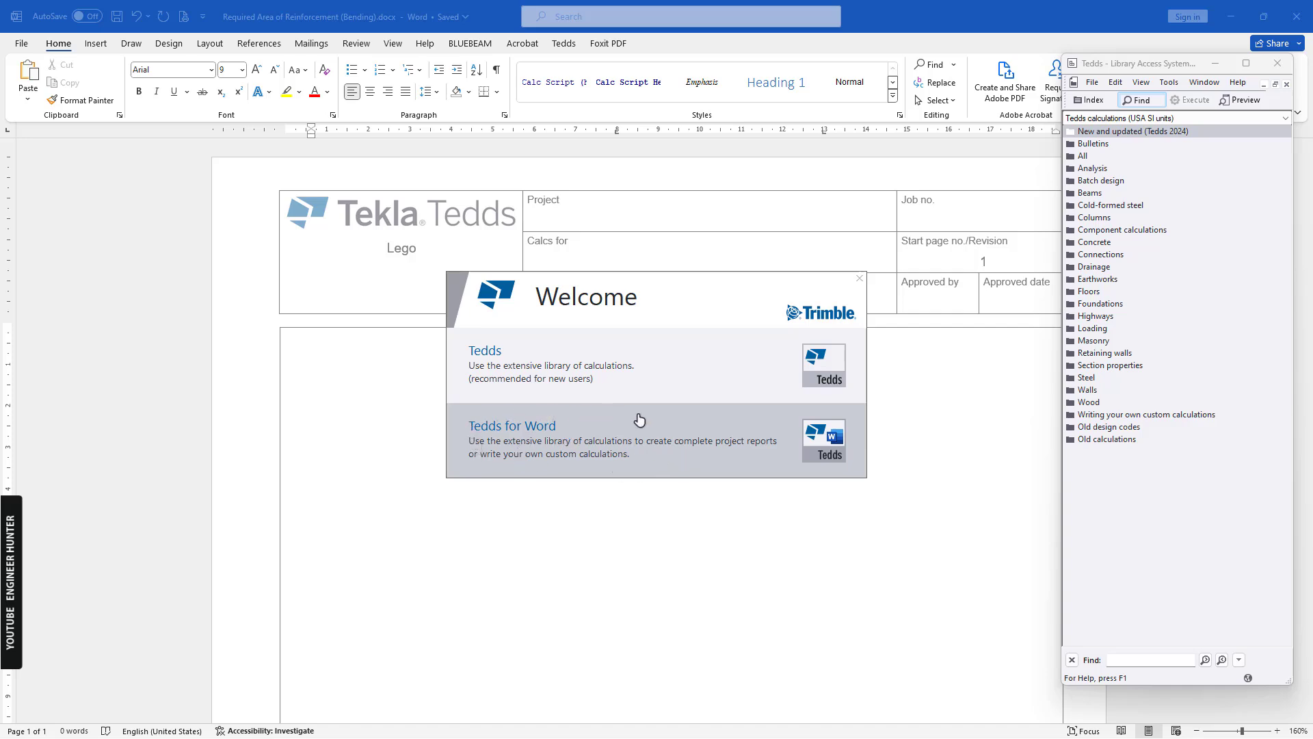
{"action": "mouse_move", "coordinate": [510, 429]}
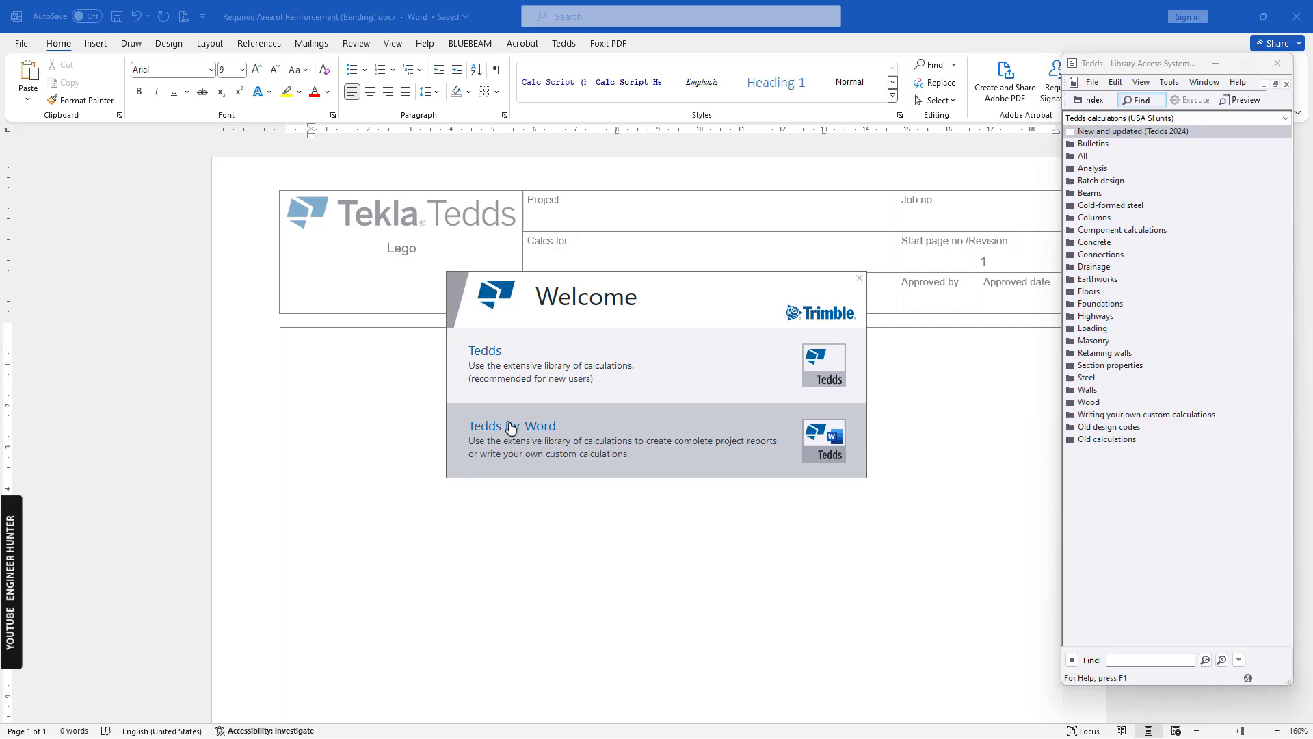
{"action": "mouse_move", "coordinate": [337, 388]}
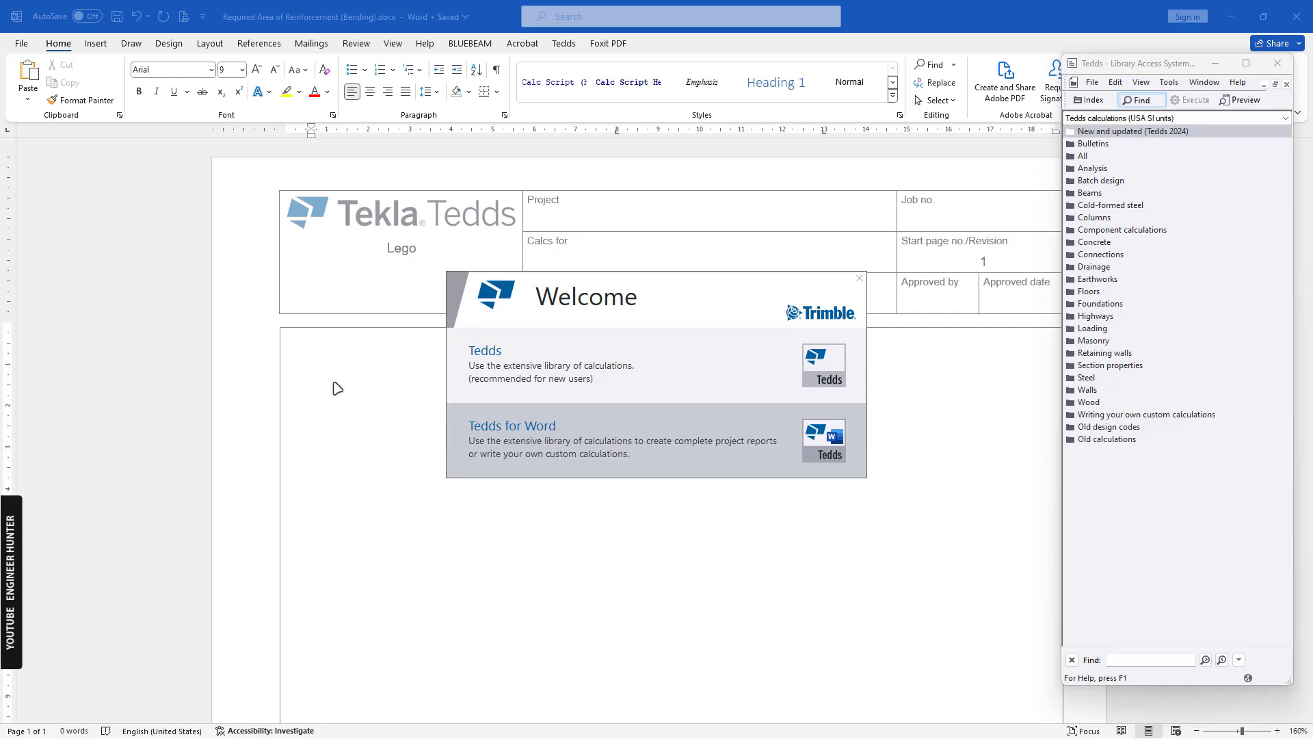
{"action": "mouse_move", "coordinate": [520, 442]}
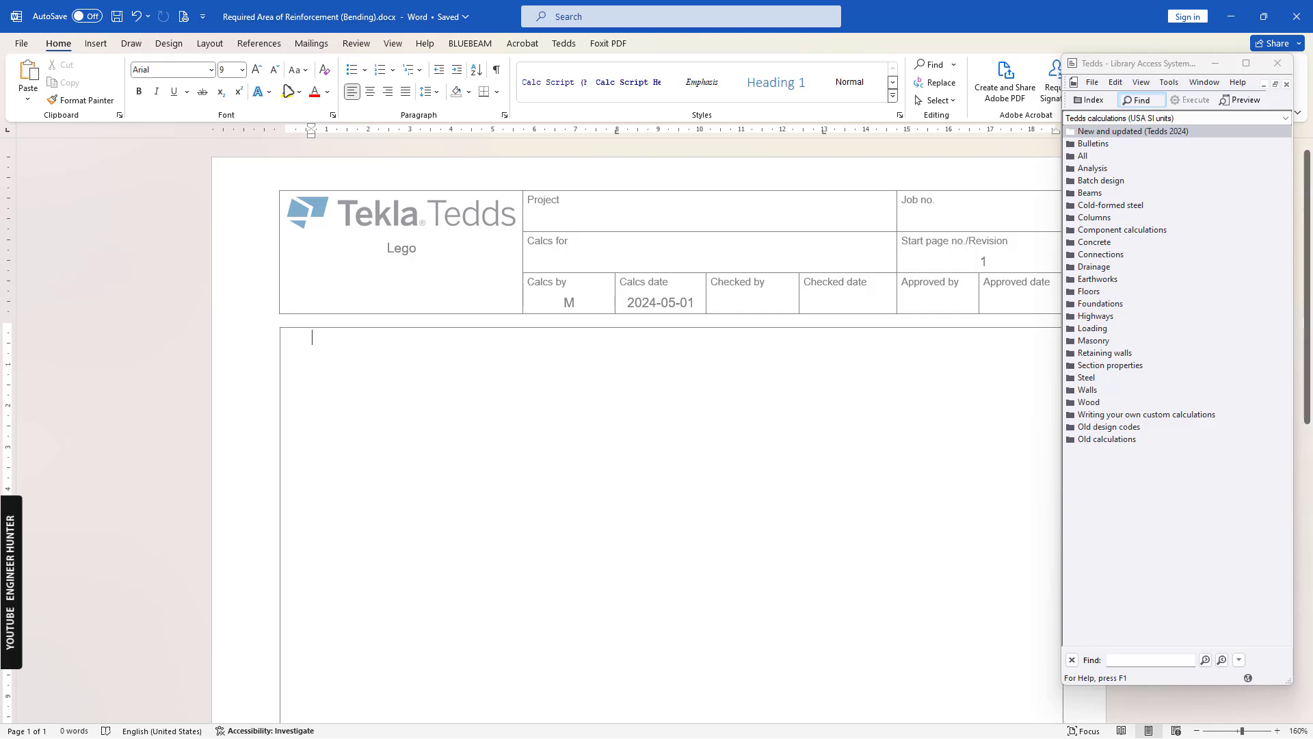
{"action": "mouse_move", "coordinate": [481, 304]}
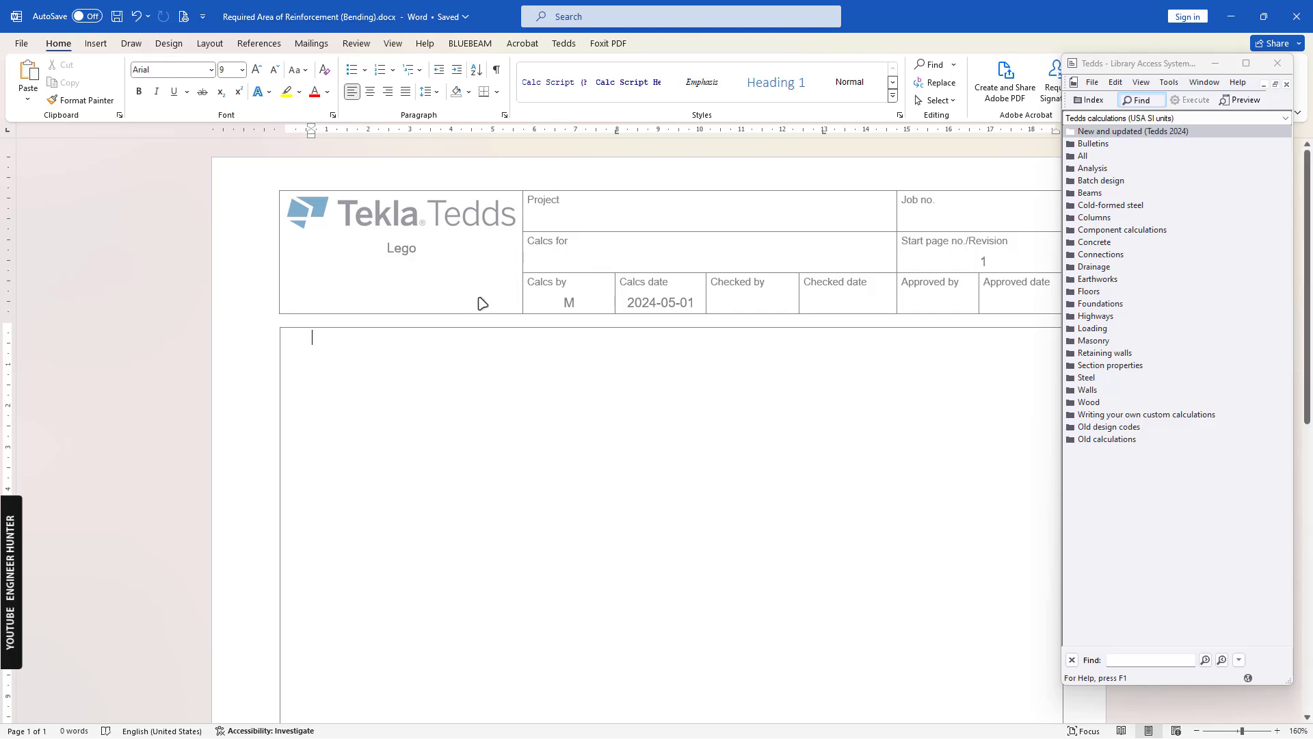
{"action": "mouse_move", "coordinate": [406, 349]}
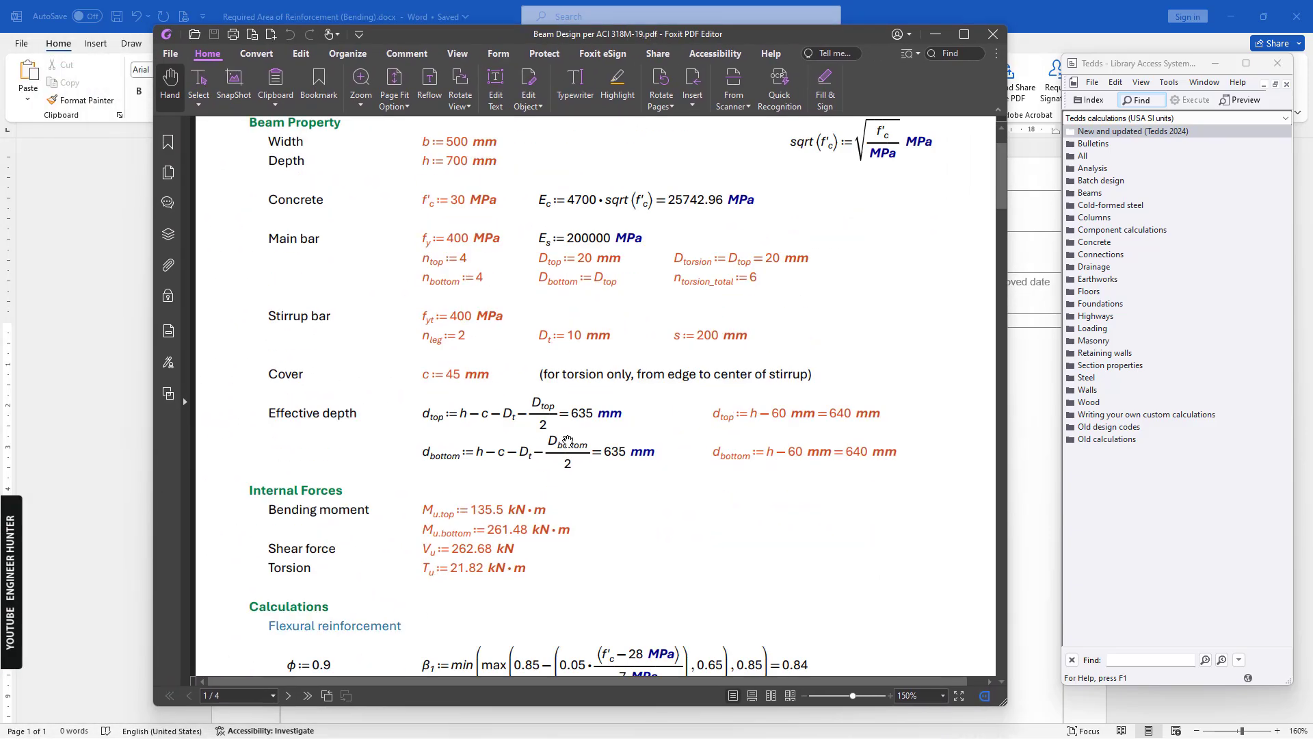
{"action": "scroll", "scroll_direction": "down", "scroll_amount": 3}
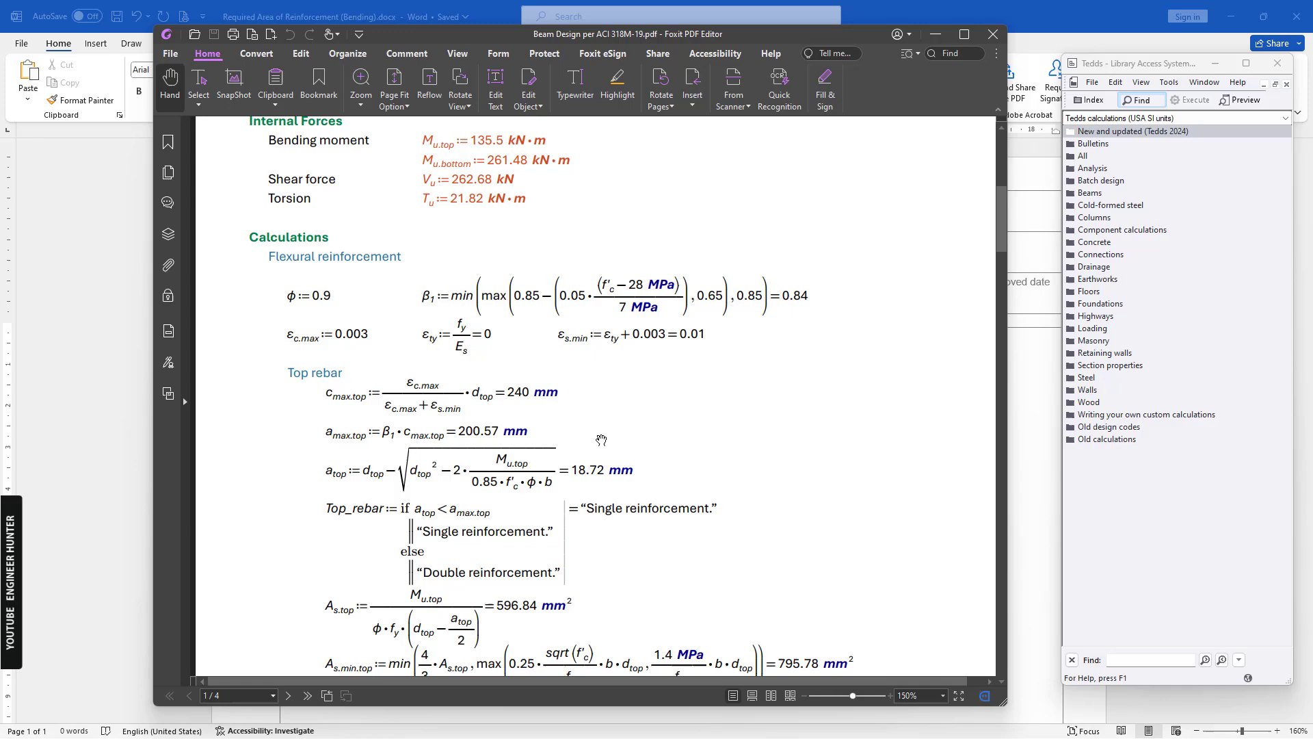
{"action": "scroll", "scroll_direction": "up", "scroll_amount": 3}
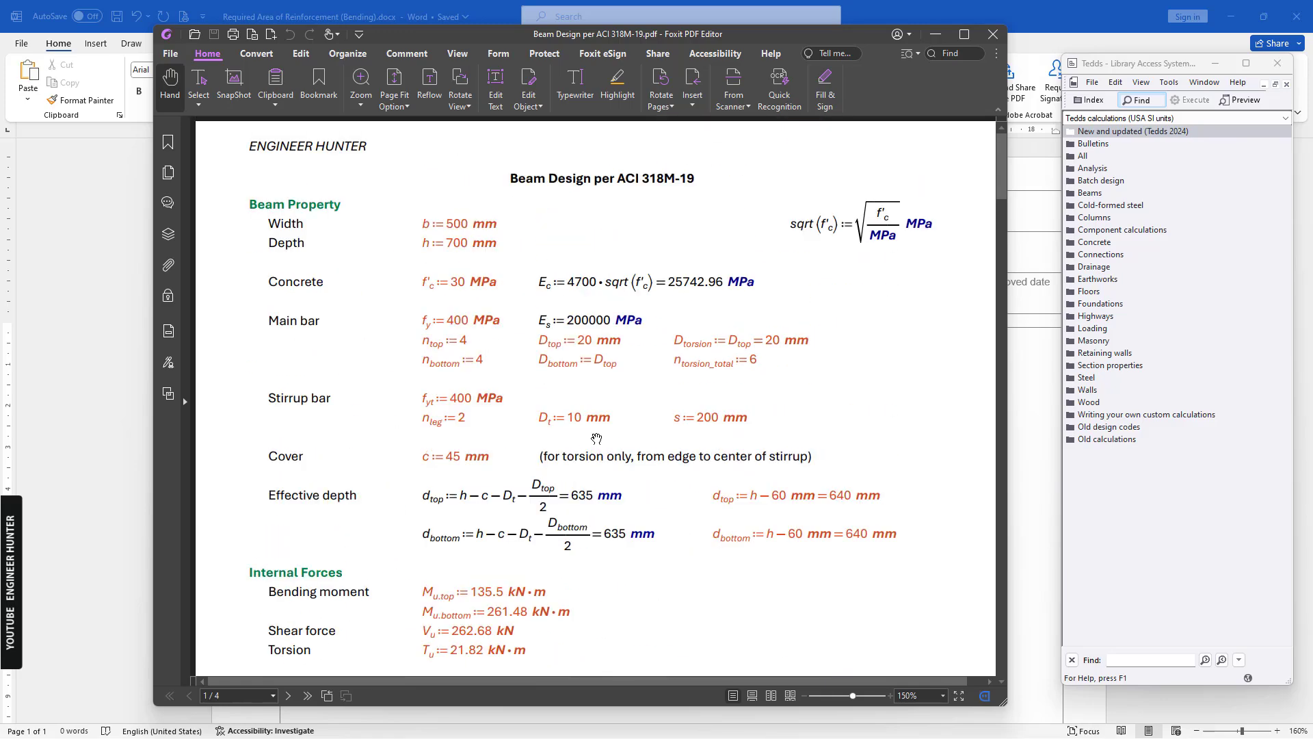
{"action": "scroll", "scroll_direction": "down", "scroll_amount": 3}
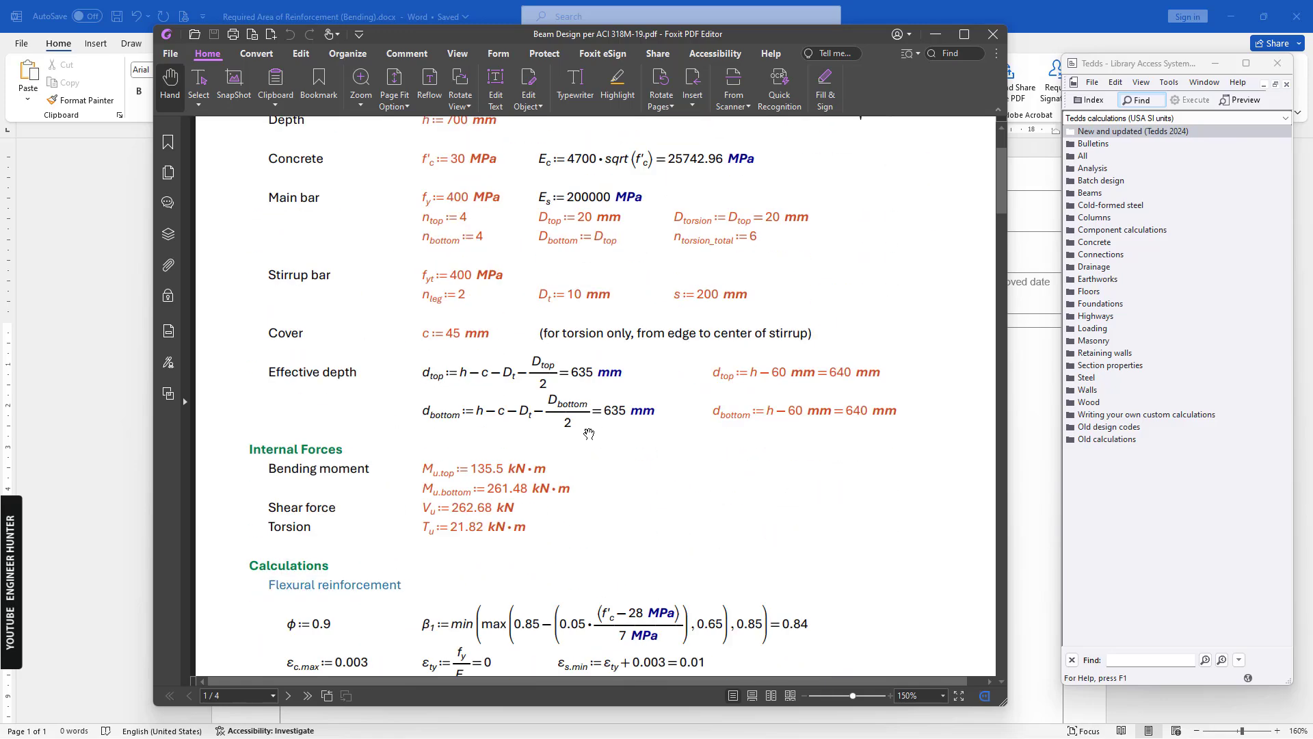
{"action": "scroll", "scroll_direction": "down", "scroll_amount": 3}
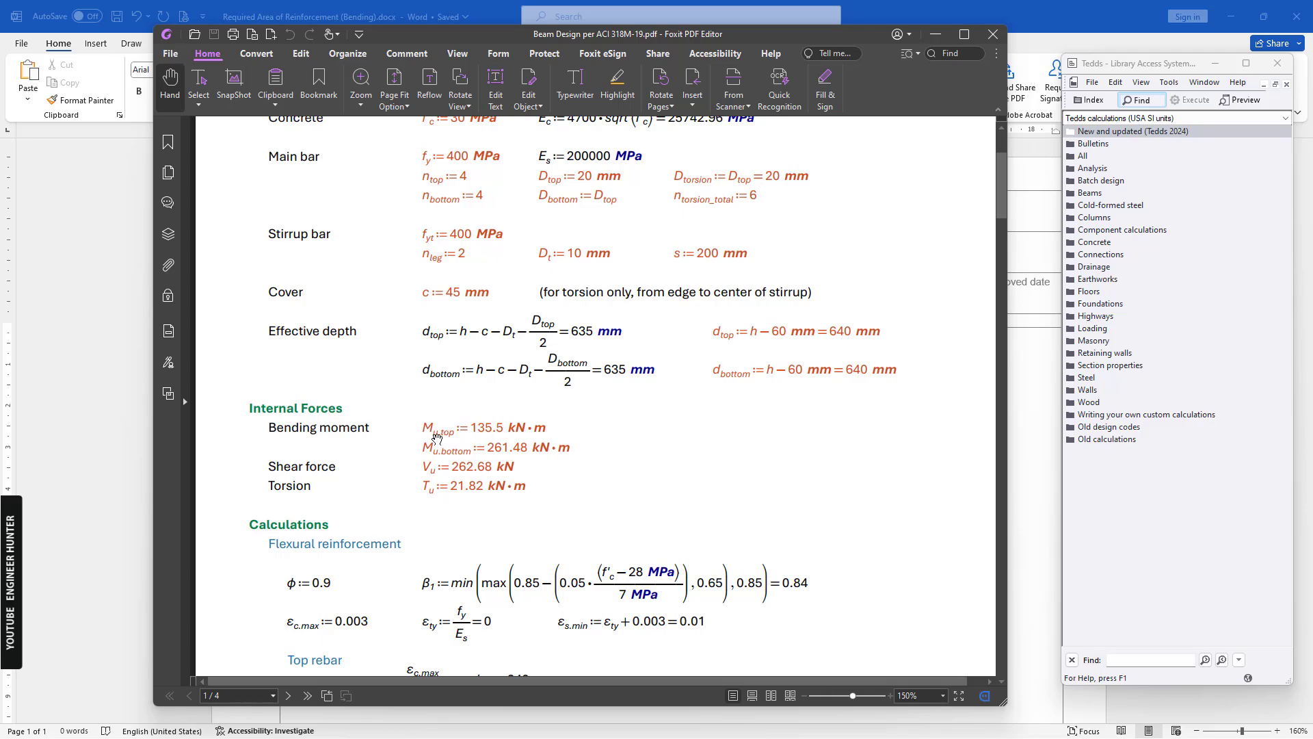
{"action": "scroll", "scroll_direction": "down", "scroll_amount": 3}
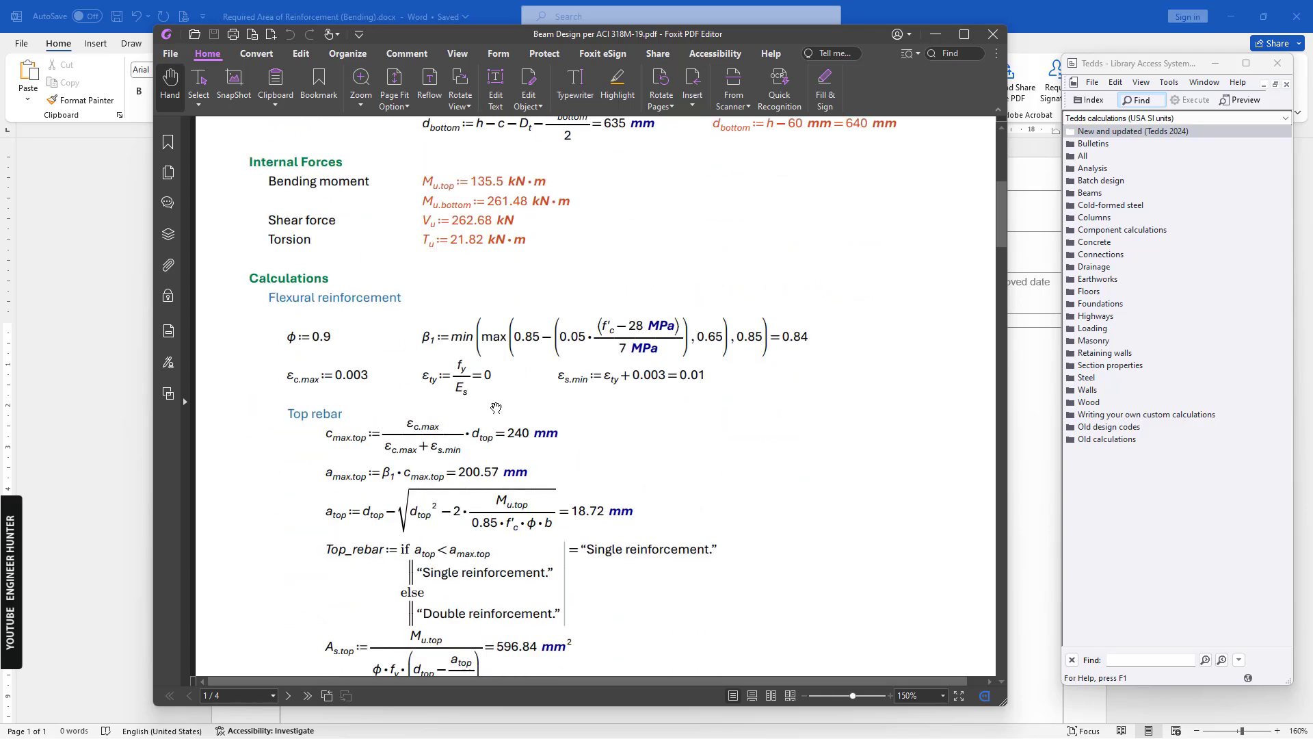
{"action": "scroll", "scroll_direction": "down", "scroll_amount": 3}
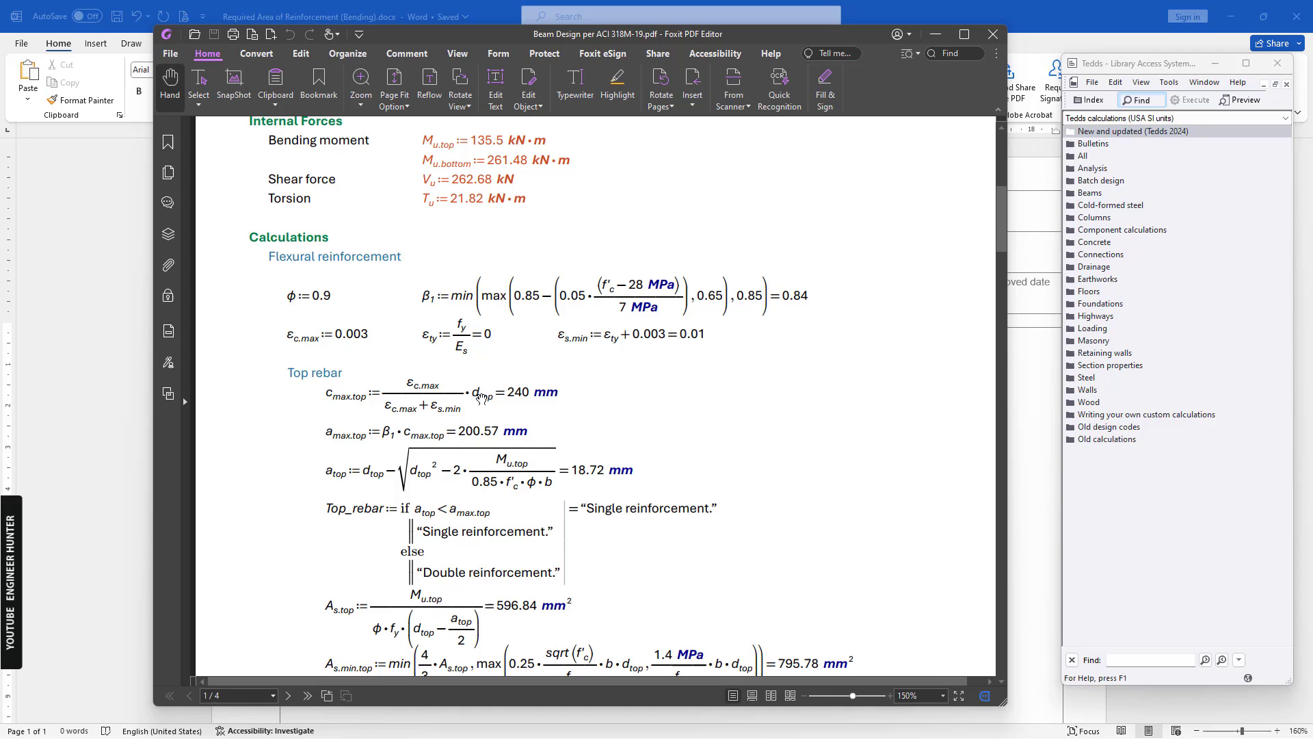
{"action": "scroll", "scroll_direction": "down", "scroll_amount": 3}
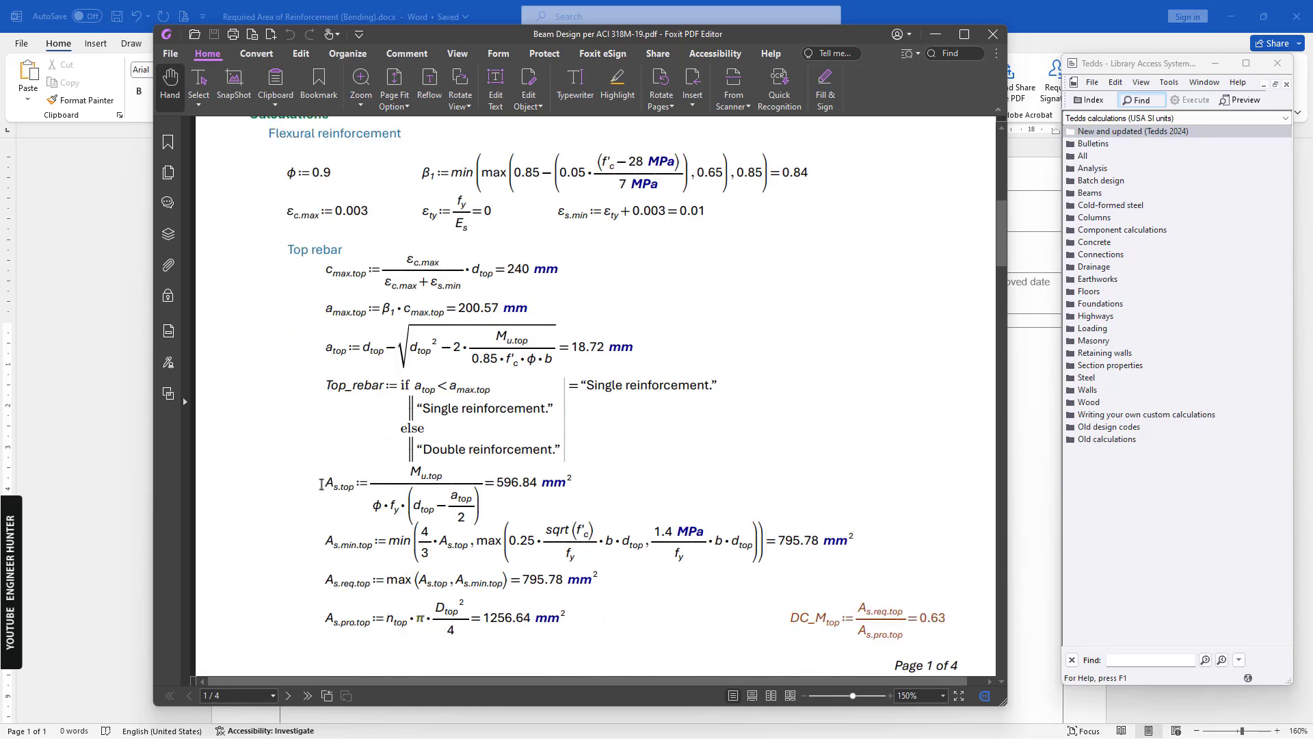
{"action": "mouse_move", "coordinate": [670, 473]}
{"action": "type", "text": "A ="}
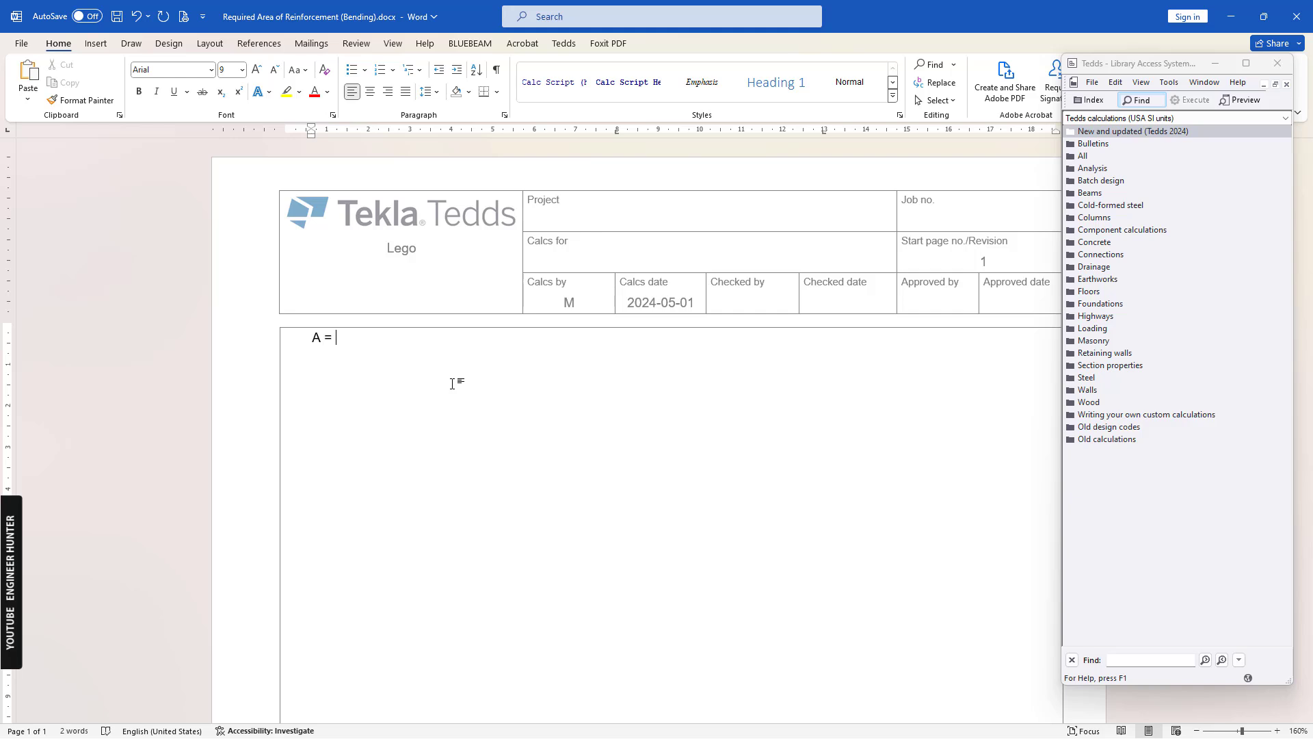
Step: Write the trial lines A = 1, B = 2, C = A + B = ?, clear them, and show the Tedds ribbon
{"action": "type", "text": "1"}
{"action": "type", "text": "C ="}
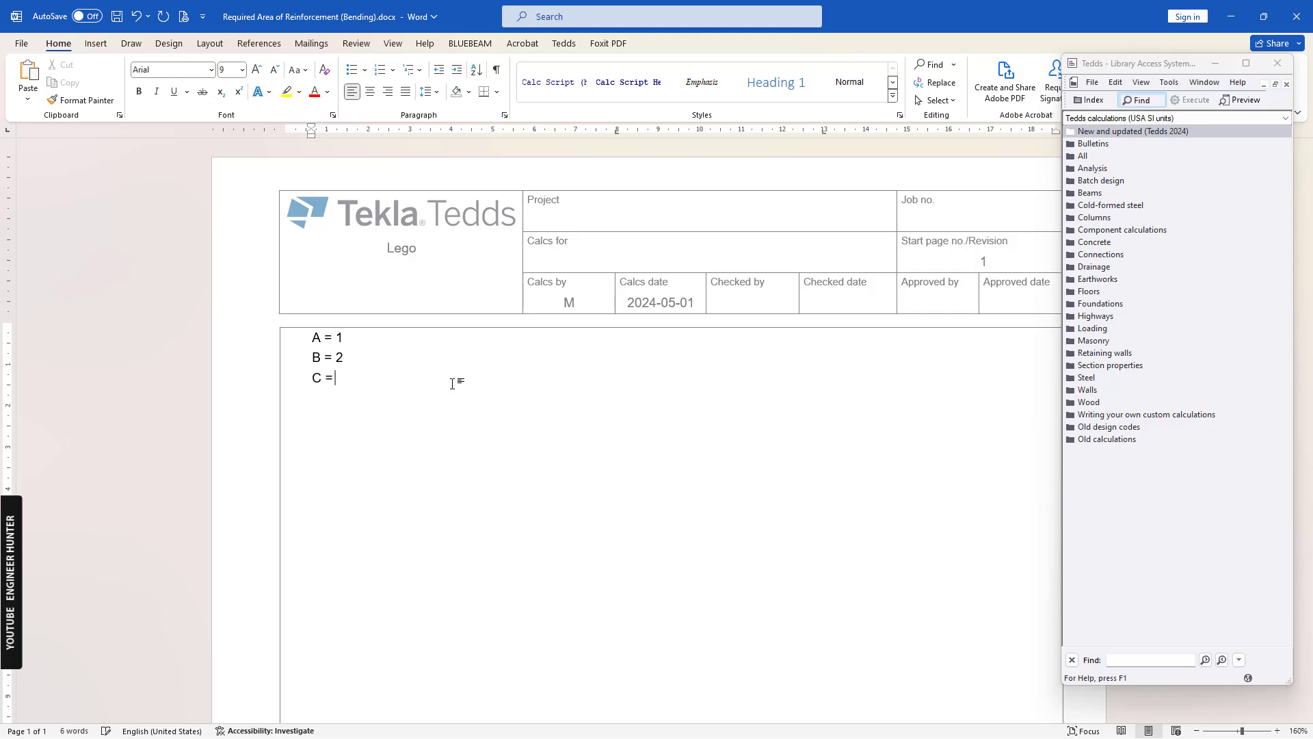
{"action": "type", "text": "A +"}
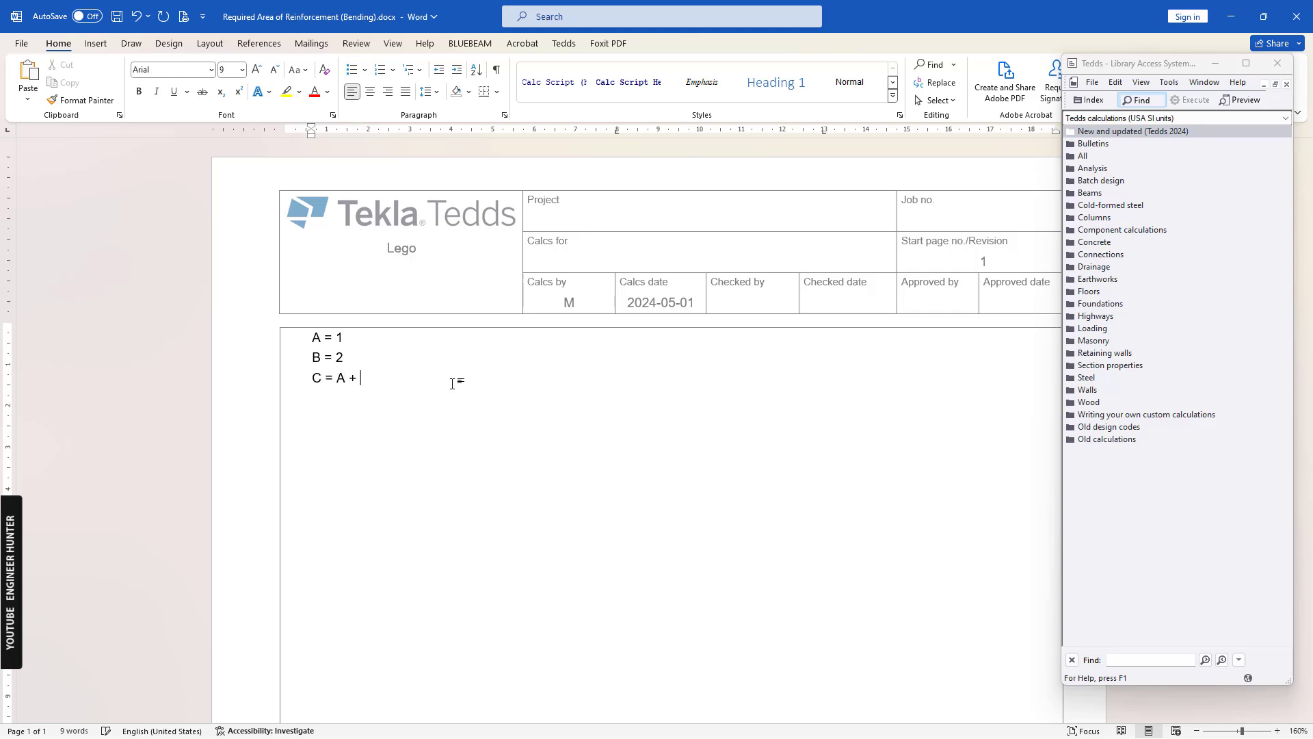
{"action": "type", "text": "B = ?"}
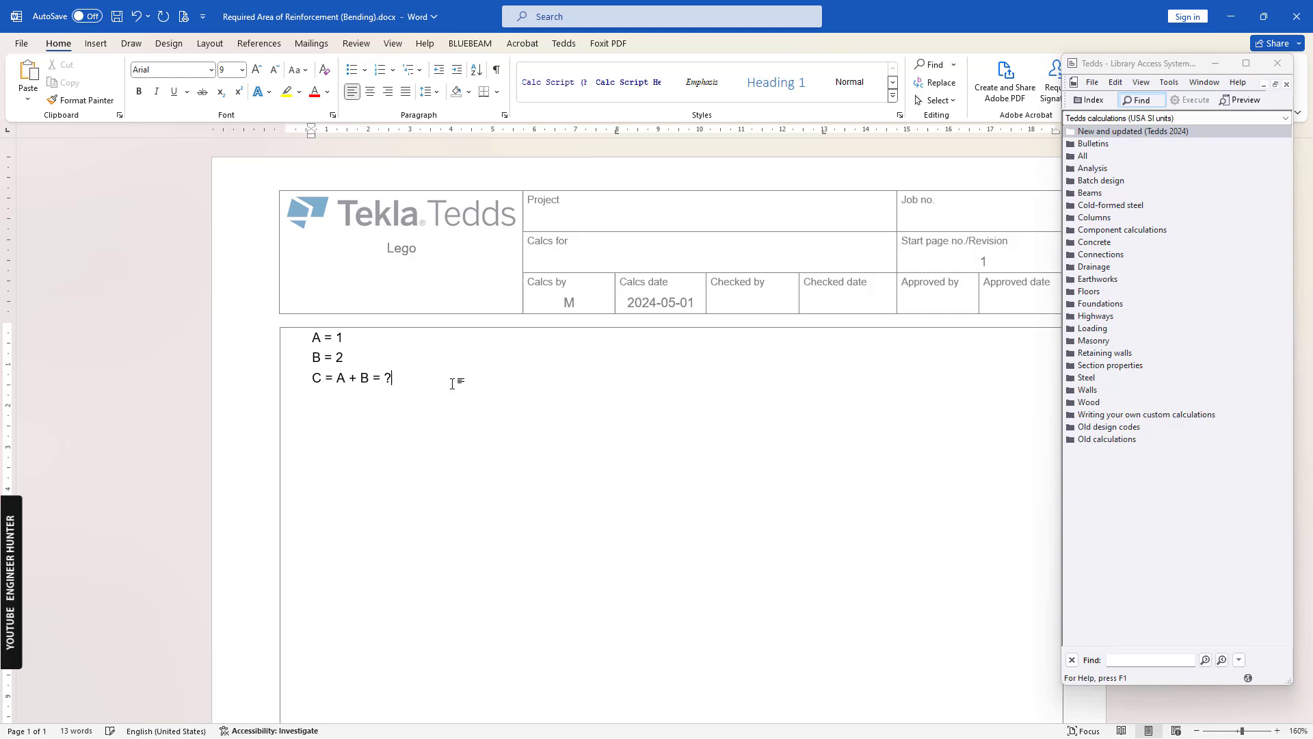
{"action": "mouse_move", "coordinate": [572, 49]}
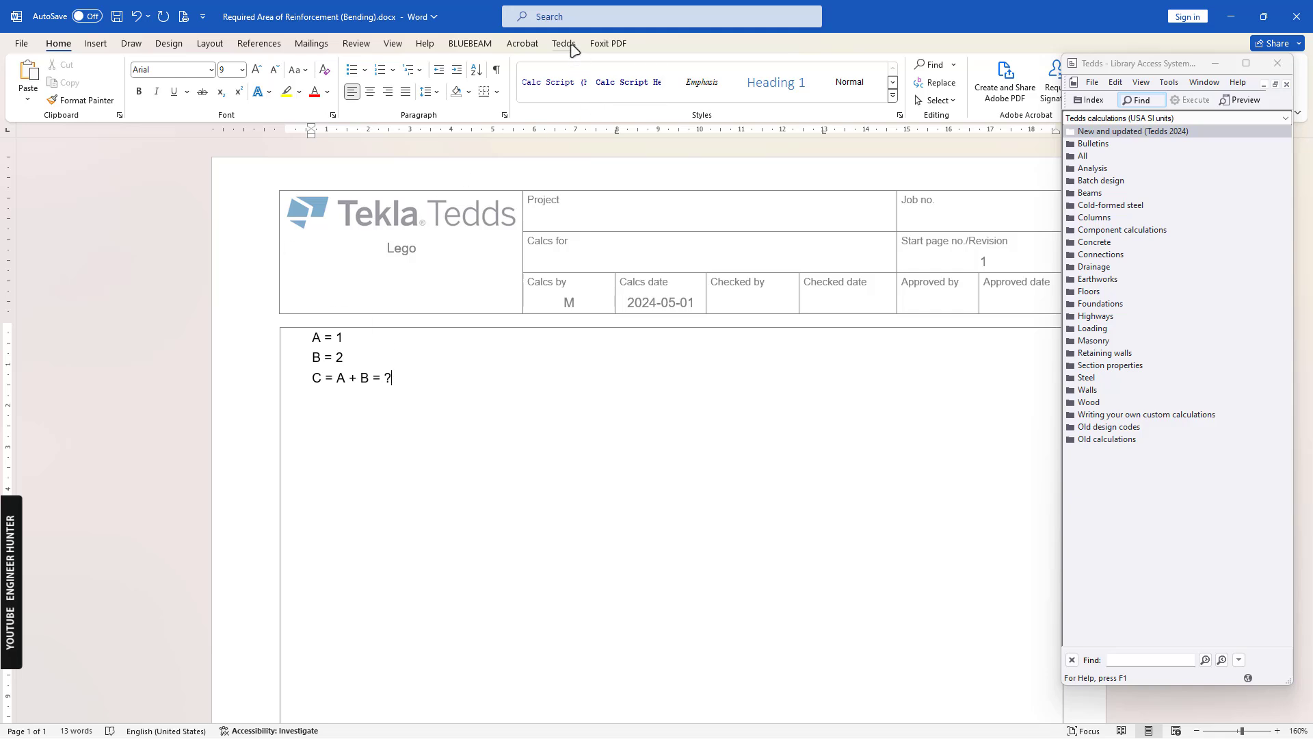
{"action": "left_click", "coordinate": [564, 43]}
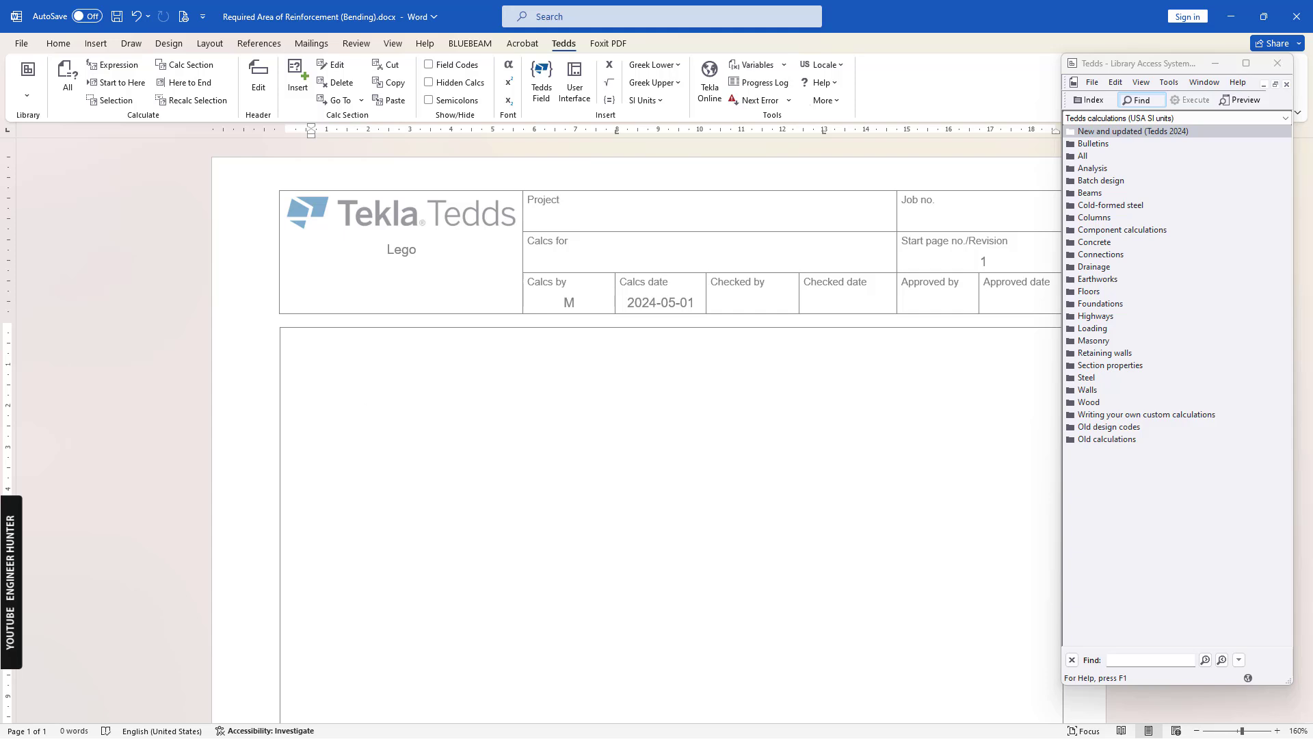
{"action": "mouse_move", "coordinate": [453, 397]}
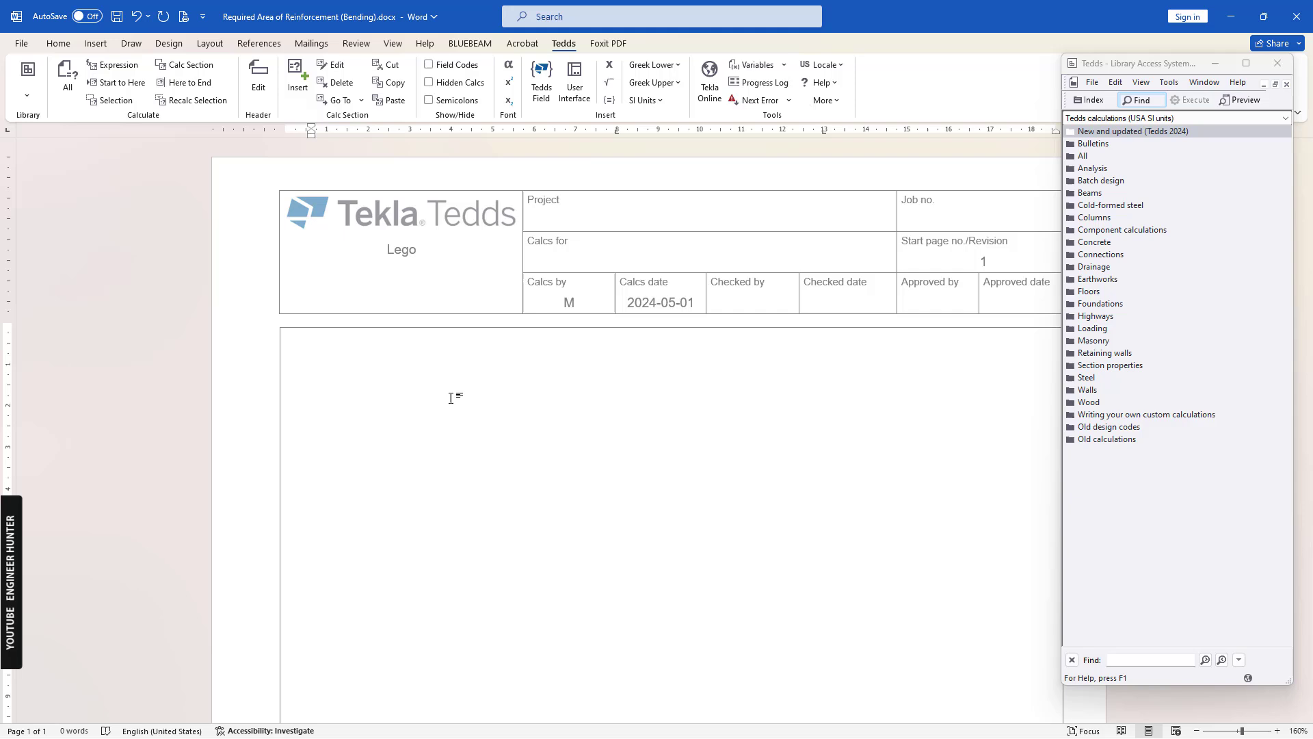
Step: Add a bold Input heading at the top of the calc sheet
{"action": "type", "text": "Input"}
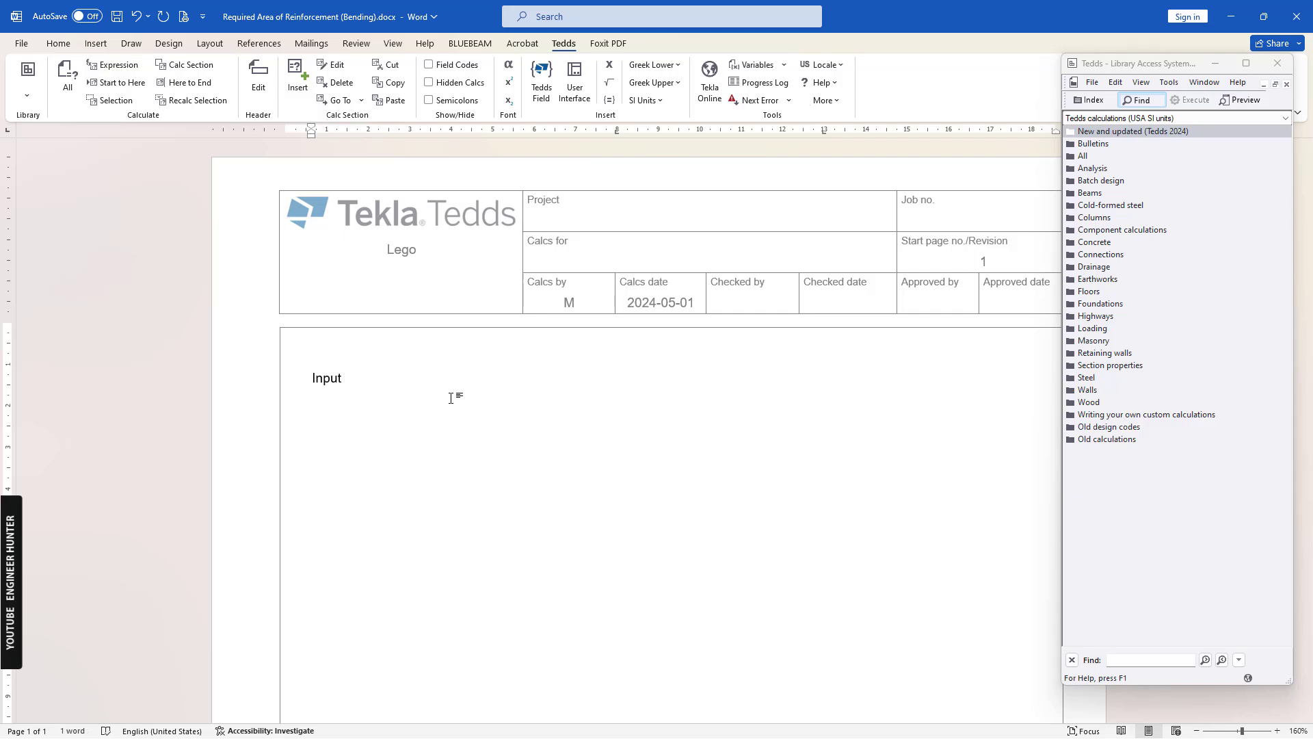
{"action": "left_click", "coordinate": [342, 377]}
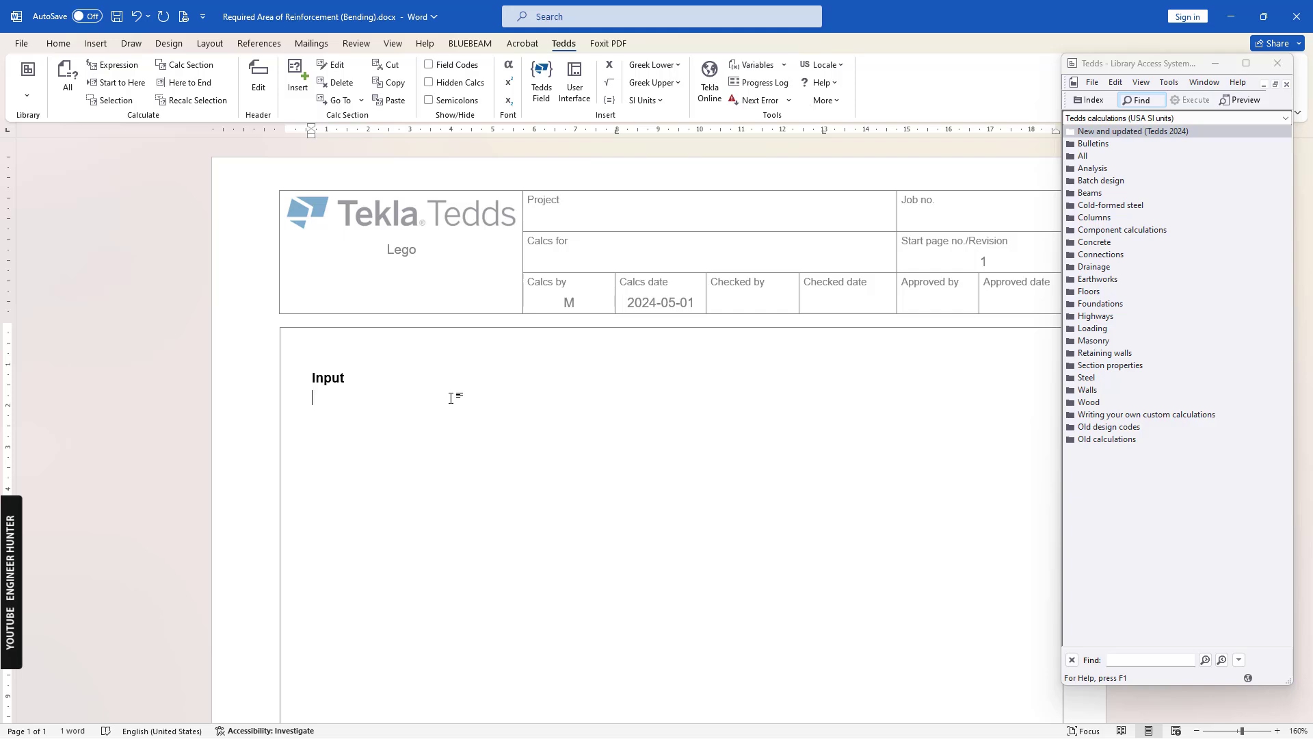
Step: Add the first input line Width; b = 500 mm in regular weight
{"action": "type", "text": "Width"}
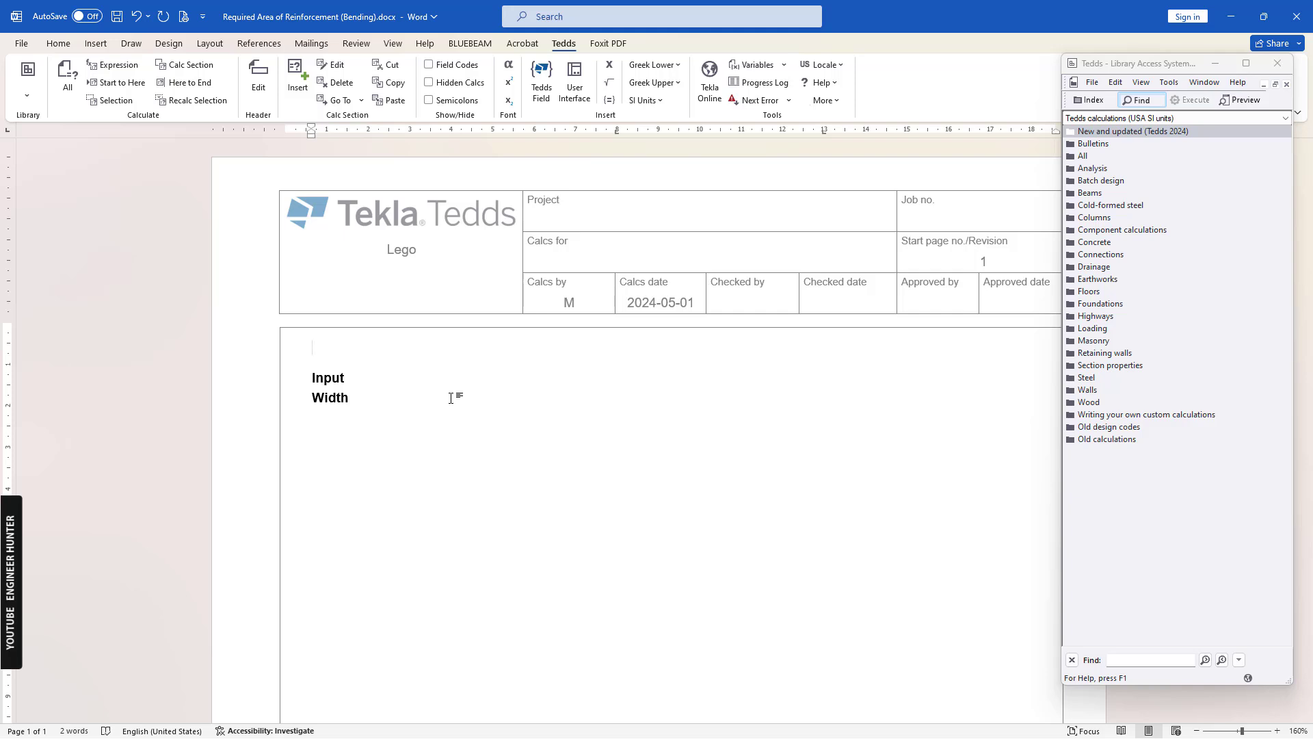
{"action": "double_click", "coordinate": [330, 397]}
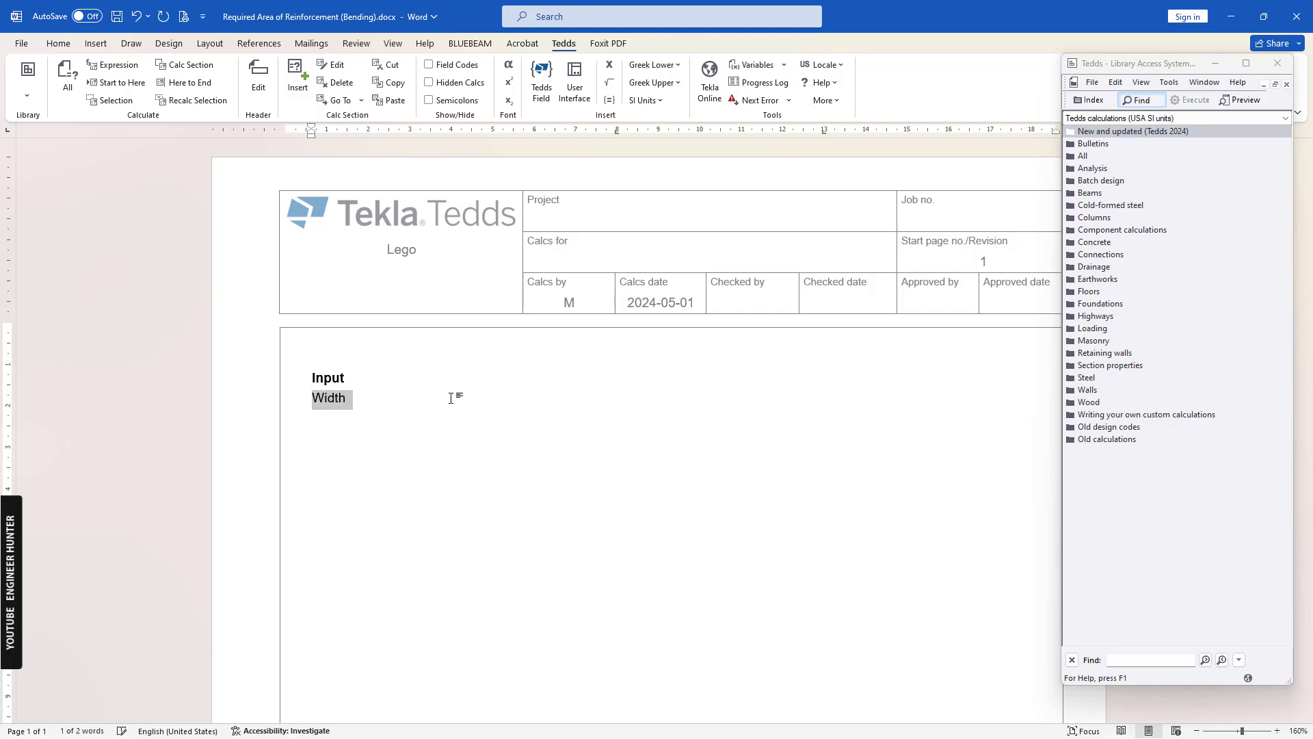
{"action": "type", "text": ";"}
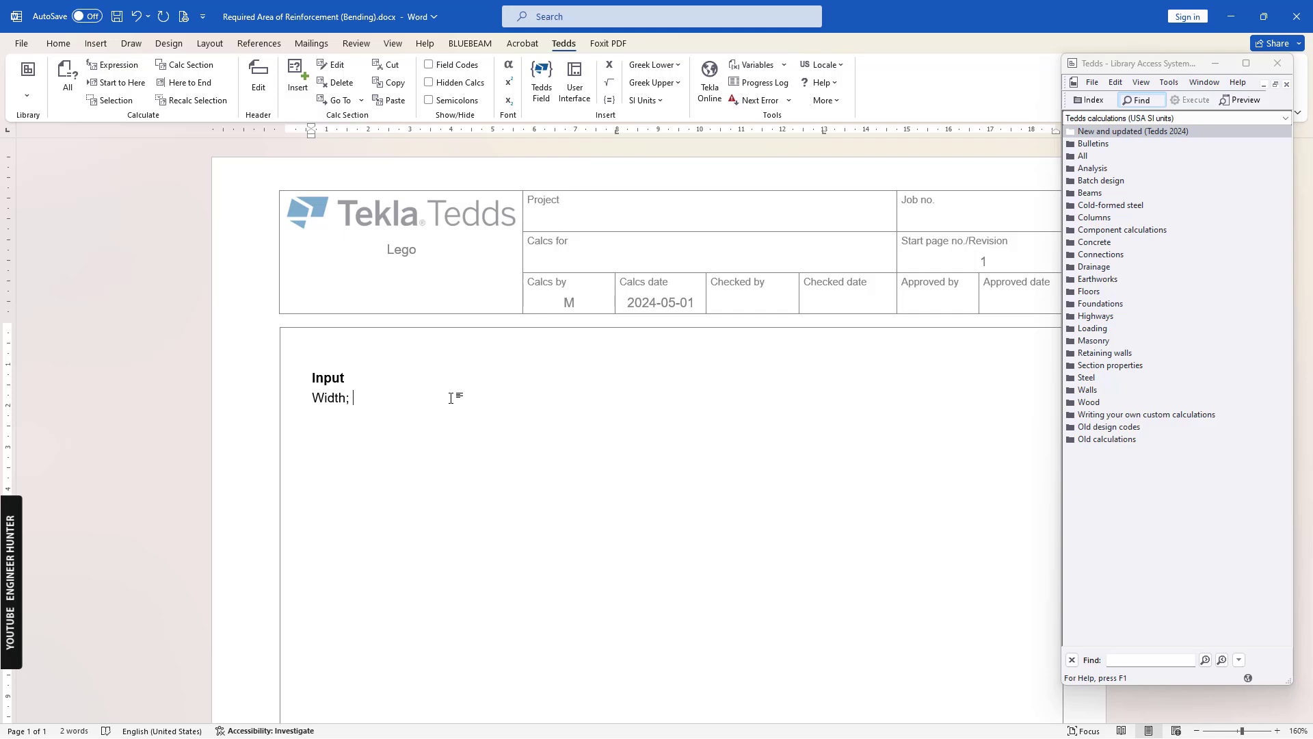
{"action": "type", "text": "b ="}
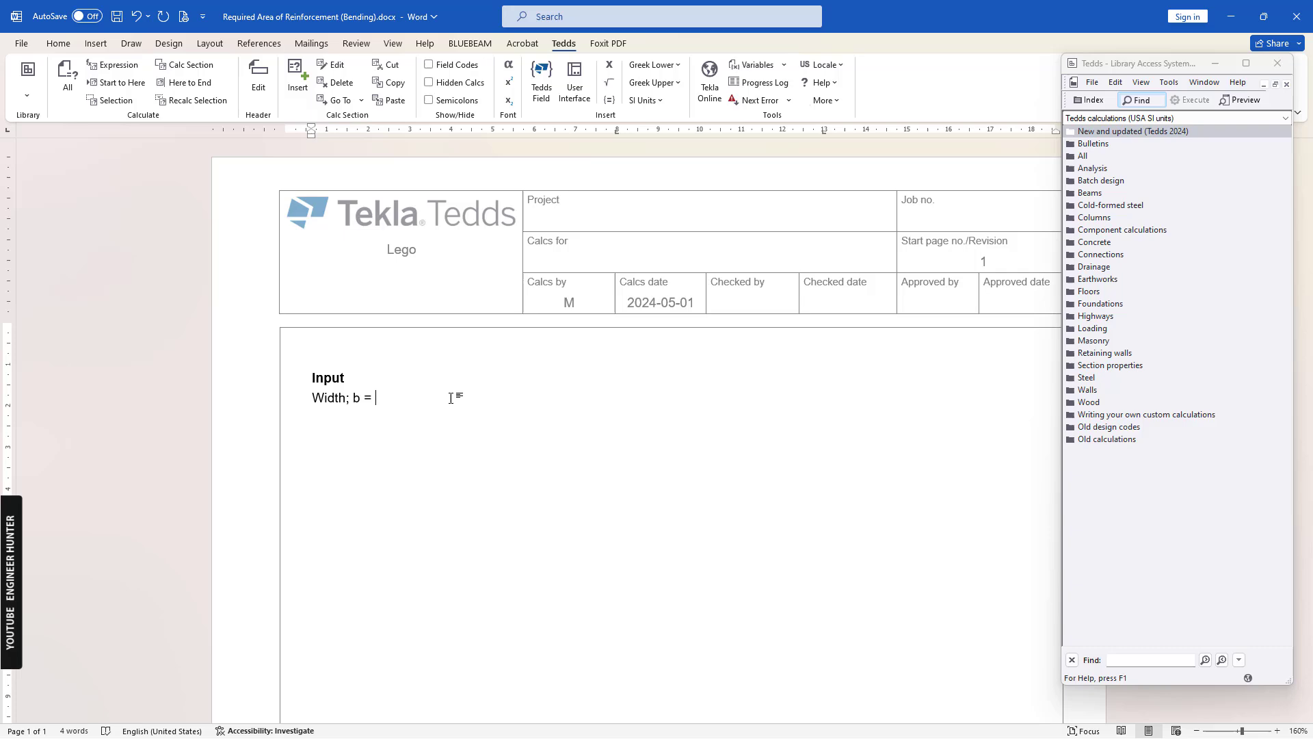
{"action": "type", "text": "500mm"}
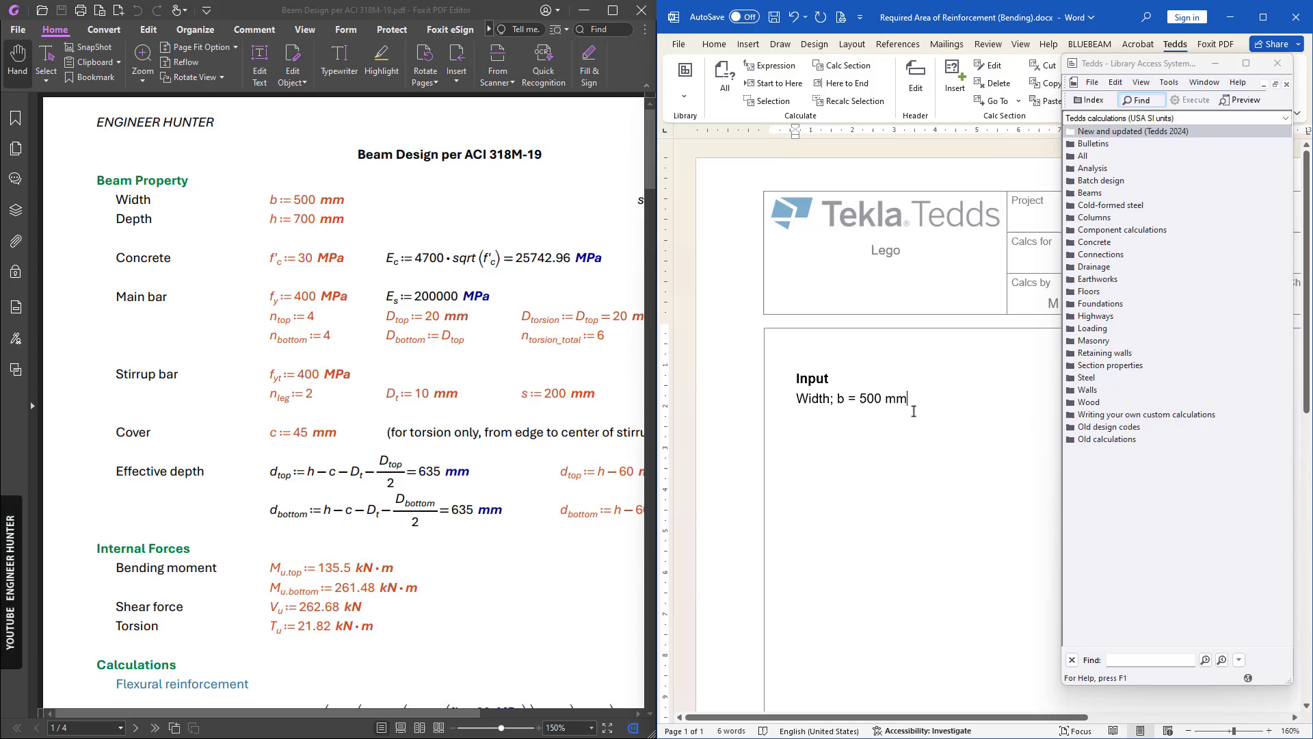
Step: Add the line Effective Depth; d = 640 mm beneath the width input
{"action": "key", "text": "enter"}
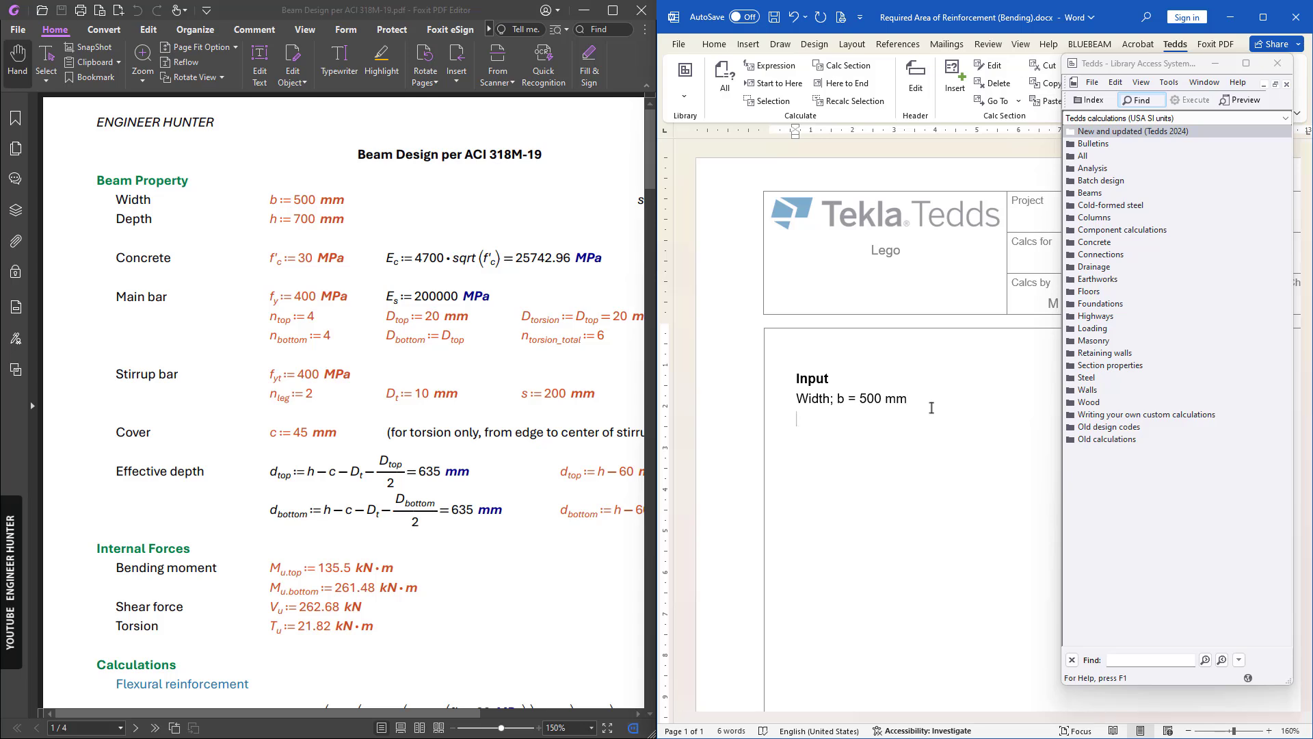
{"action": "type", "text": "Effective Depth; d = 640mm"}
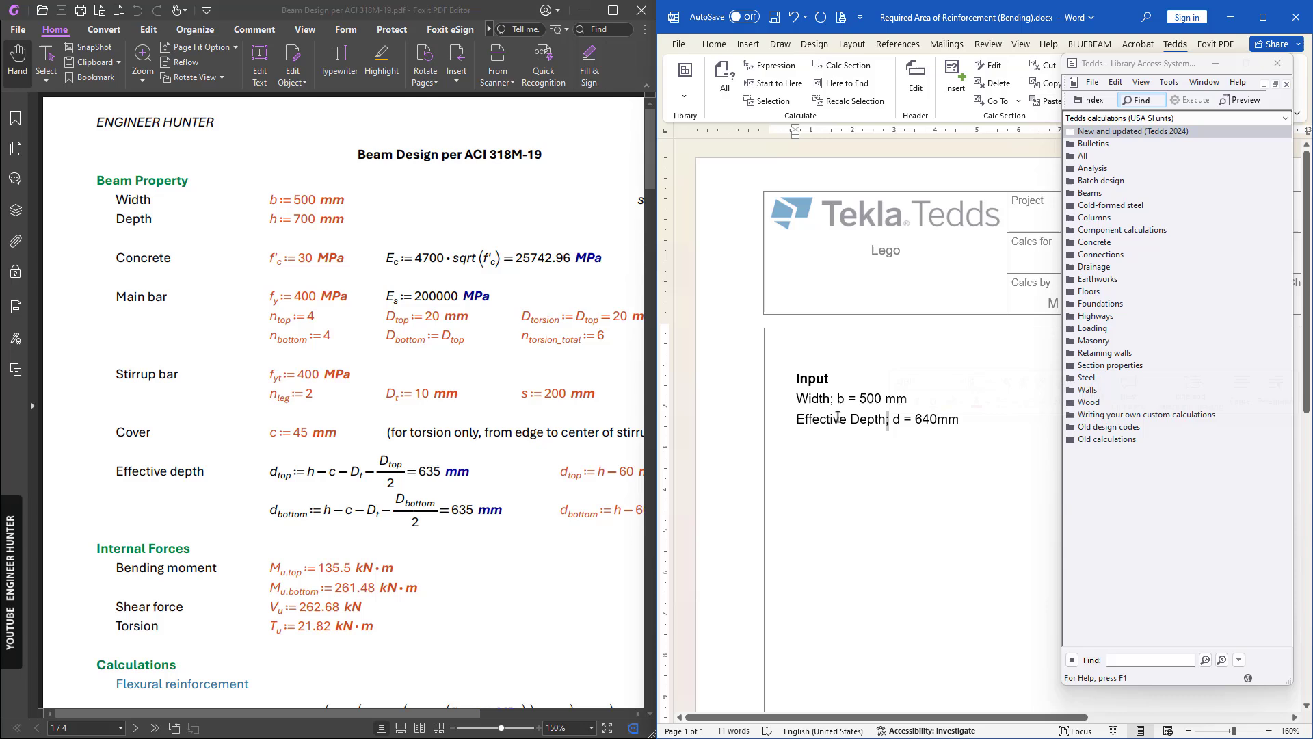
{"action": "double_click", "coordinate": [840, 418]}
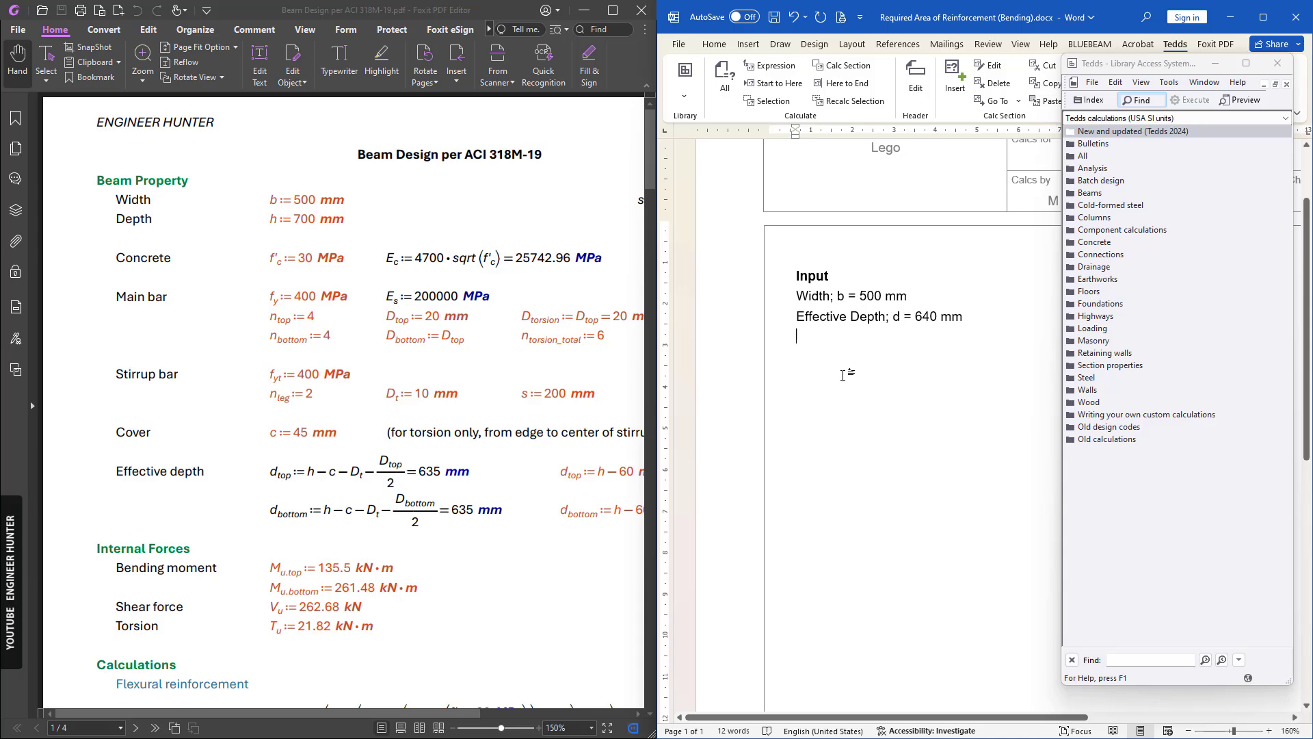
Step: Scroll the reference PDF to the flexural calculations from φ = 0.9 through the top-rebar steel areas
{"action": "scroll", "scroll_direction": "down", "scroll_amount": 3}
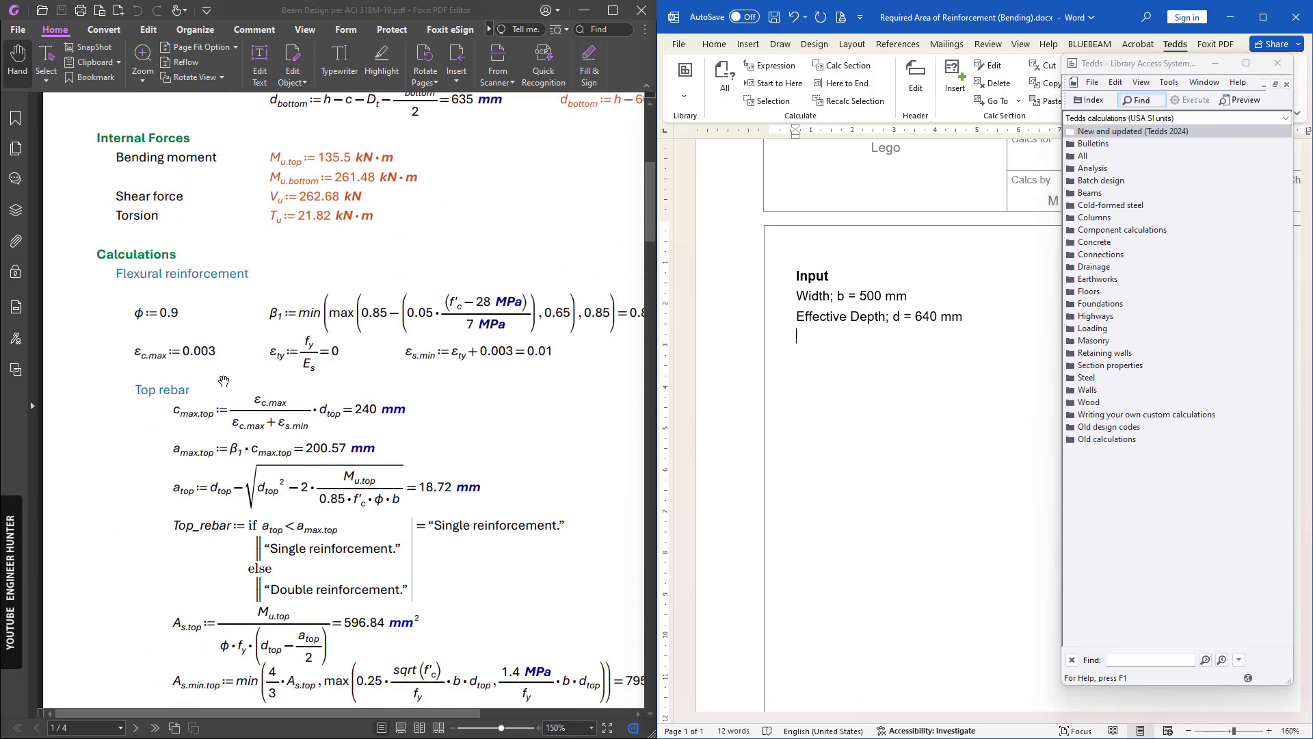
{"action": "scroll", "scroll_direction": "down", "scroll_amount": 3}
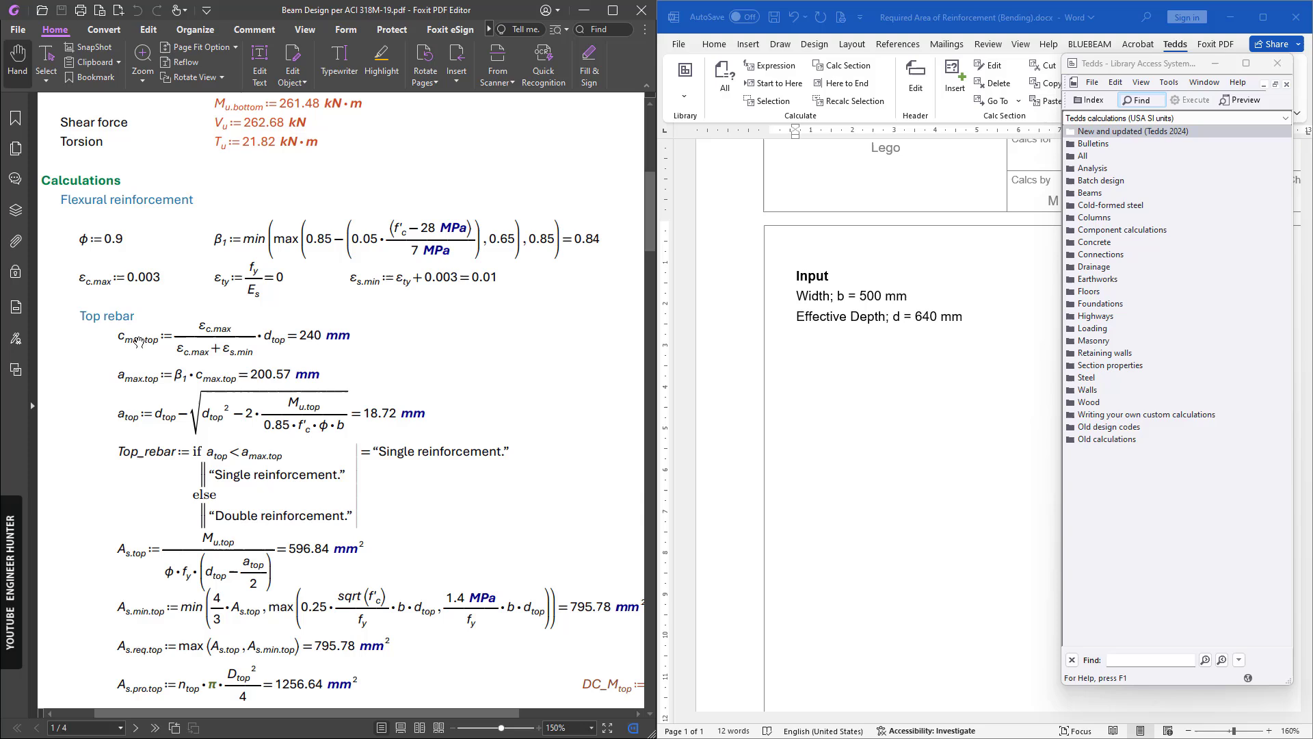
{"action": "mouse_move", "coordinate": [96, 232]}
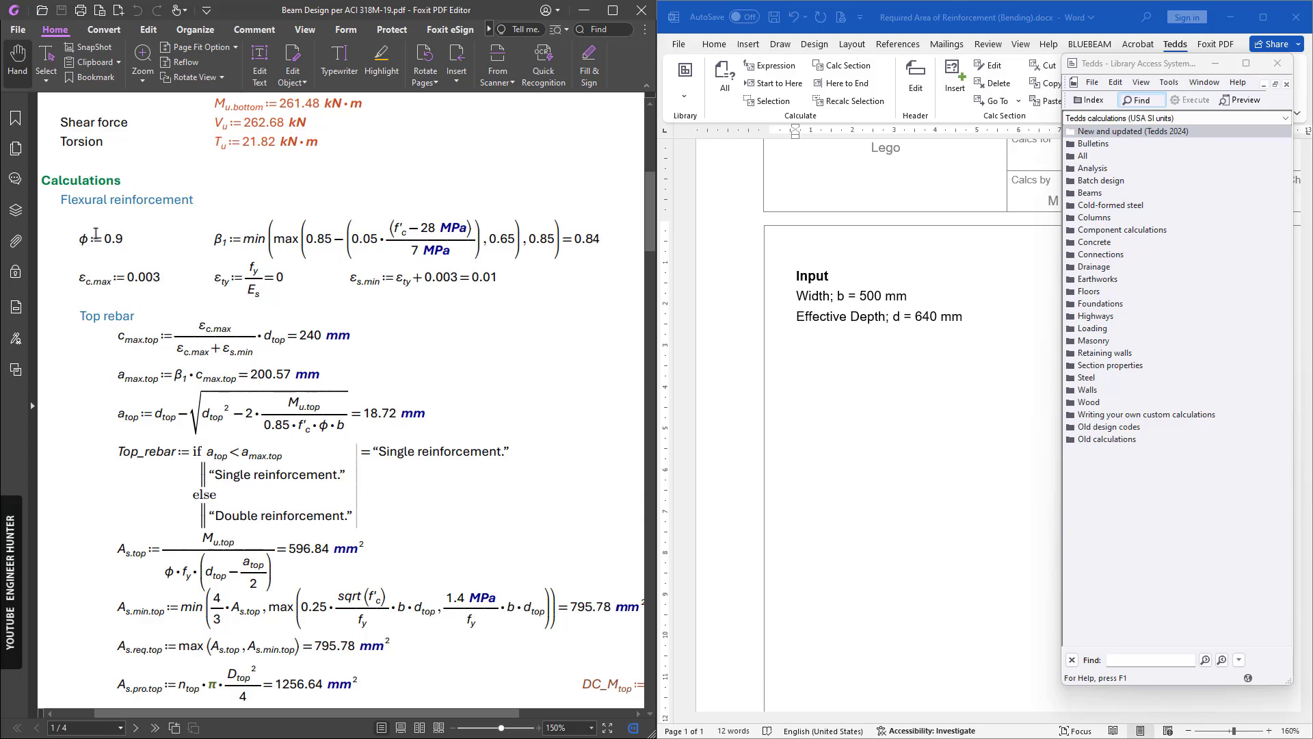
{"action": "mouse_move", "coordinate": [72, 282]}
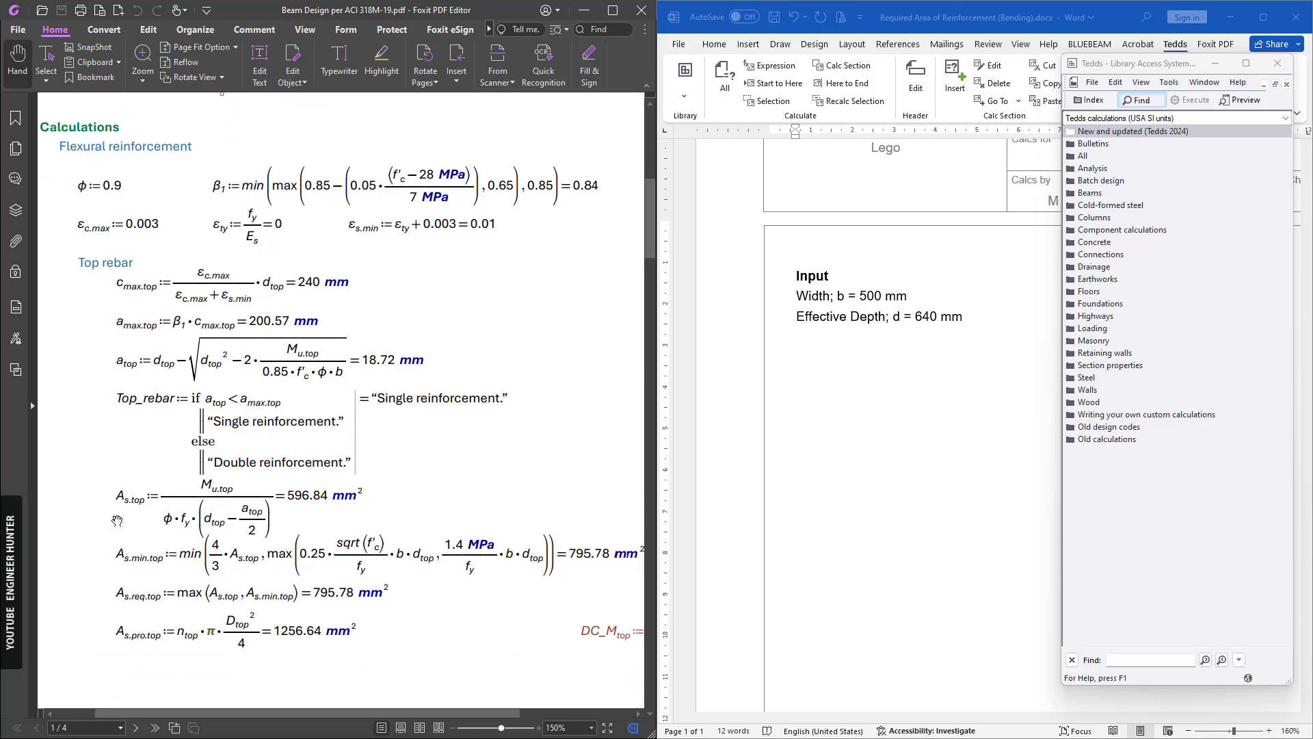
{"action": "mouse_move", "coordinate": [180, 515]}
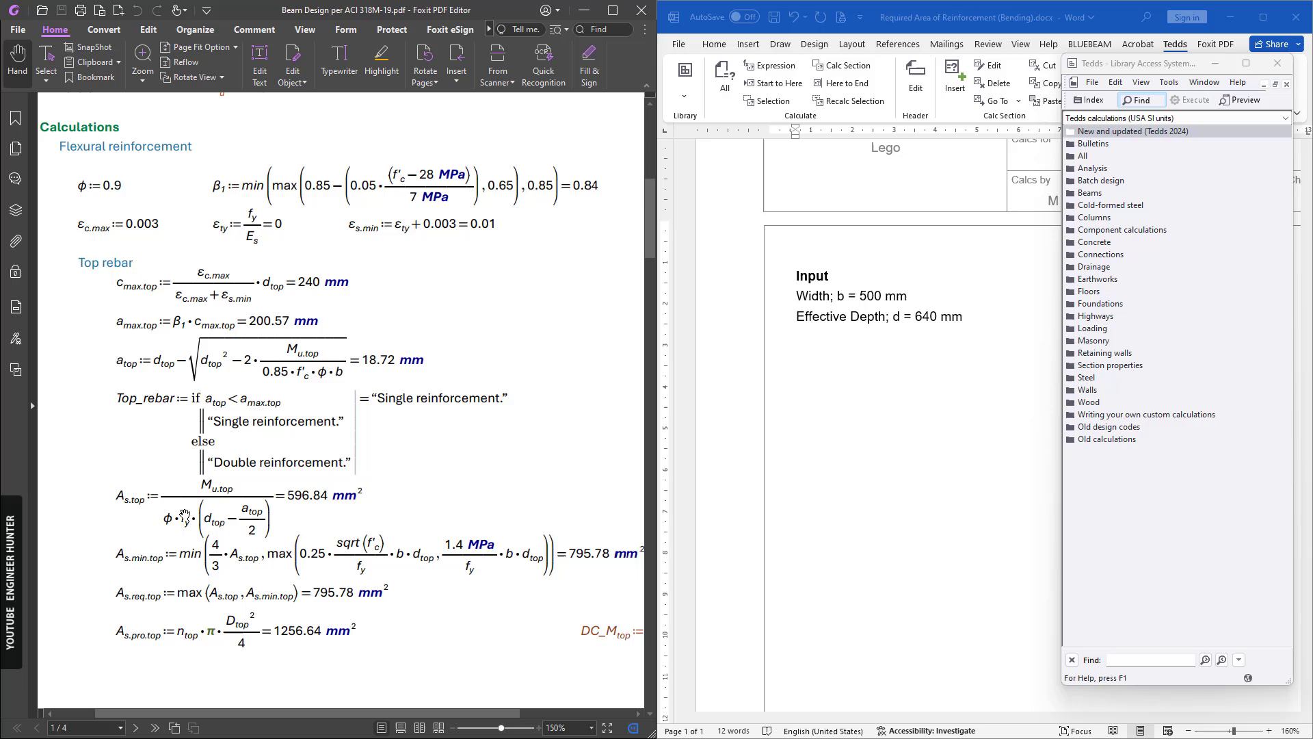
{"action": "scroll", "scroll_direction": "up", "scroll_amount": 3}
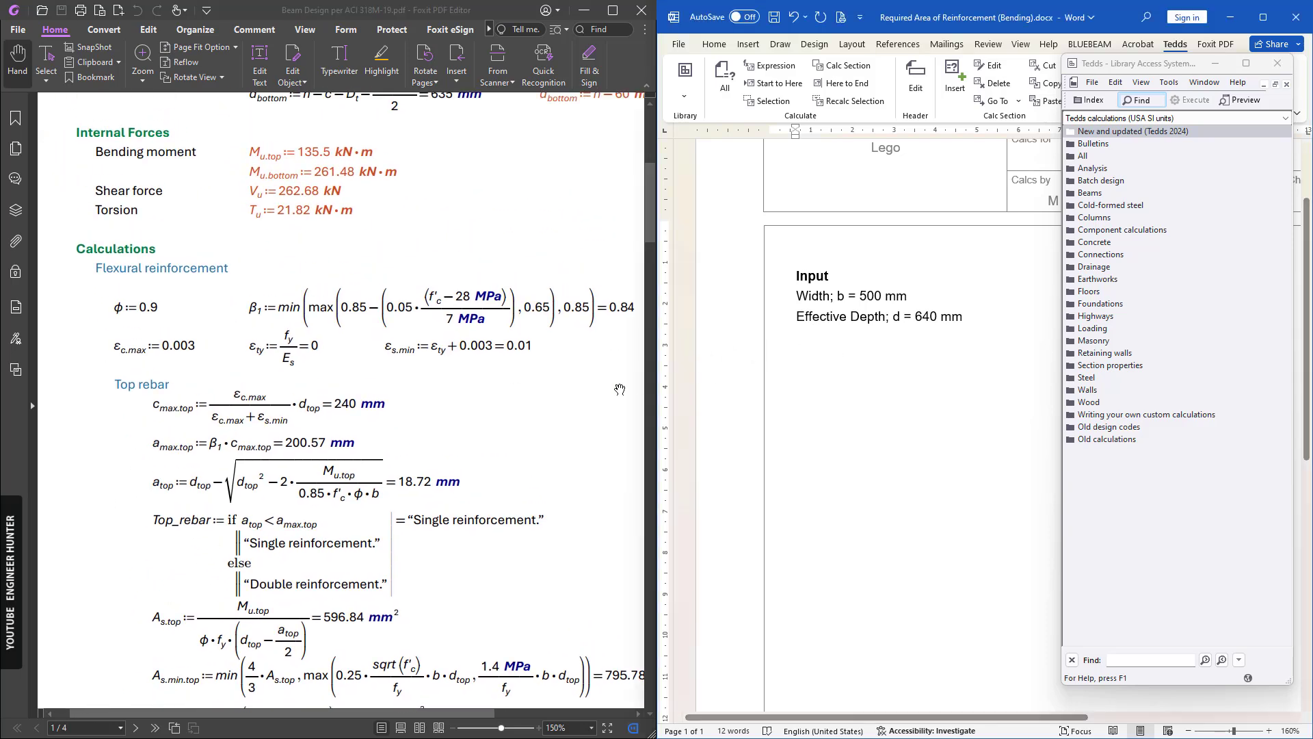
{"action": "scroll", "scroll_direction": "up", "scroll_amount": 3}
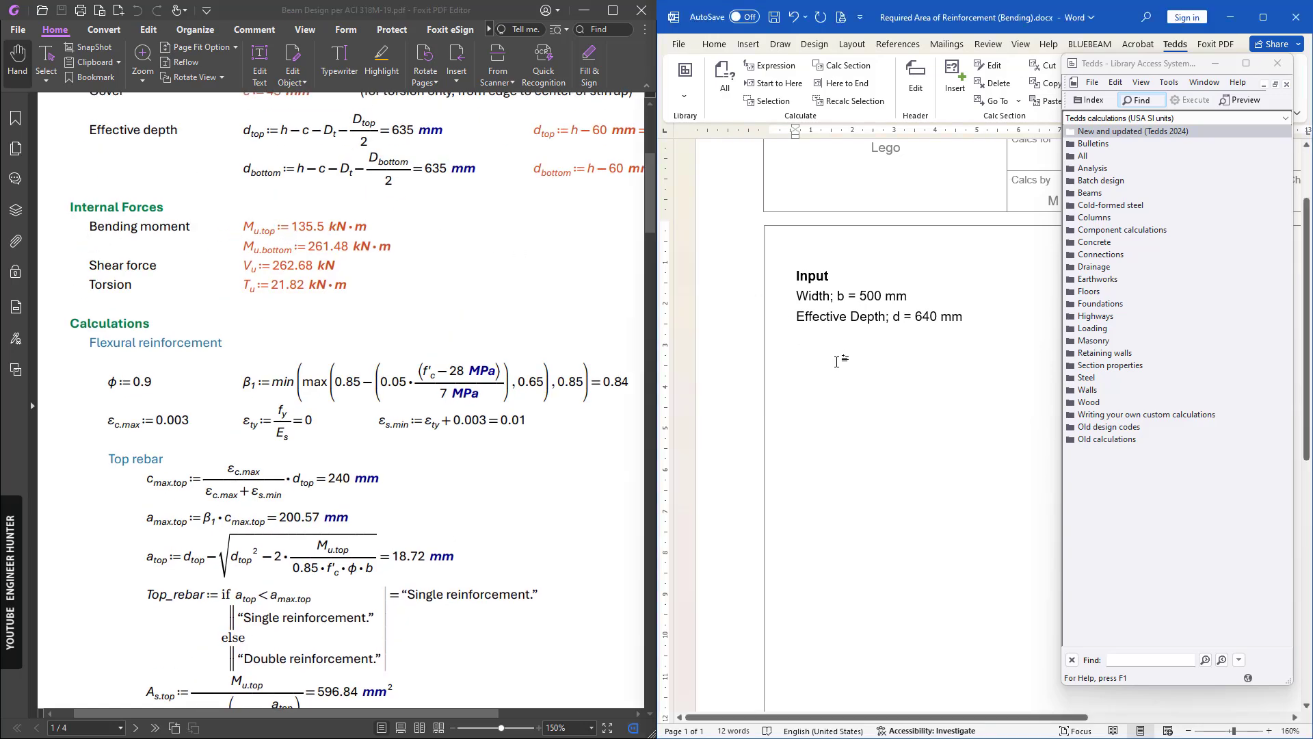
Step: Add the Phi = 0.9 line and the Beta1 formula line with its max() expression
{"action": "type", "text": "Phi"}
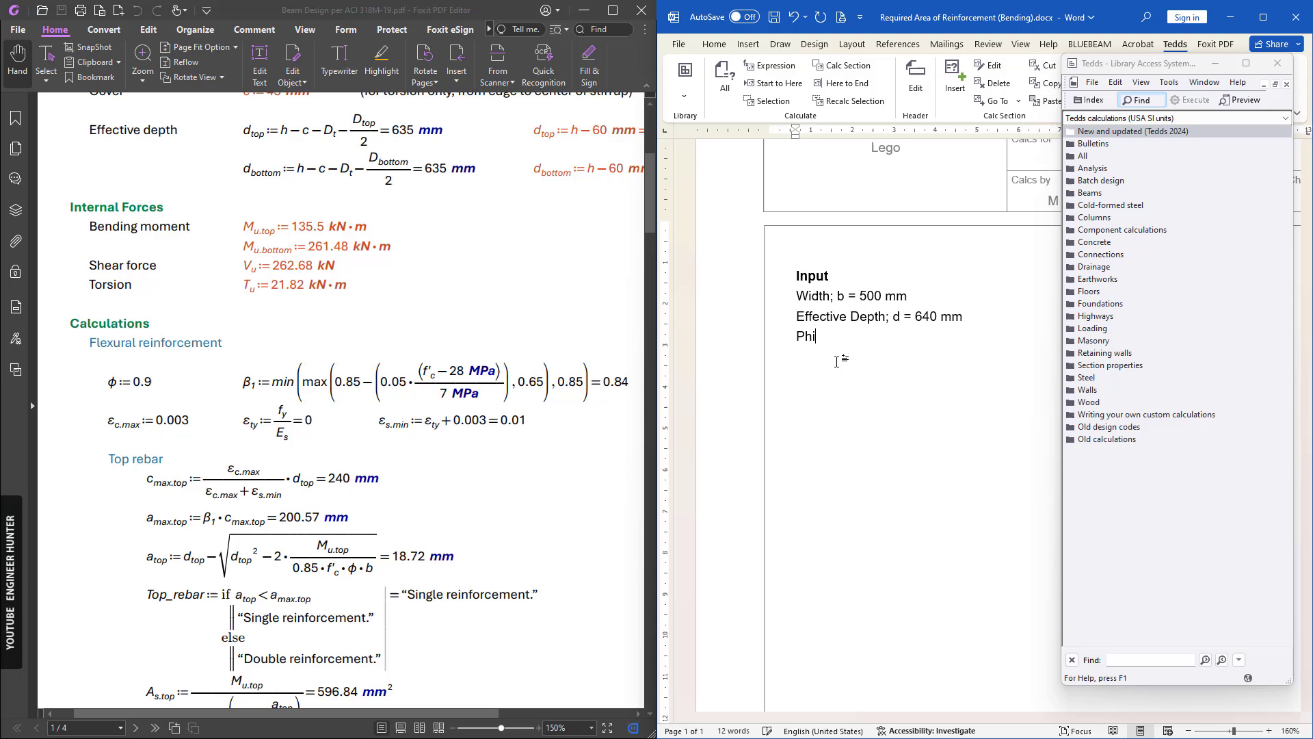
{"action": "type", "text": "= 0"}
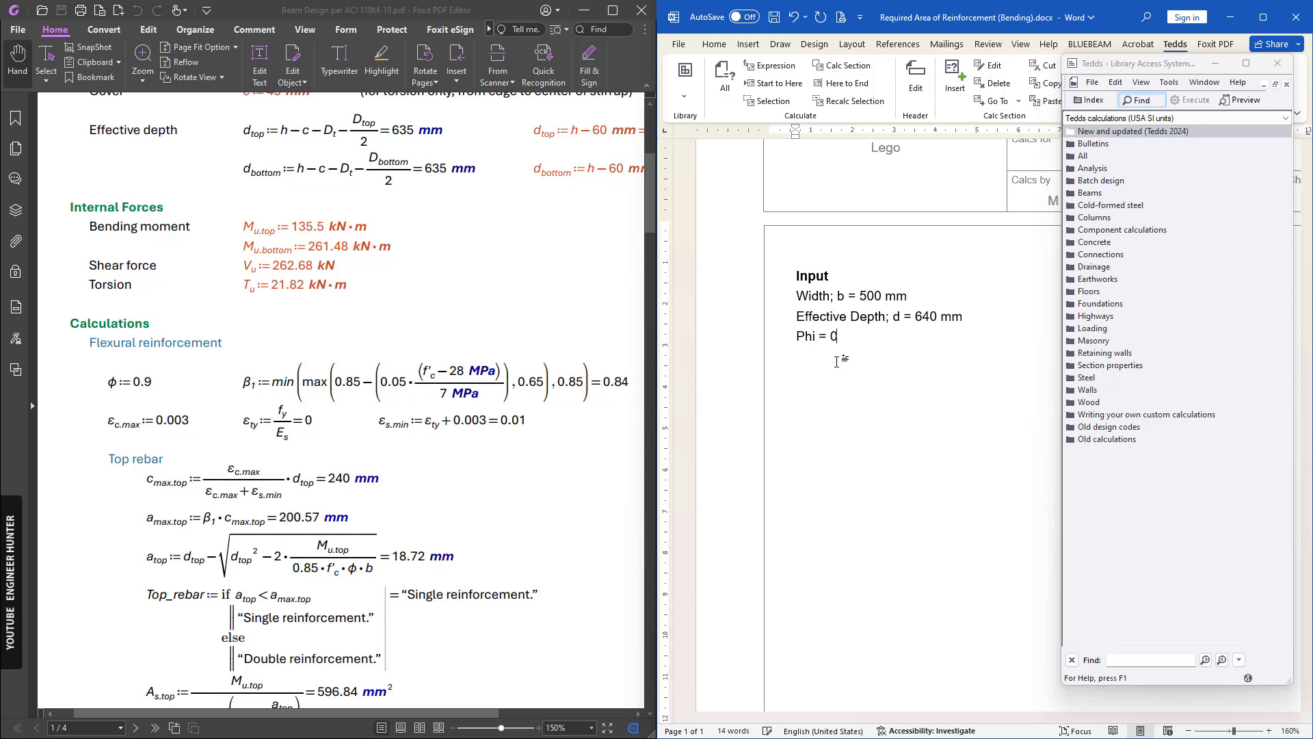
{"action": "type", "text": "9"}
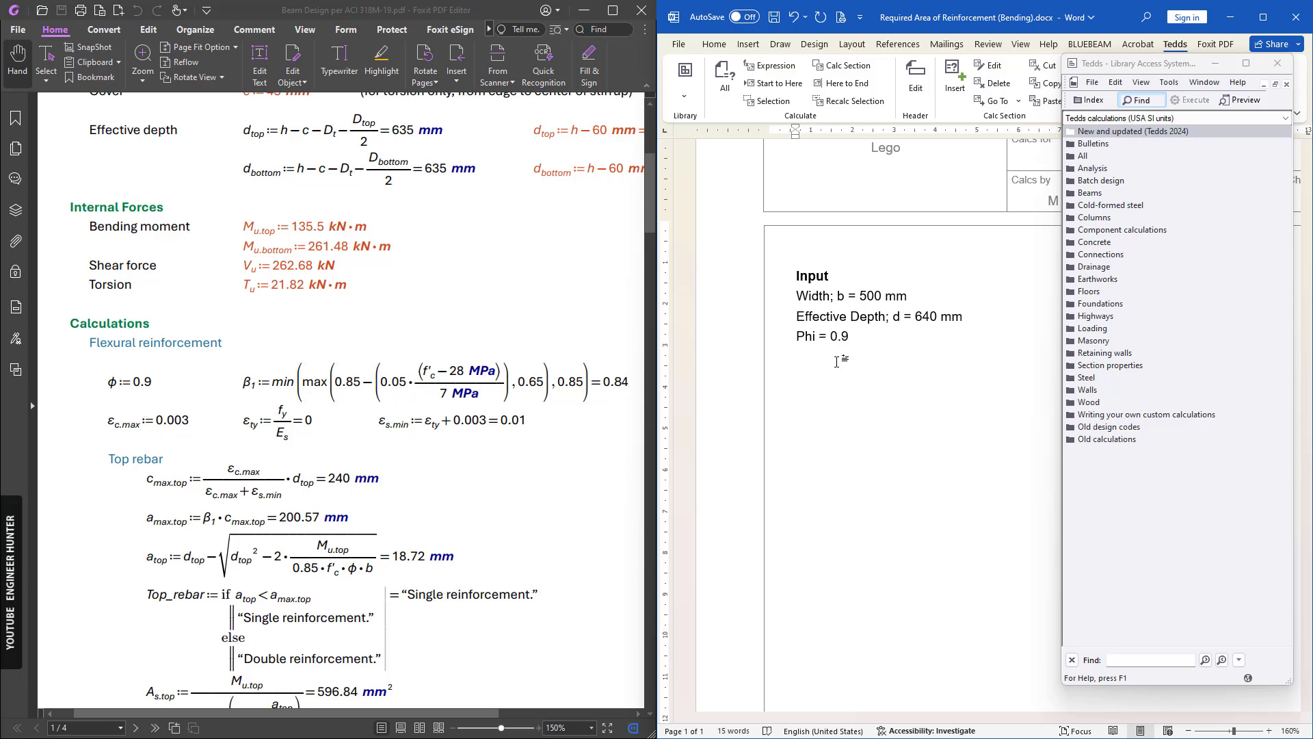
{"action": "type", "text": "Beta1 = min"}
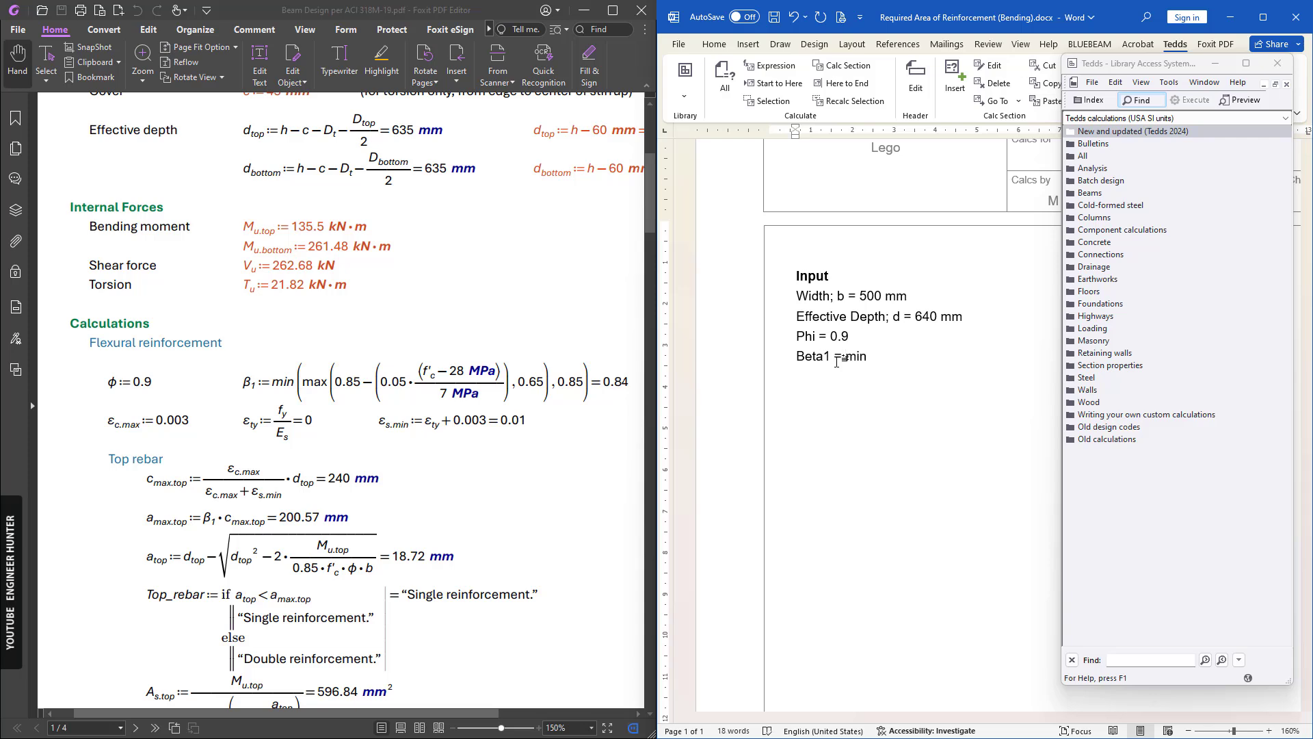
{"action": "type", "text": "()"}
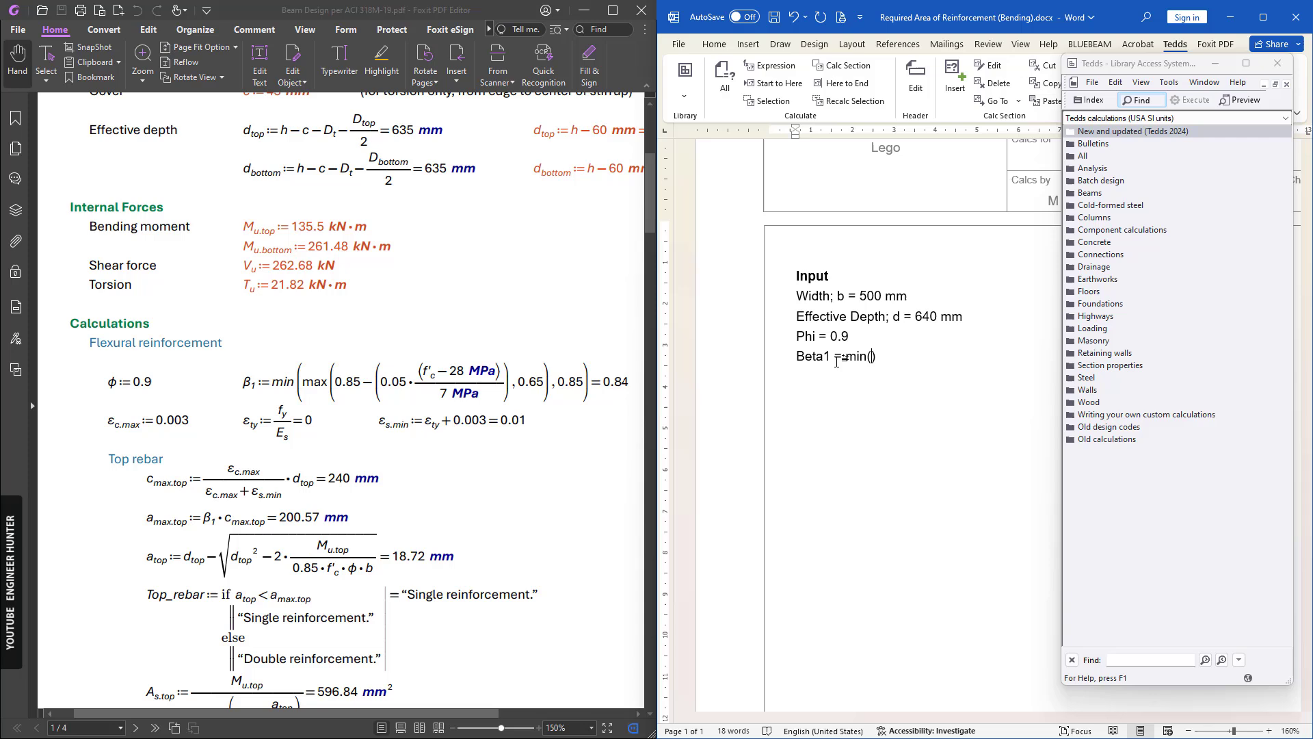
{"action": "type", "text": "max(0.85 – (0.05*(f’c – 28"}
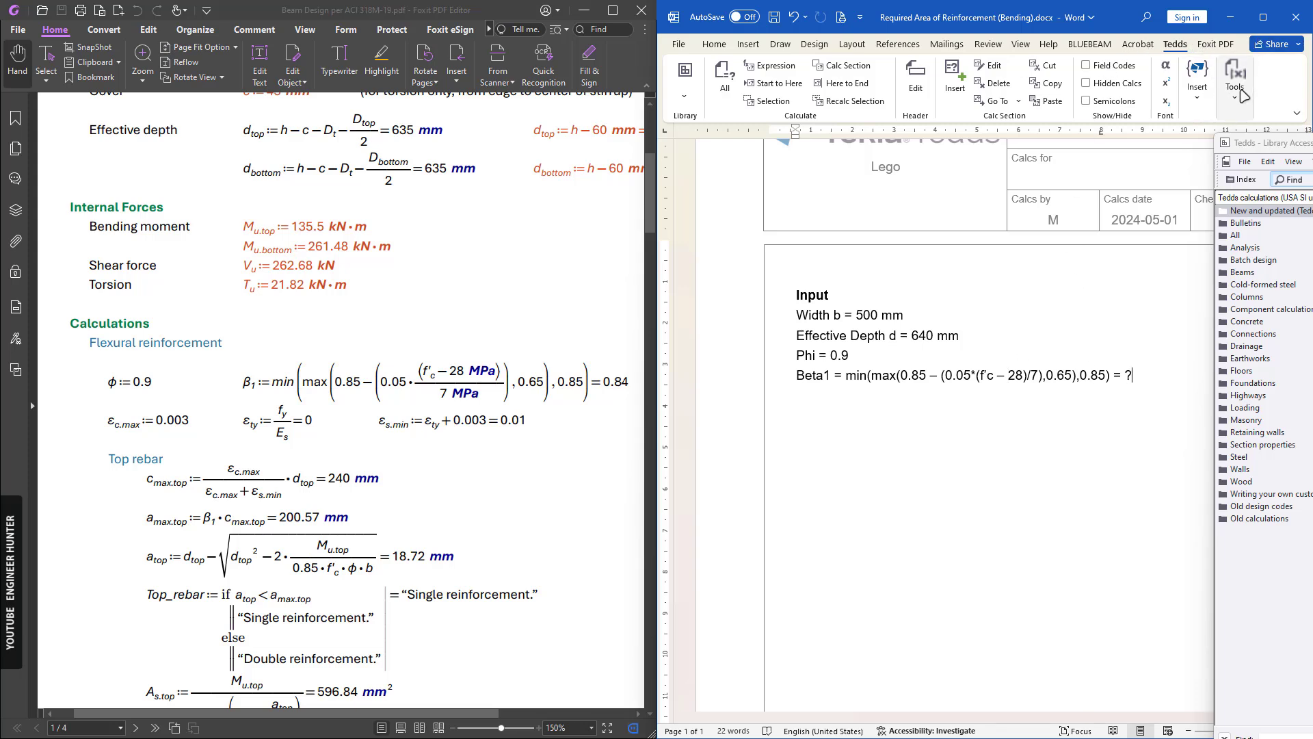
{"action": "left_click", "coordinate": [1197, 82]}
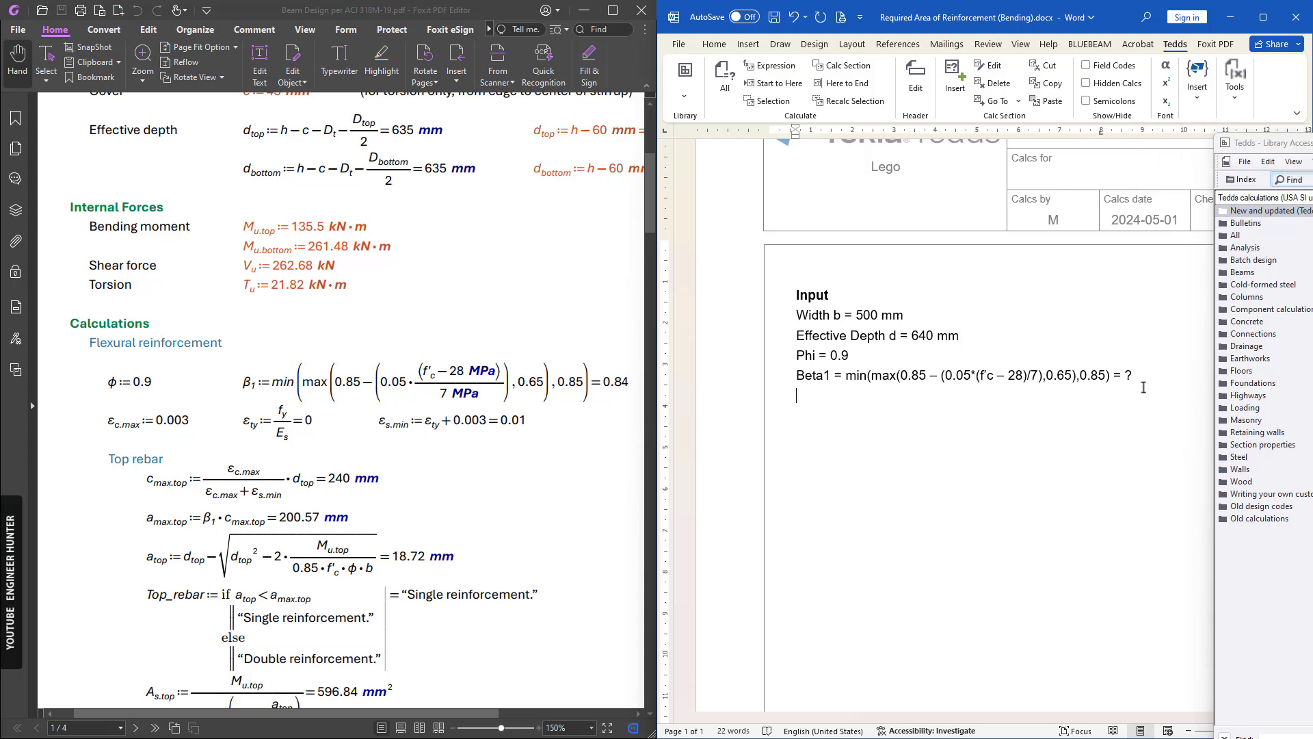
Step: Add Epsilon_c.max = 0.003, Epsilon_ty and Epsilon_s.min lines, replacing their computed results with ?
{"action": "type", "text": "Eps"}
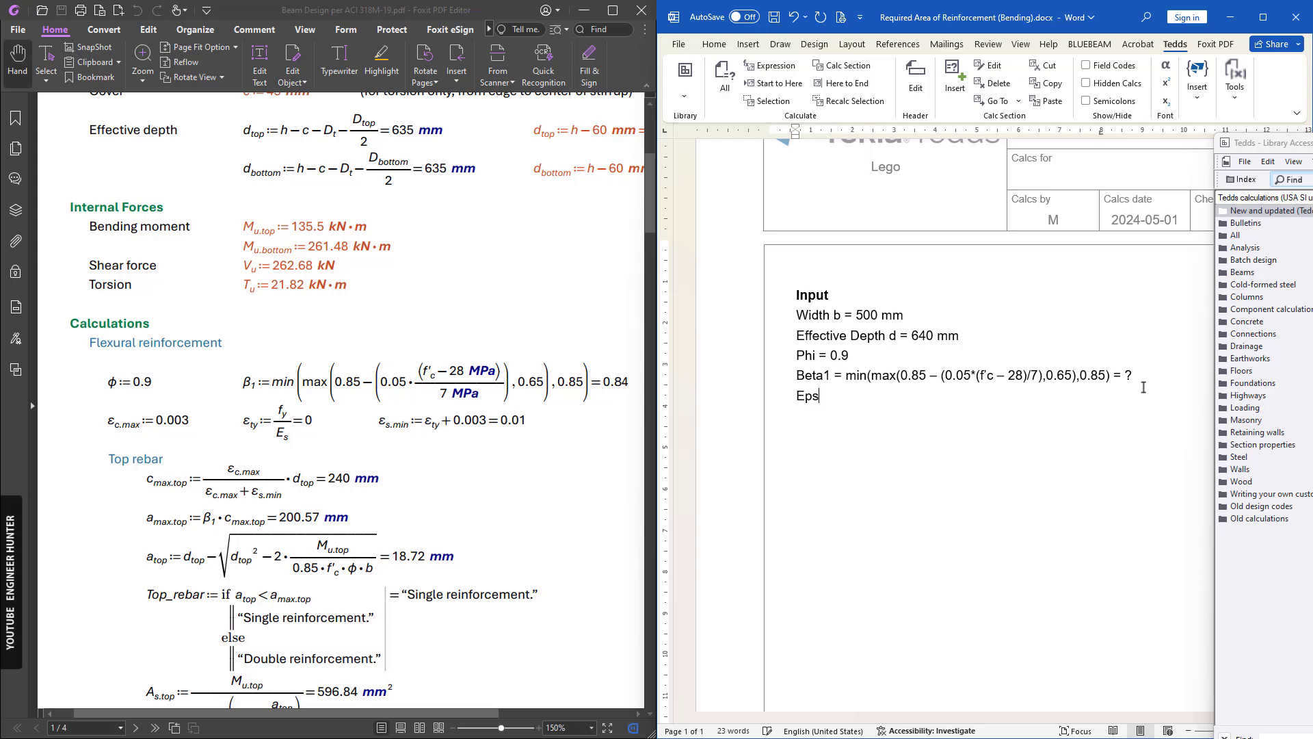
{"action": "type", "text": "ilon"}
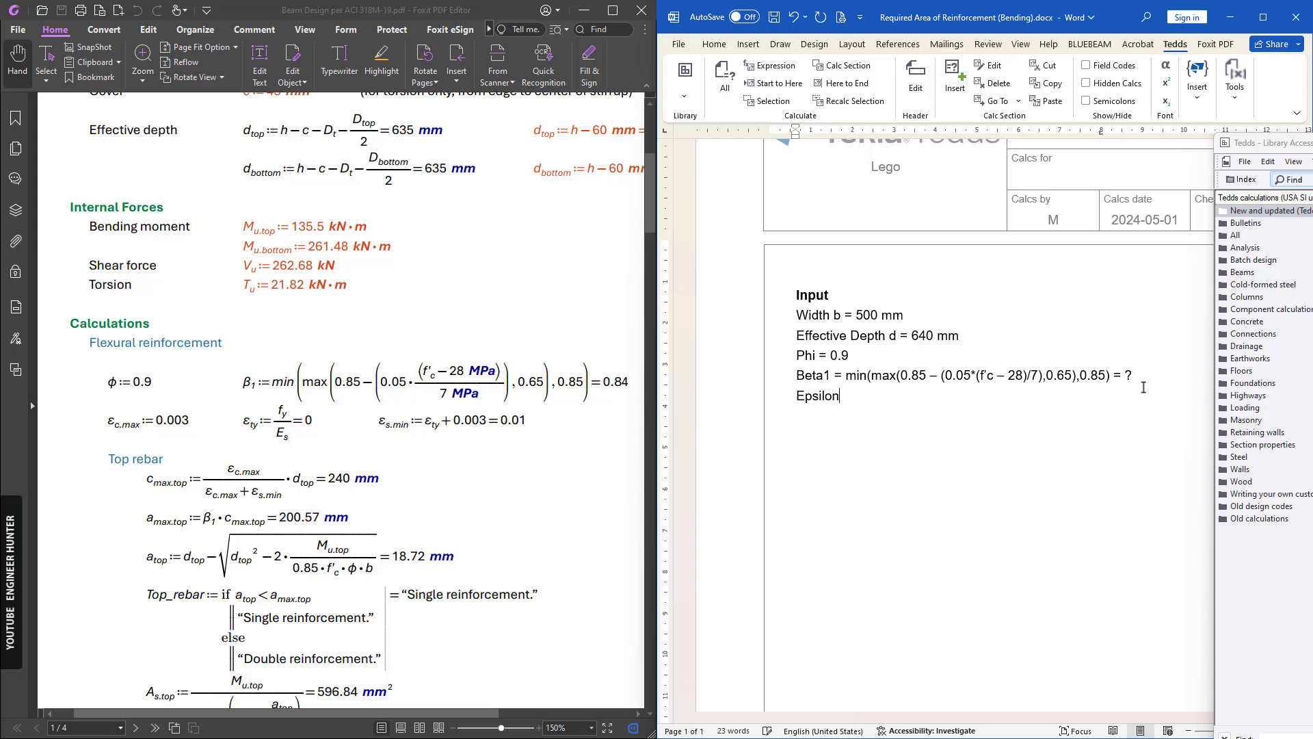
{"action": "type", "text": "_c"}
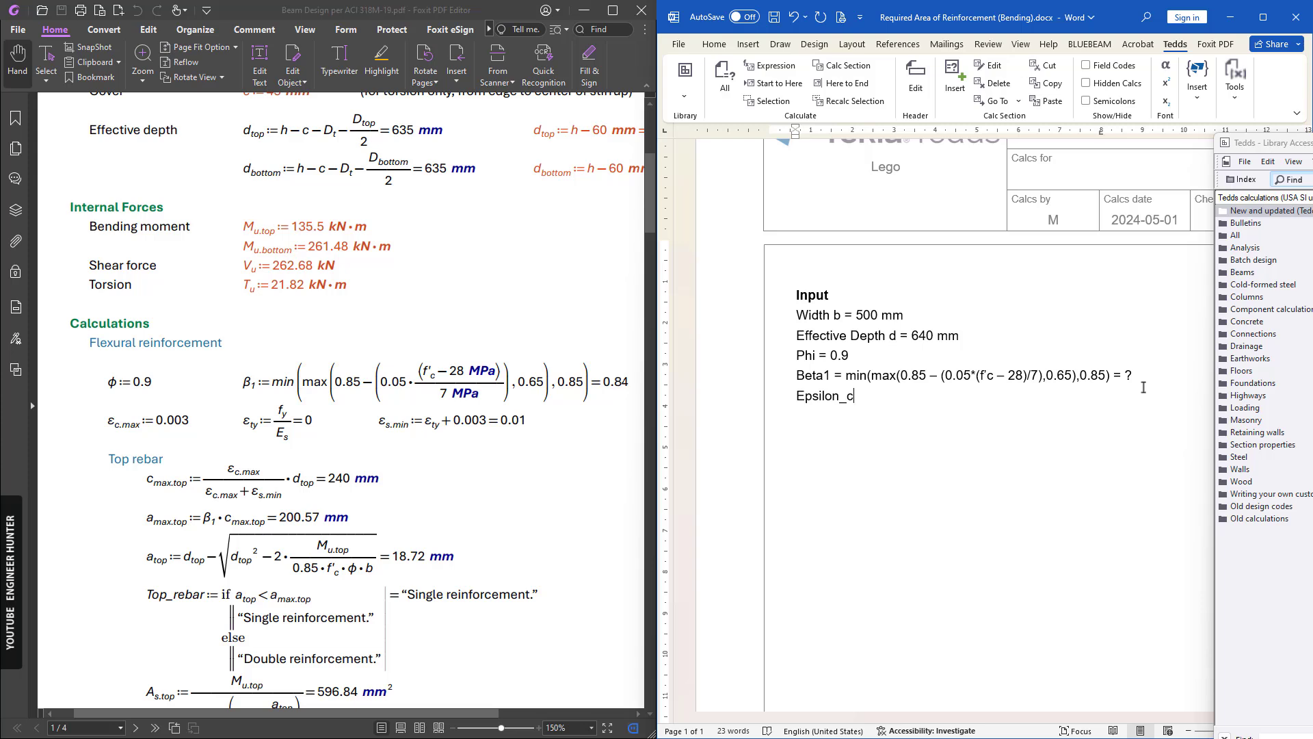
{"action": "type", "text": ".max = 0"}
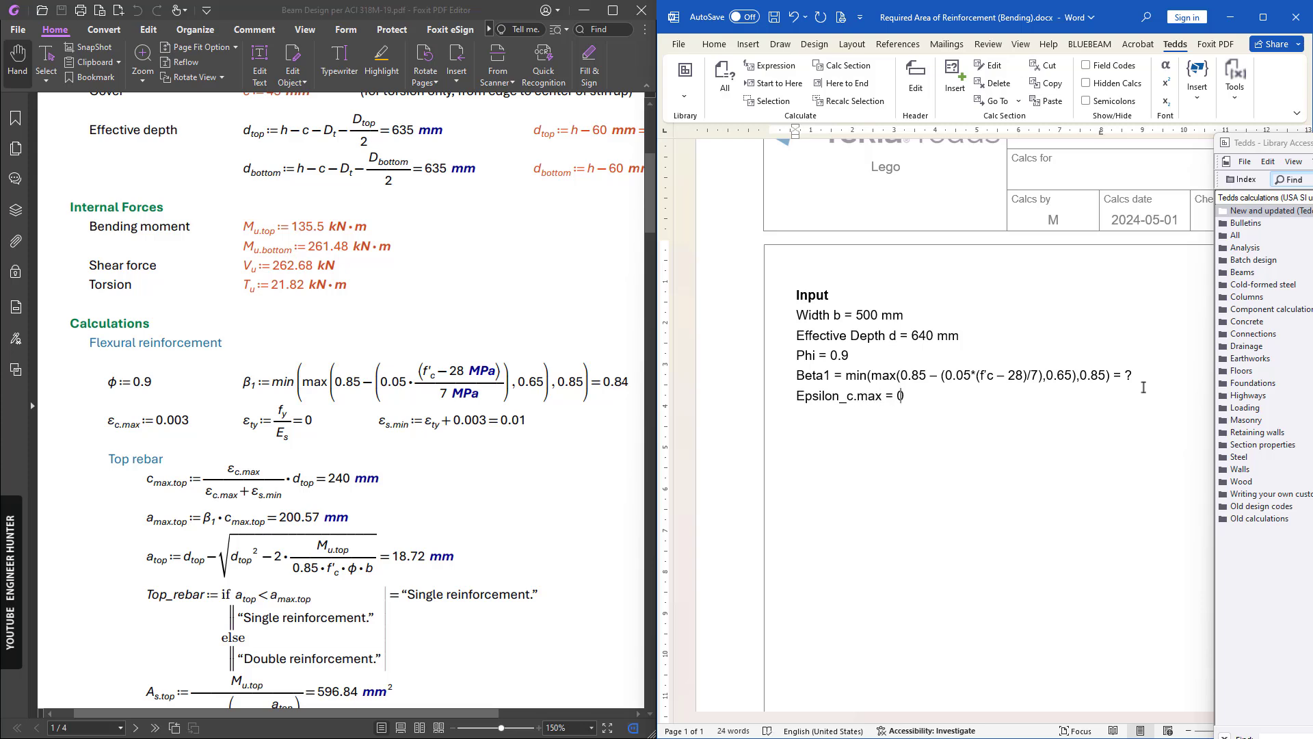
{"action": "type", "text": "003"}
{"action": "type", "text": "a = d – sqrt(d^2 – 2*M/(0.85*f'c*Phi*b)) = ? mm"}
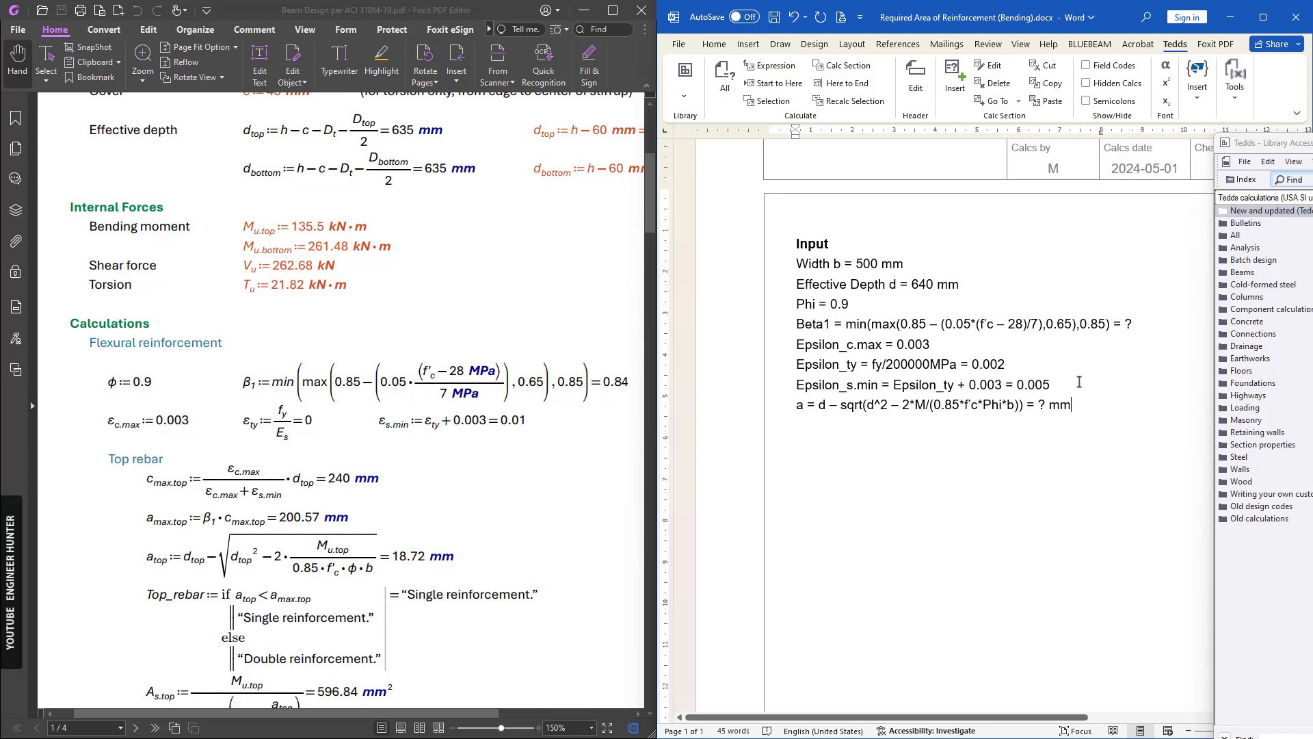
{"action": "double_click", "coordinate": [1031, 385]}
{"action": "type", "text": "?"}
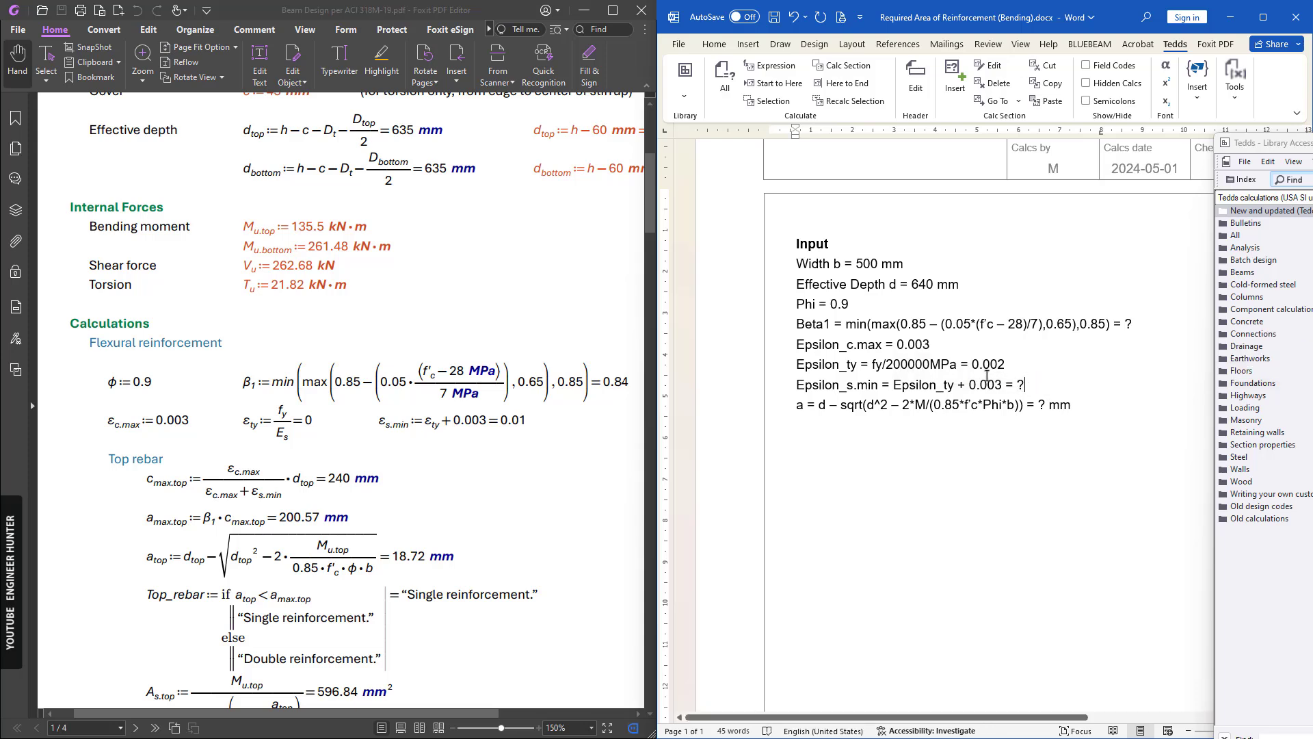
{"action": "left_click", "coordinate": [976, 364]}
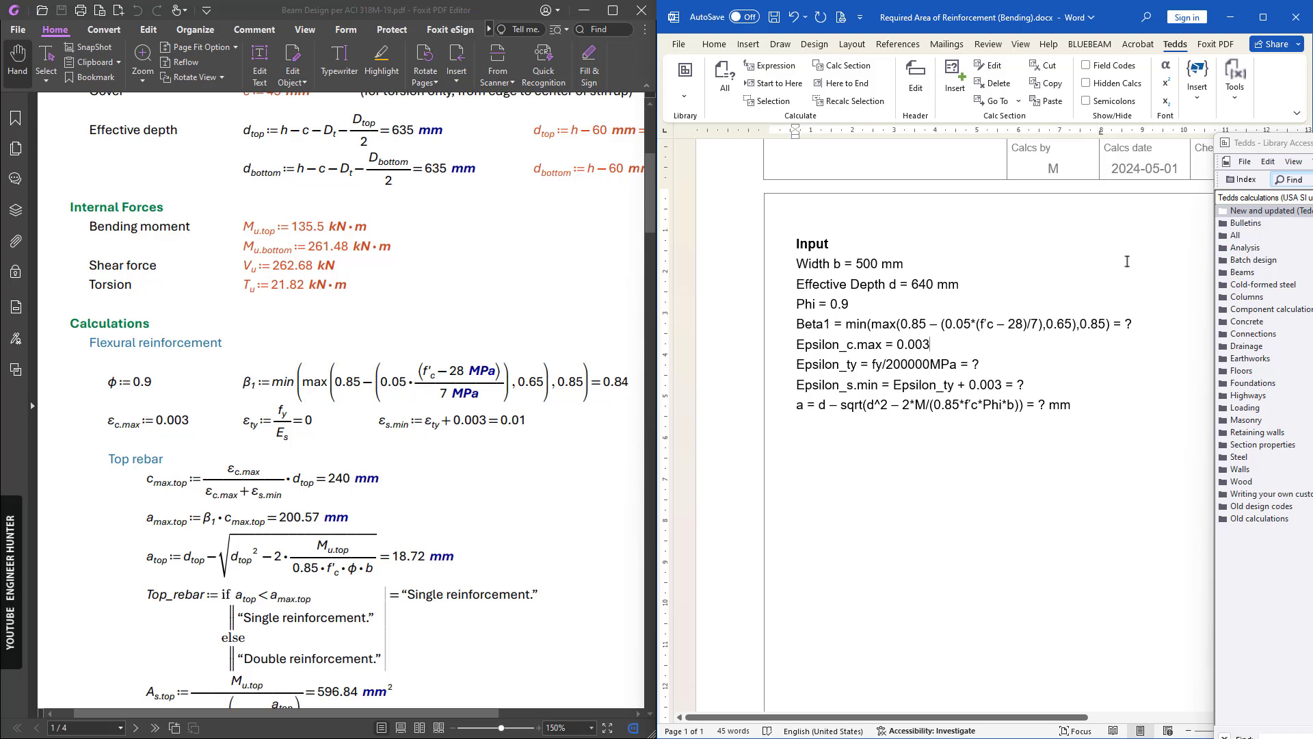
{"action": "scroll", "scroll_direction": "up", "scroll_amount": 3}
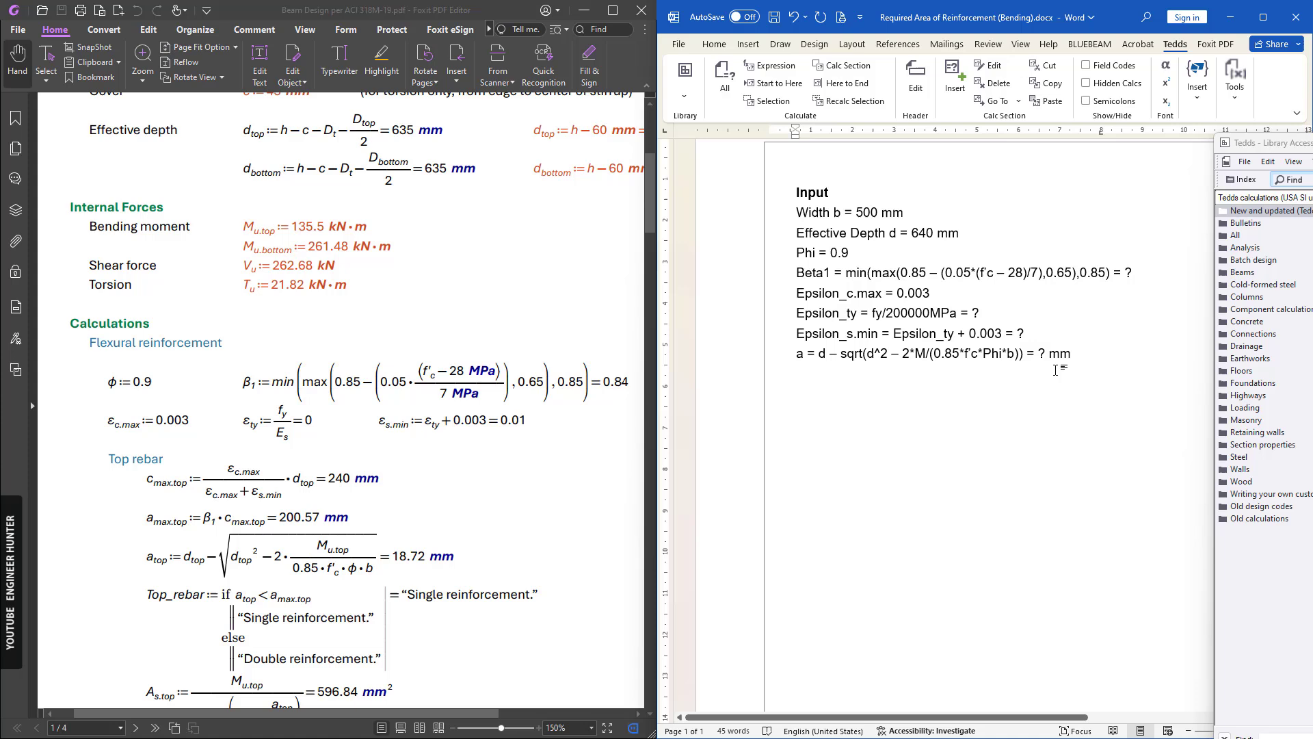
Step: Add a bold Result heading with As = M/(0.9*fy*(d – a/2)) = ? mm^2 and maximize the Word window
{"action": "type", "text": "Re"}
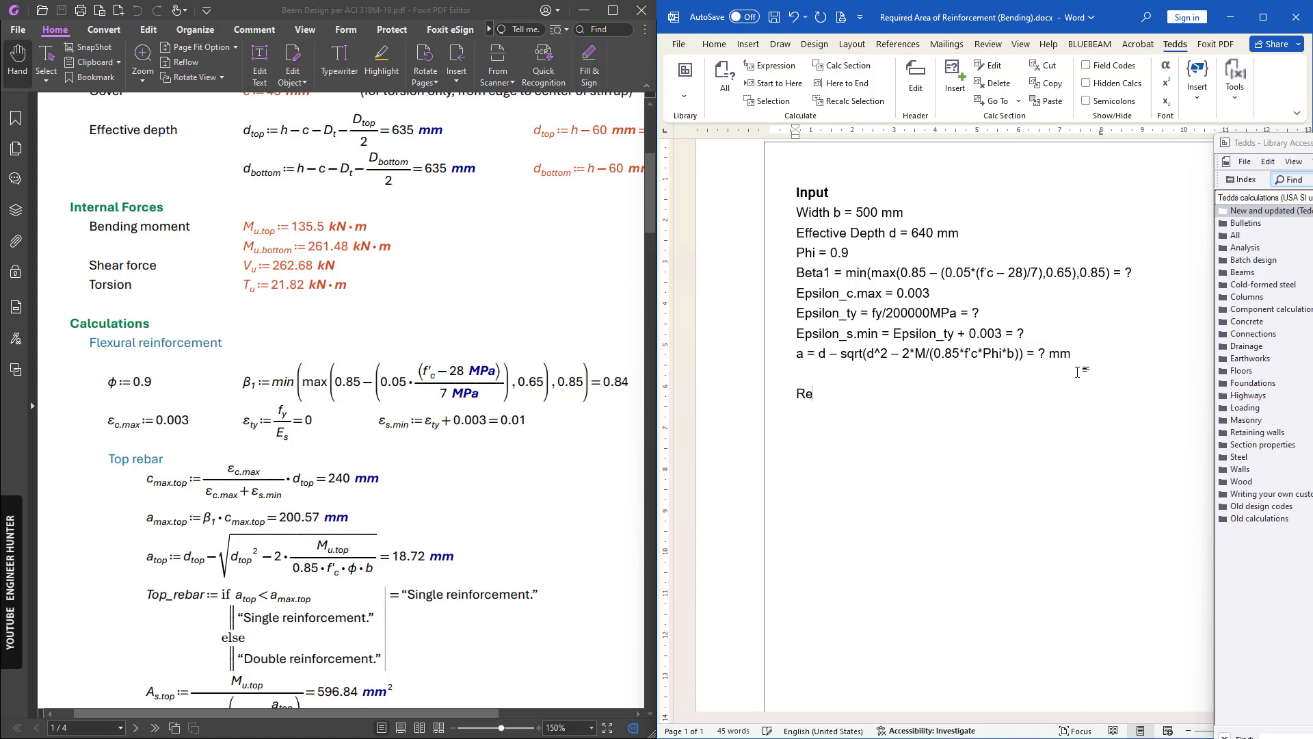
{"action": "type", "text": "sult"}
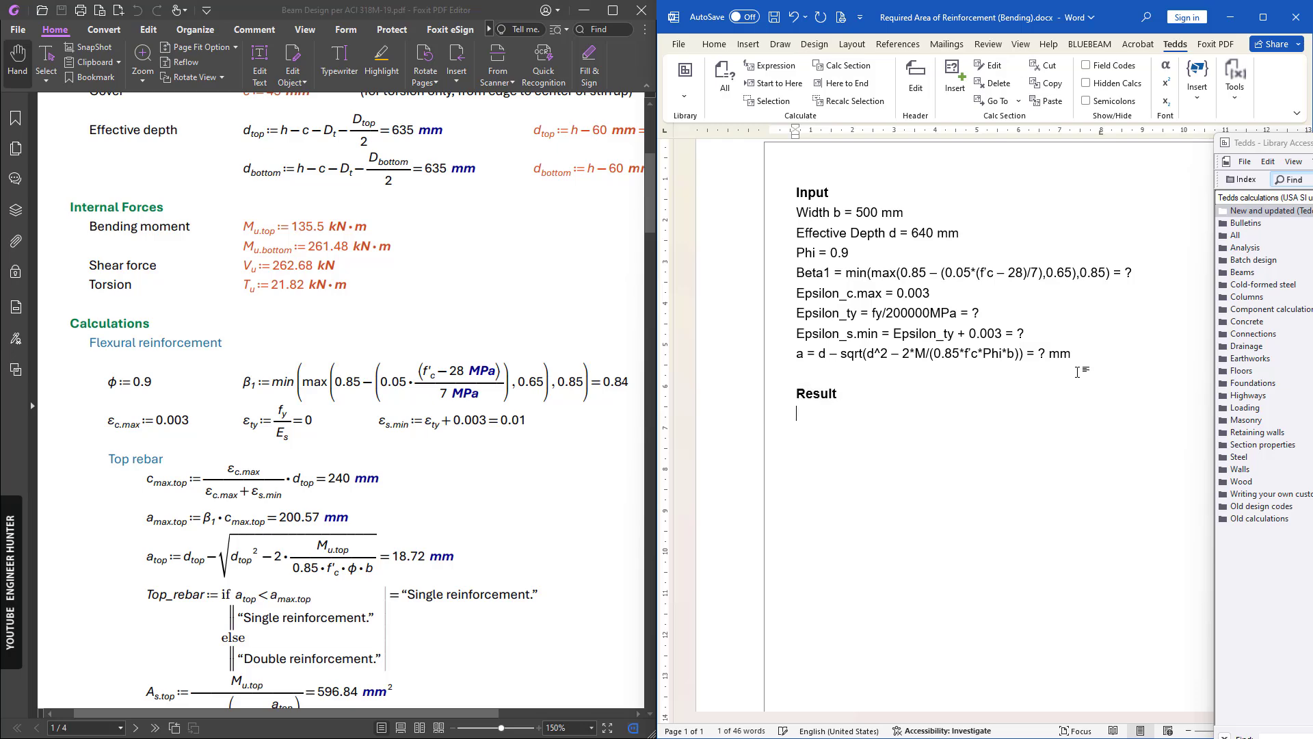
{"action": "scroll", "scroll_direction": "down", "scroll_amount": 3}
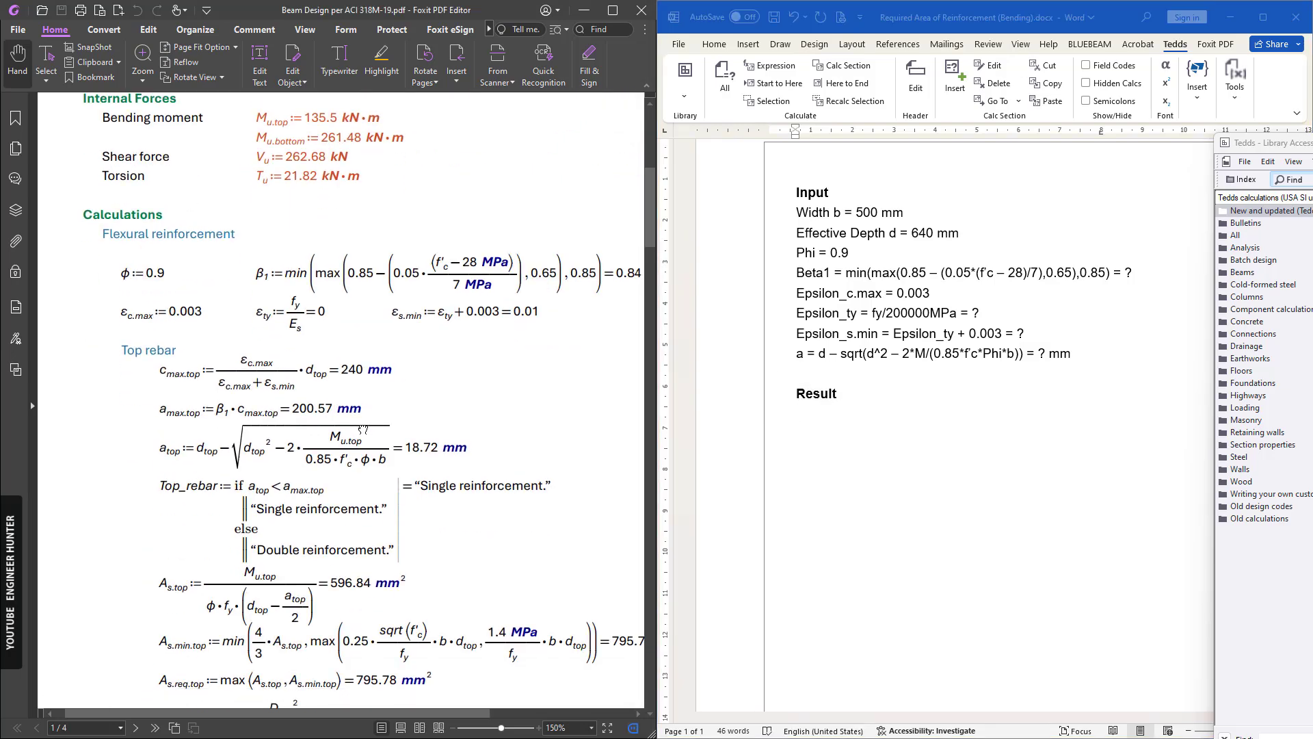
{"action": "scroll", "scroll_direction": "down", "scroll_amount": 3}
{"action": "type", "text": "As = M/(0.9*fy*(d – a/2)) = ? mm^2"}
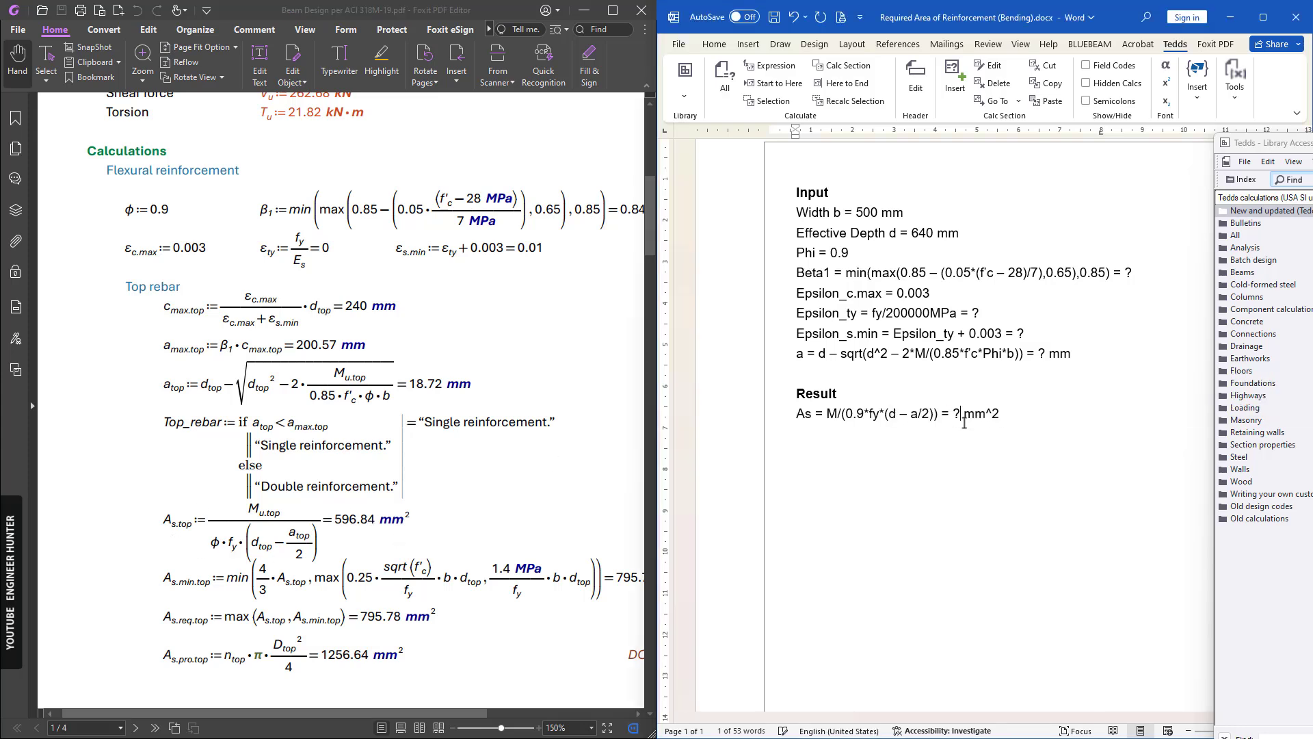
{"action": "scroll", "scroll_direction": "up", "scroll_amount": 3}
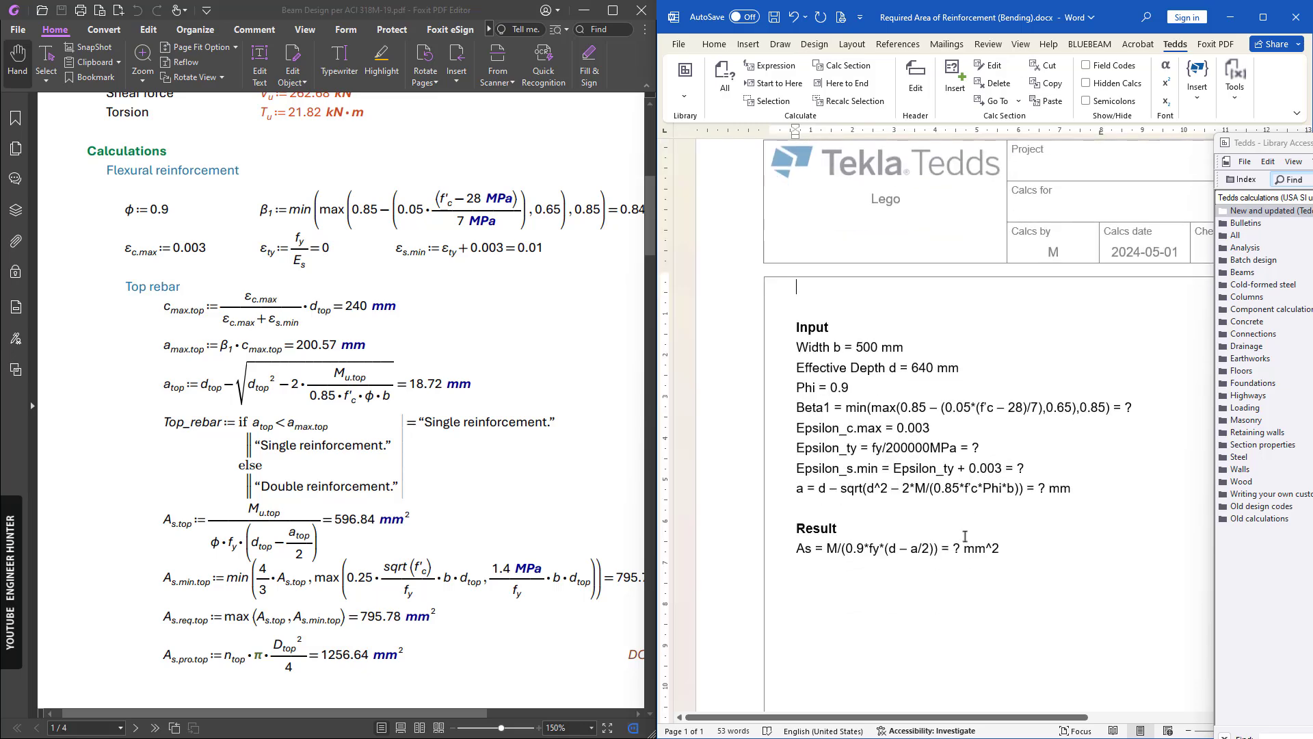
{"action": "left_click", "coordinate": [1234, 80]}
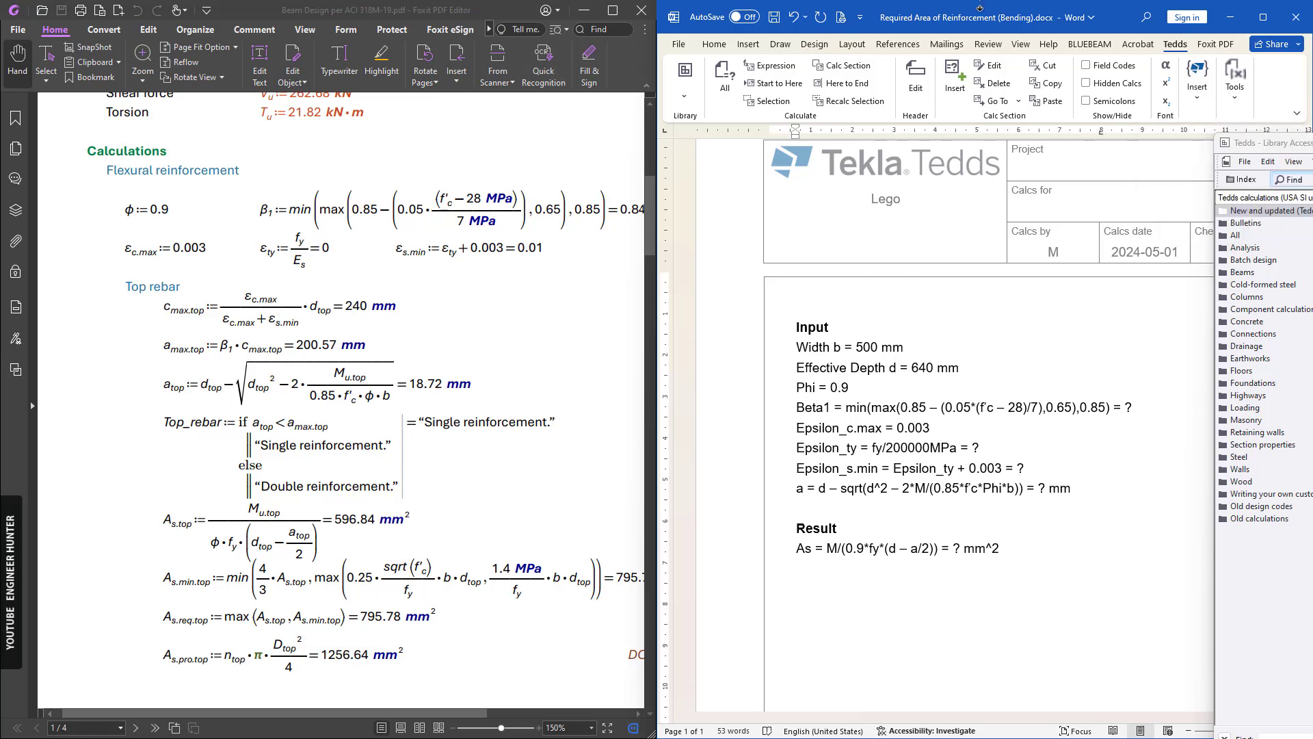
{"action": "left_click", "coordinate": [613, 9]}
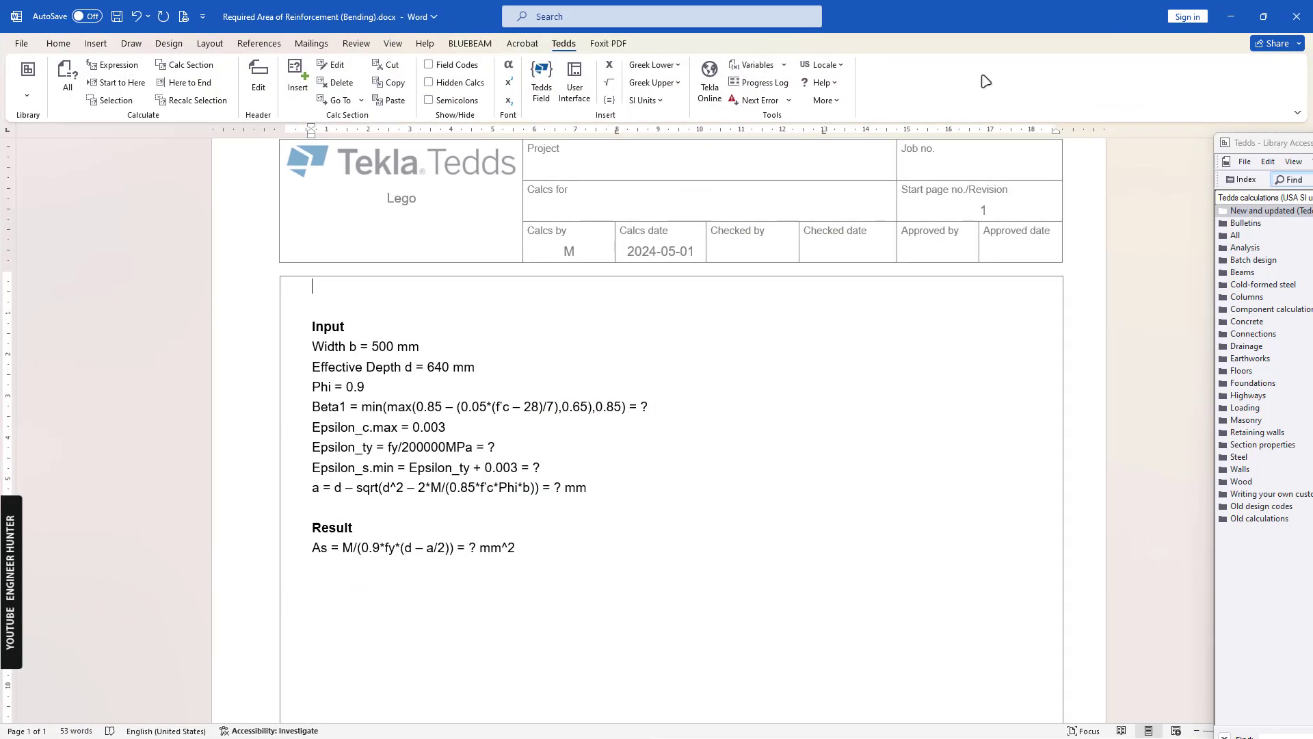
Step: Create a new Tedds user interface at the current insertion point, launching the Interface Designer
{"action": "left_click", "coordinate": [575, 80]}
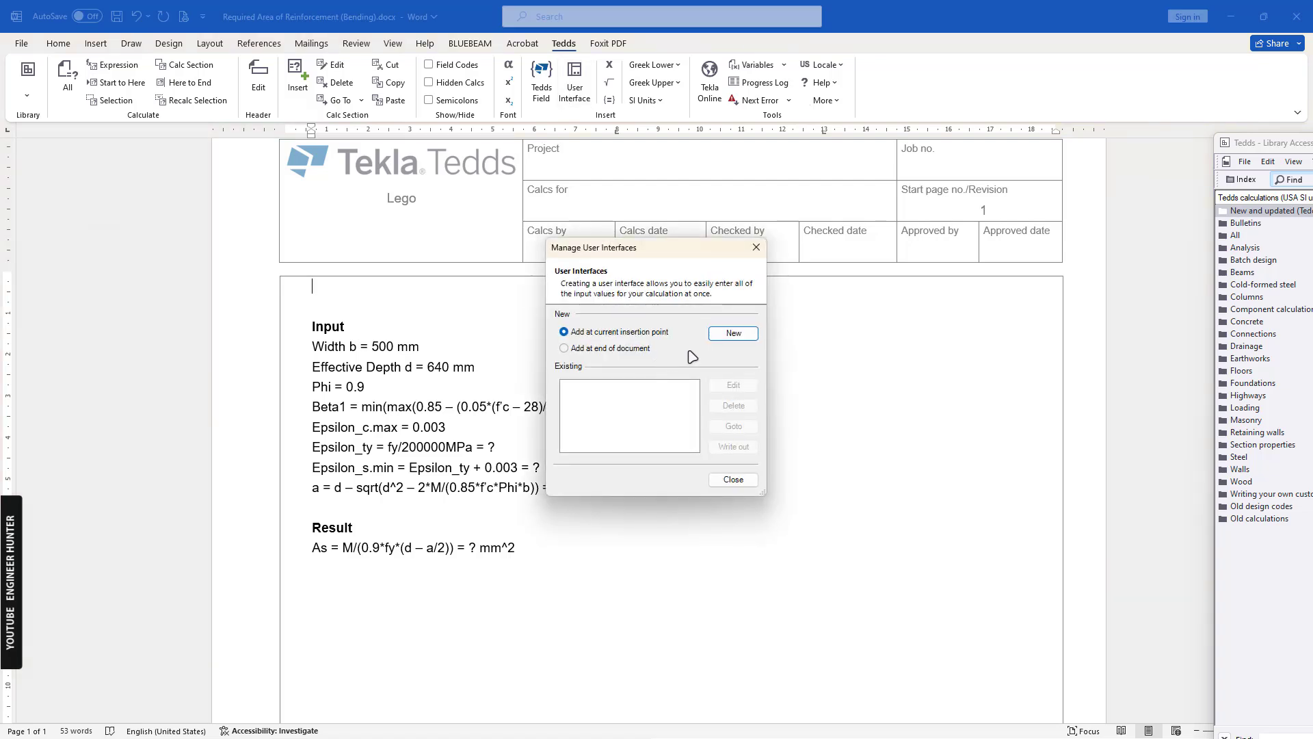
{"action": "mouse_move", "coordinate": [731, 333]}
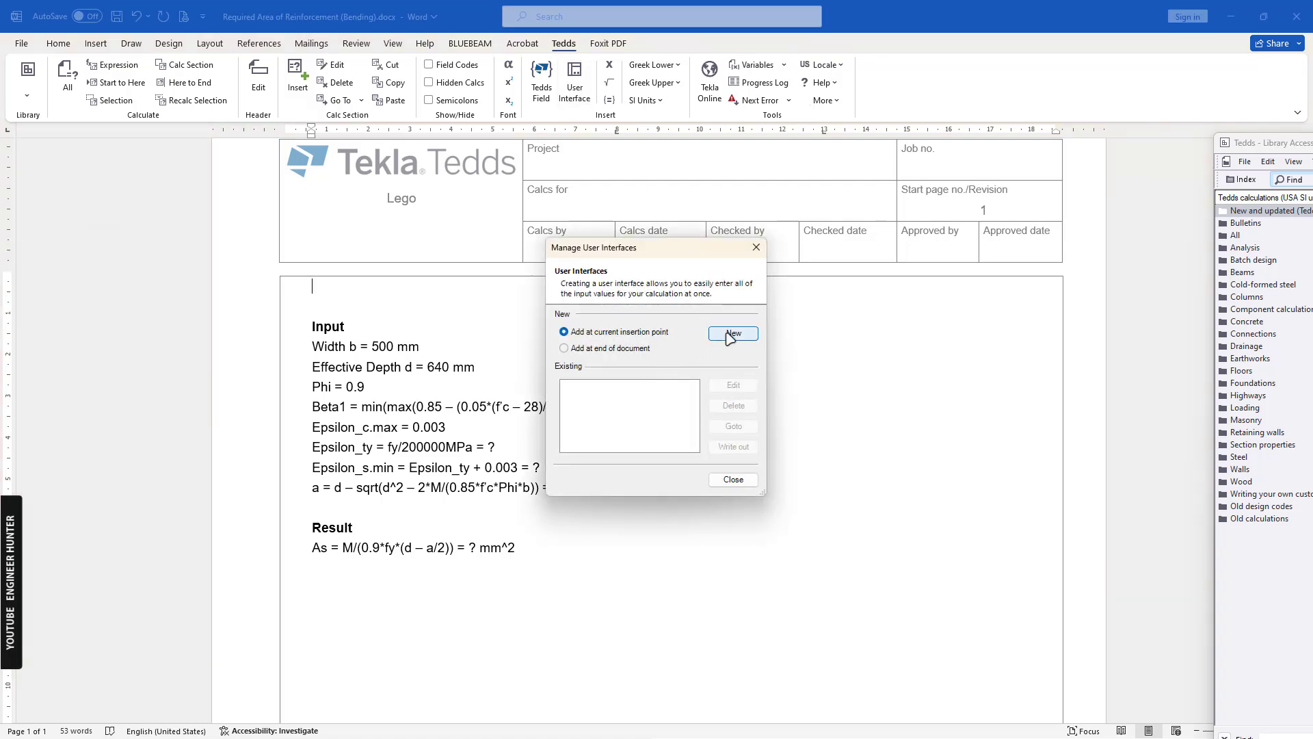
{"action": "left_click", "coordinate": [730, 333]}
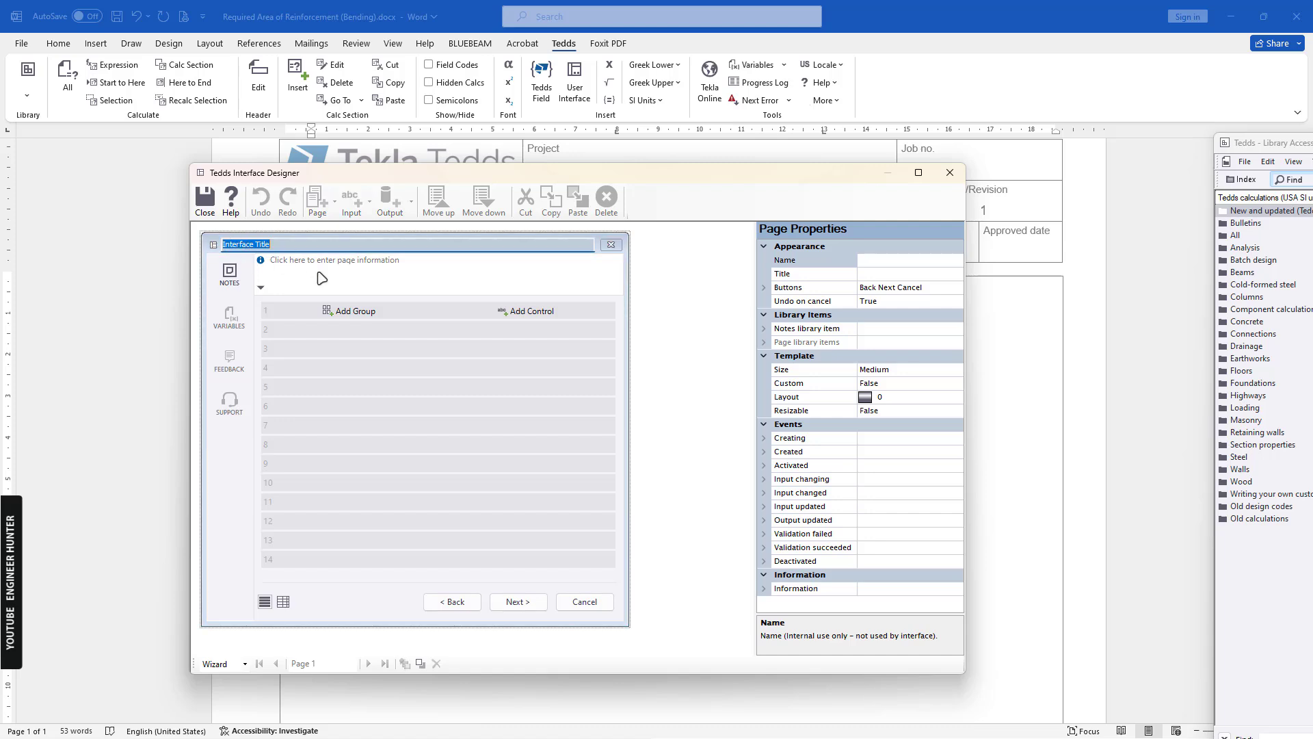
Step: Title the interface Bending Moment Reinforcement with page information For single reinforcement only
{"action": "type", "text": "Bending"}
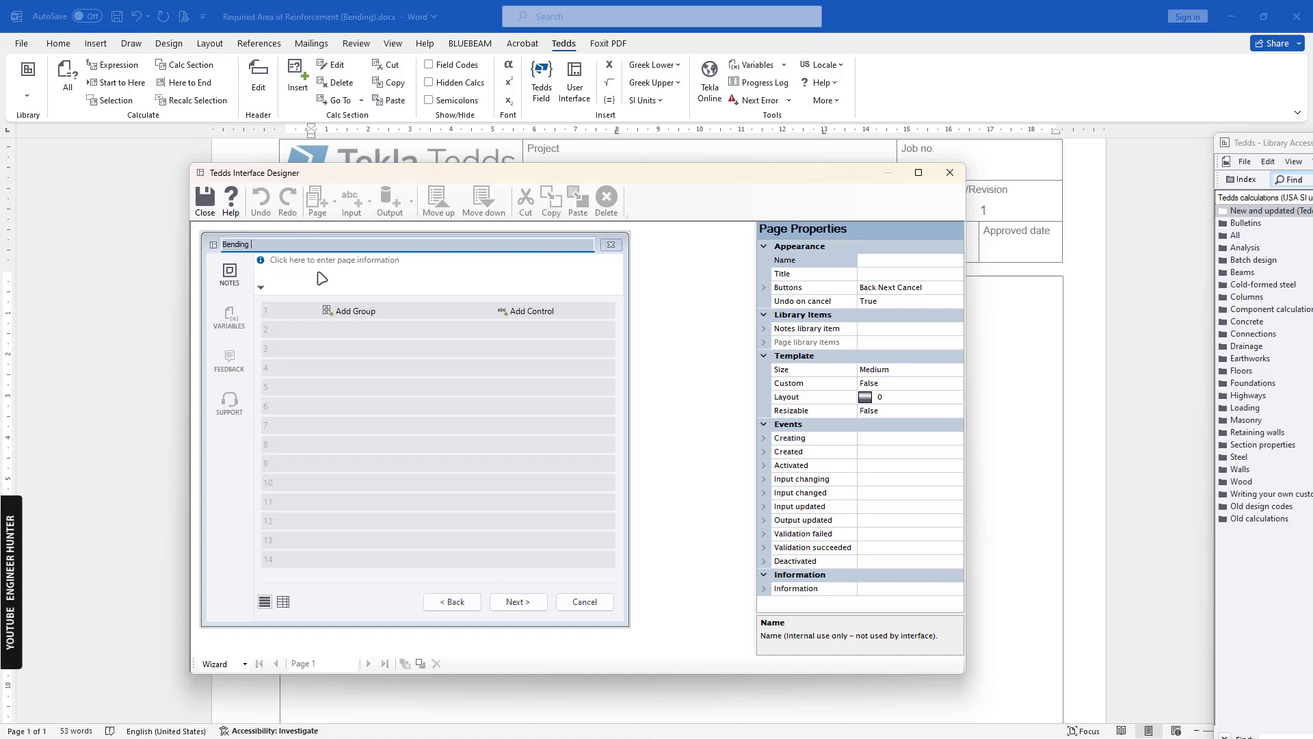
{"action": "type", "text": "Moment"}
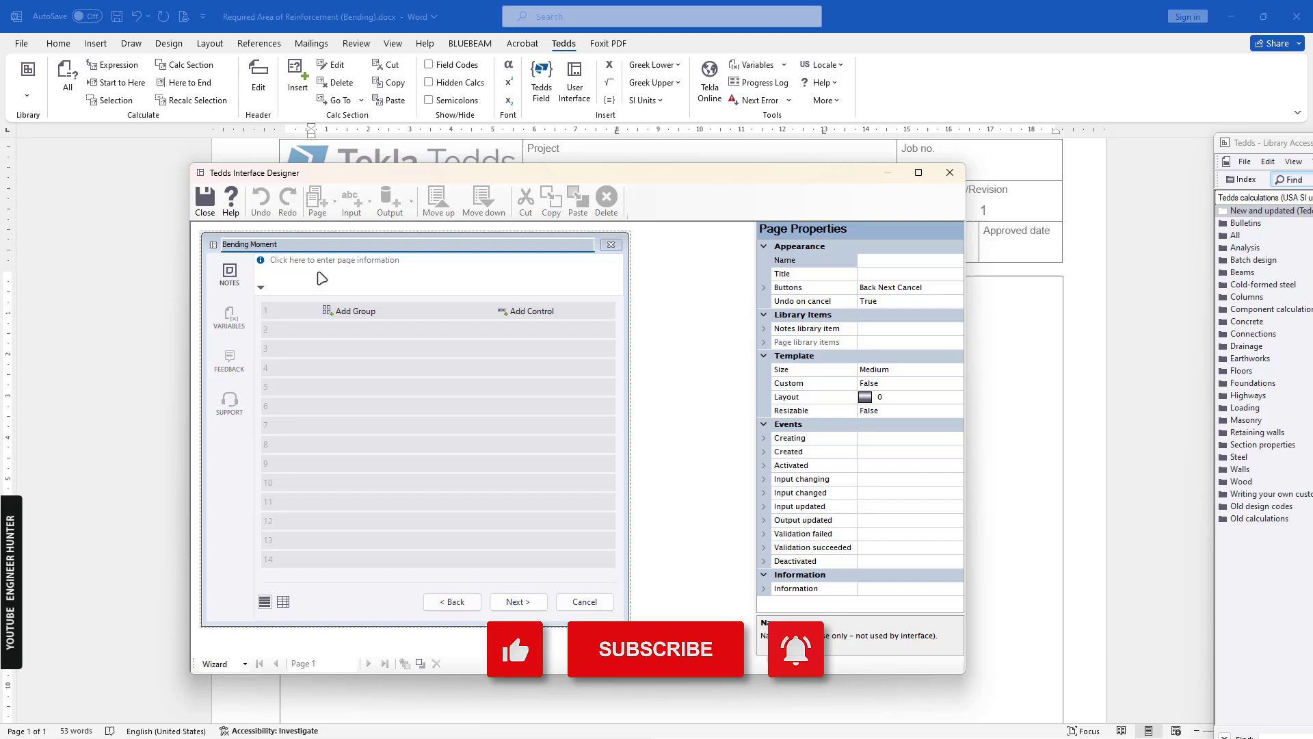
{"action": "type", "text": "Reinforcement"}
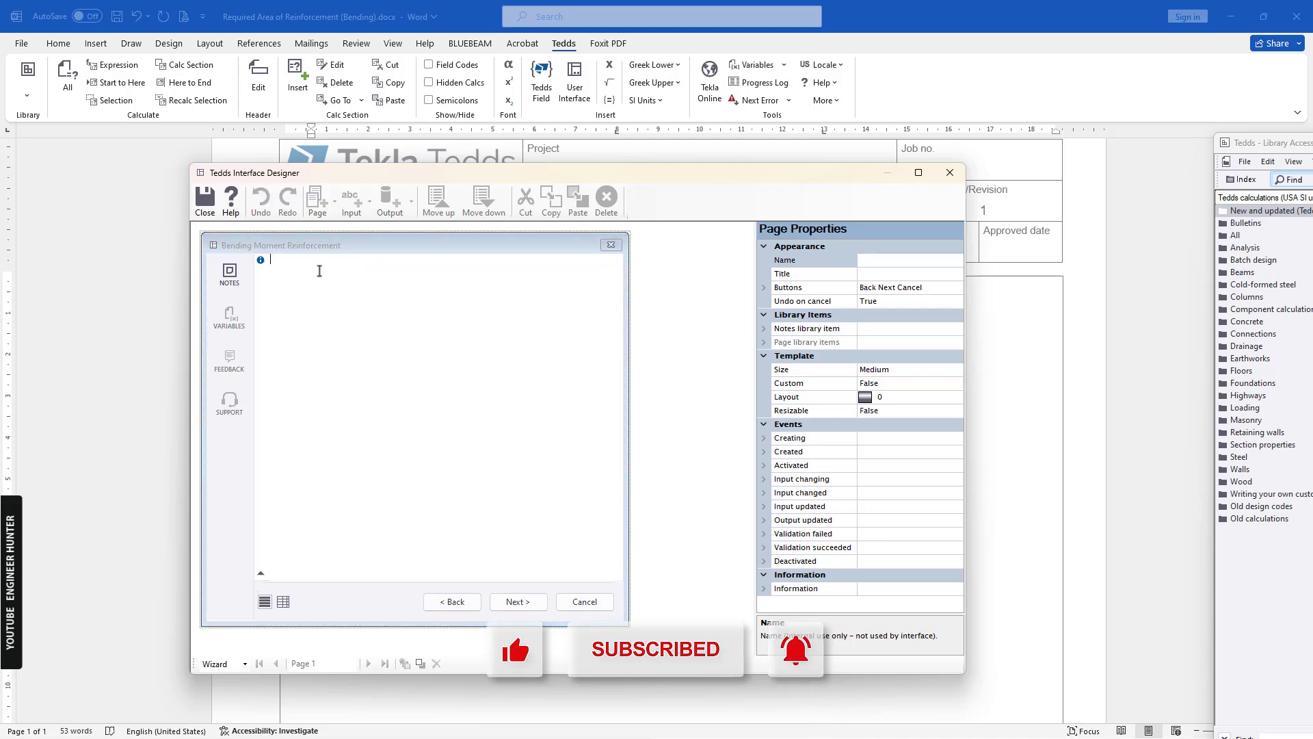
{"action": "type", "text": "For"}
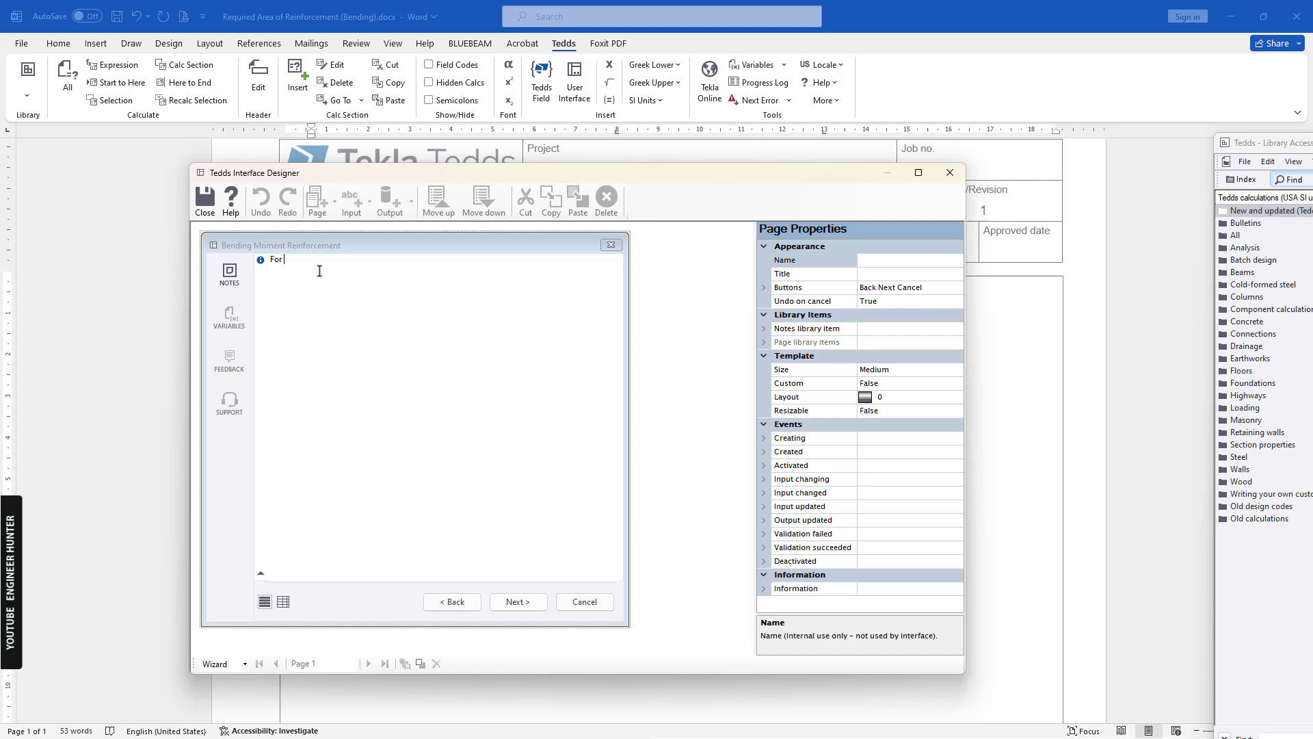
{"action": "type", "text": "single reinforceme"}
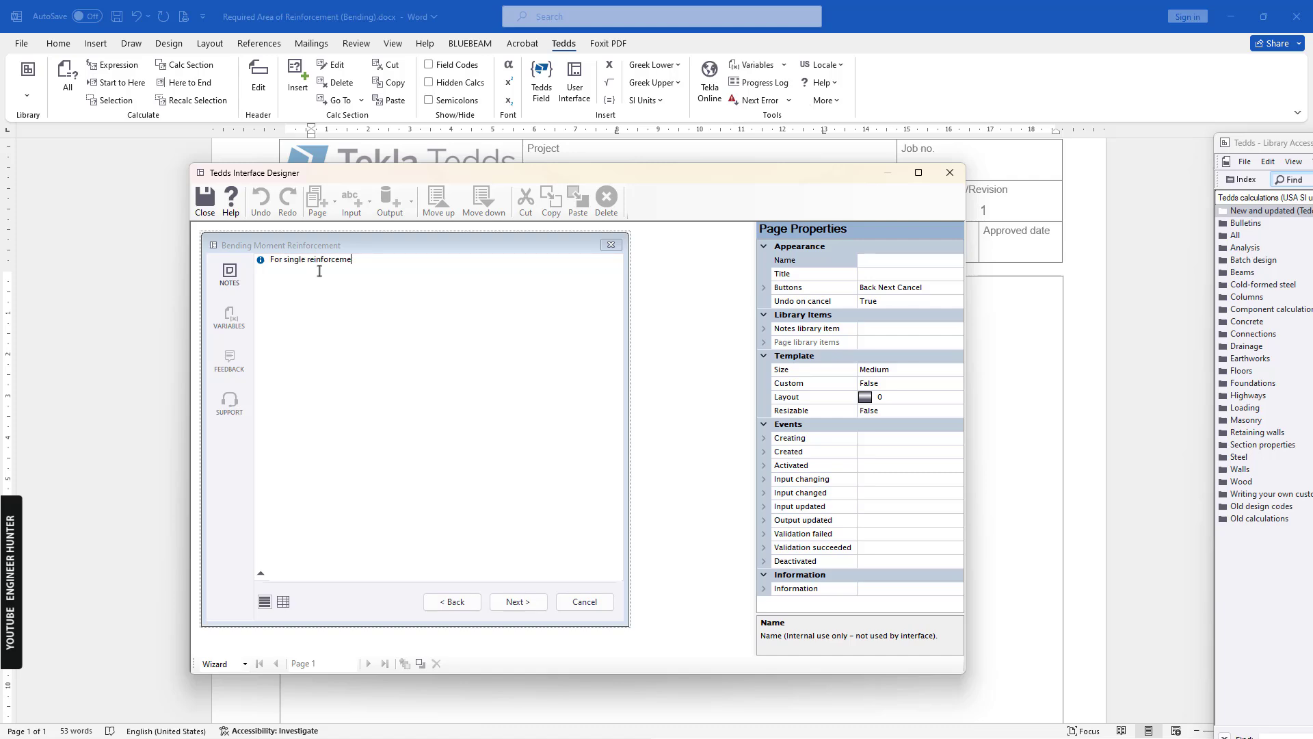
{"action": "type", "text": "nt only."}
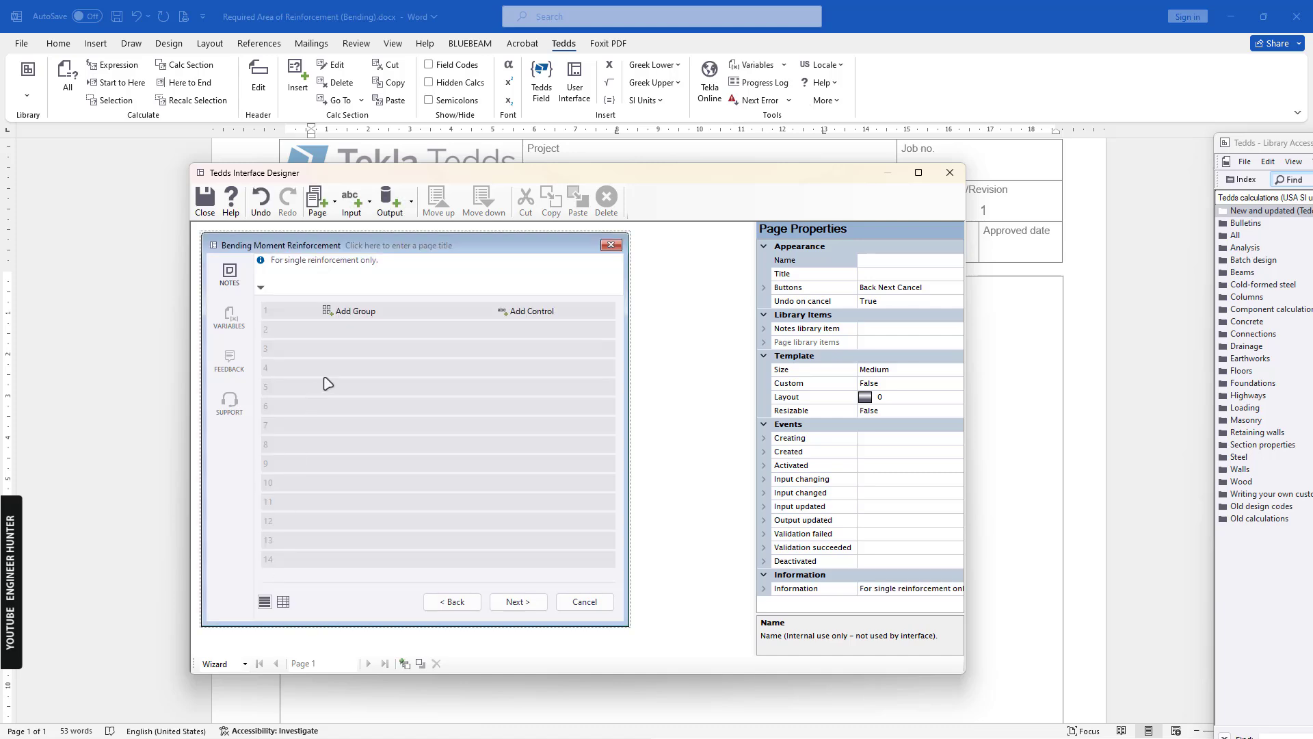
{"action": "mouse_move", "coordinate": [356, 311]}
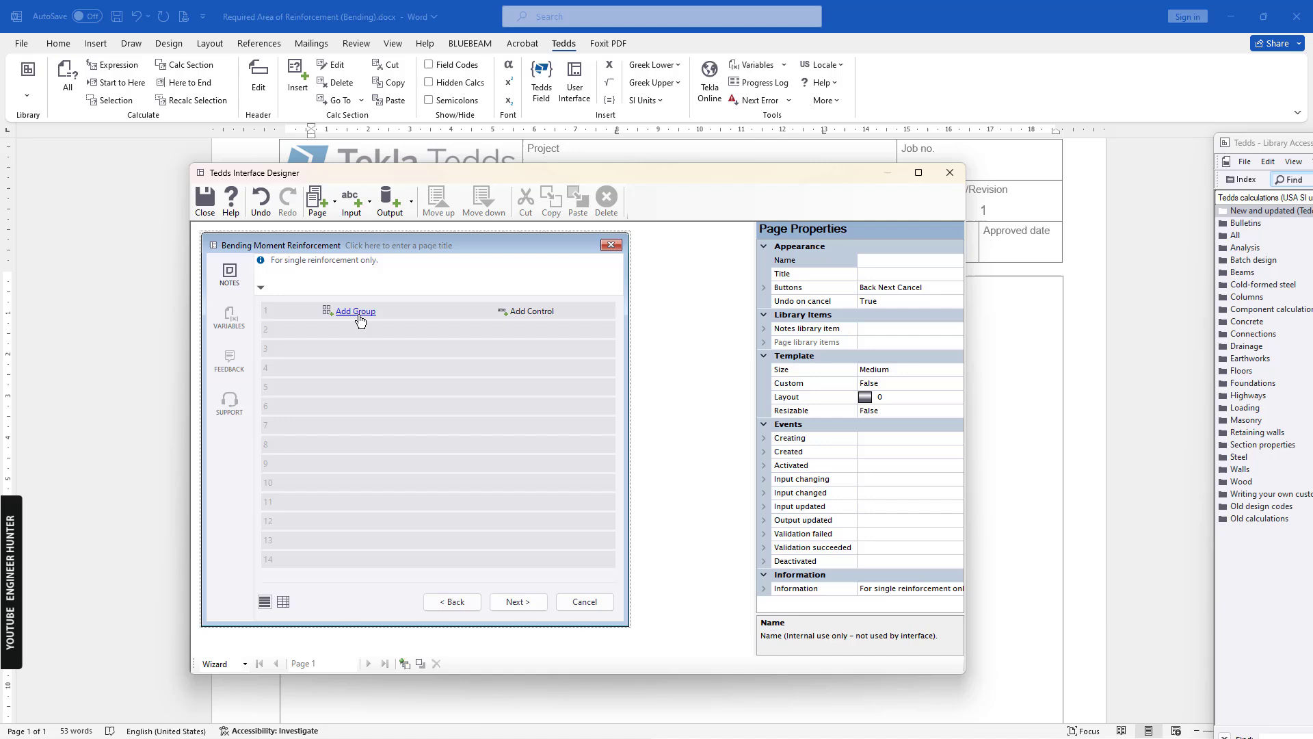
Step: Add an Input group with a new control described as Concrete strength
{"action": "left_click", "coordinate": [354, 310]}
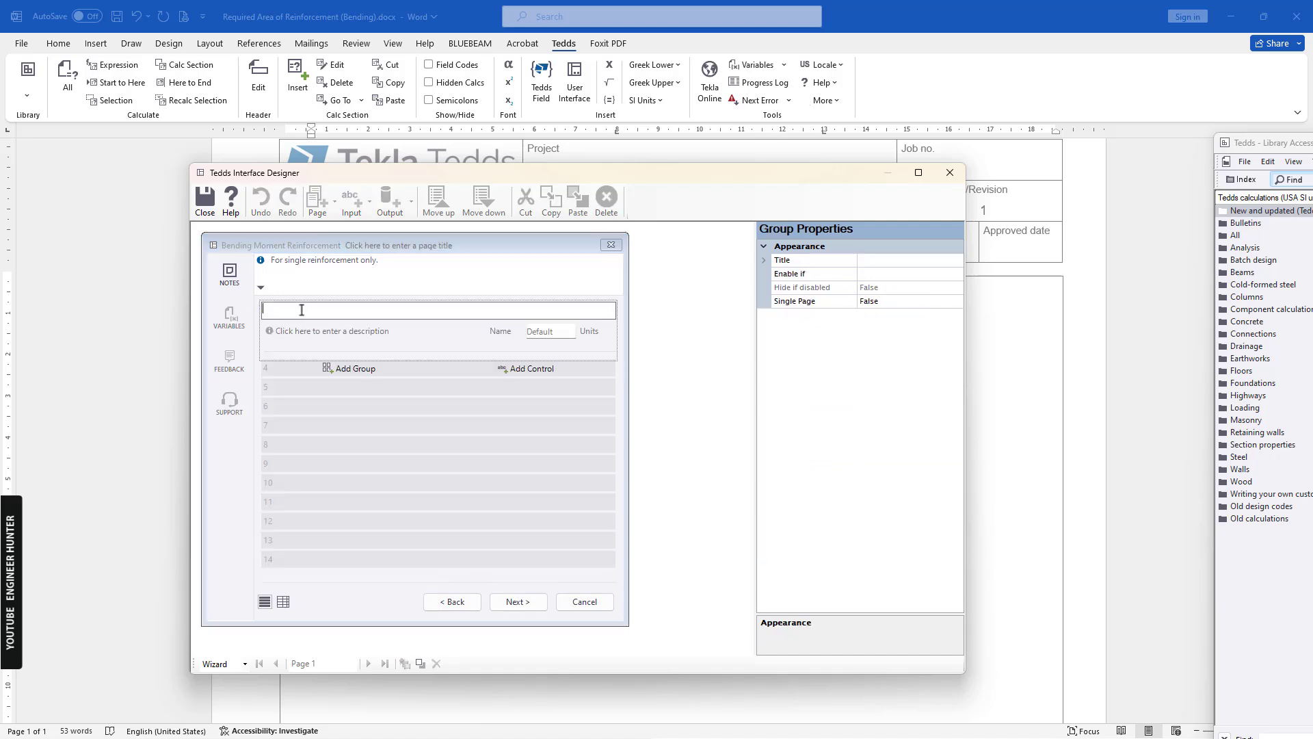
{"action": "type", "text": "Input"}
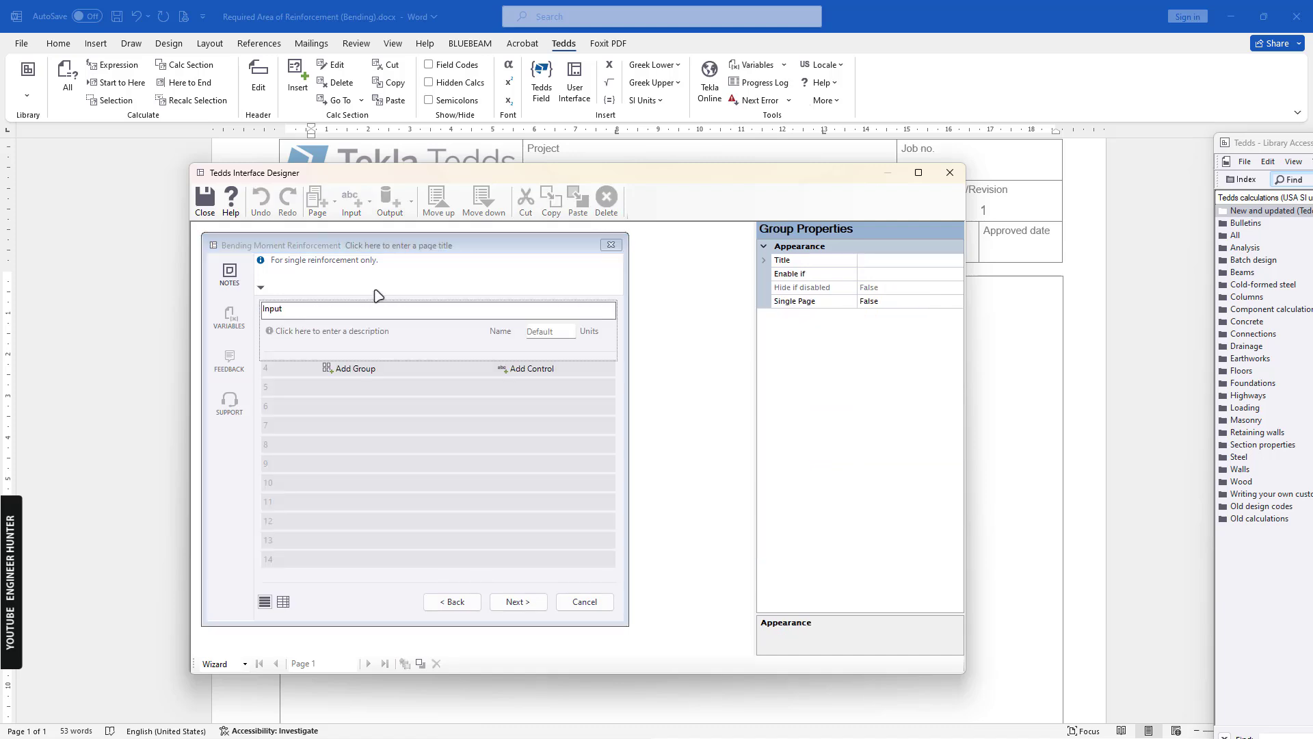
{"action": "left_click", "coordinate": [386, 330]}
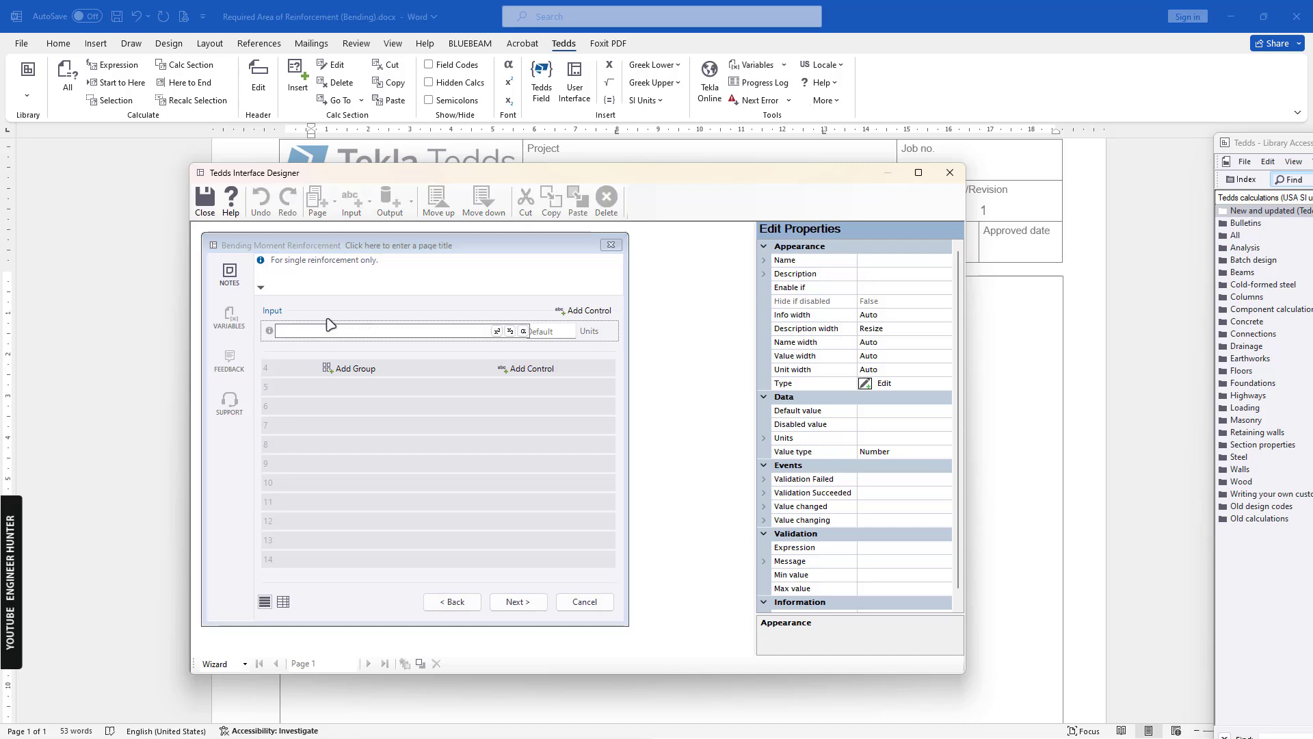
{"action": "mouse_move", "coordinate": [387, 319]}
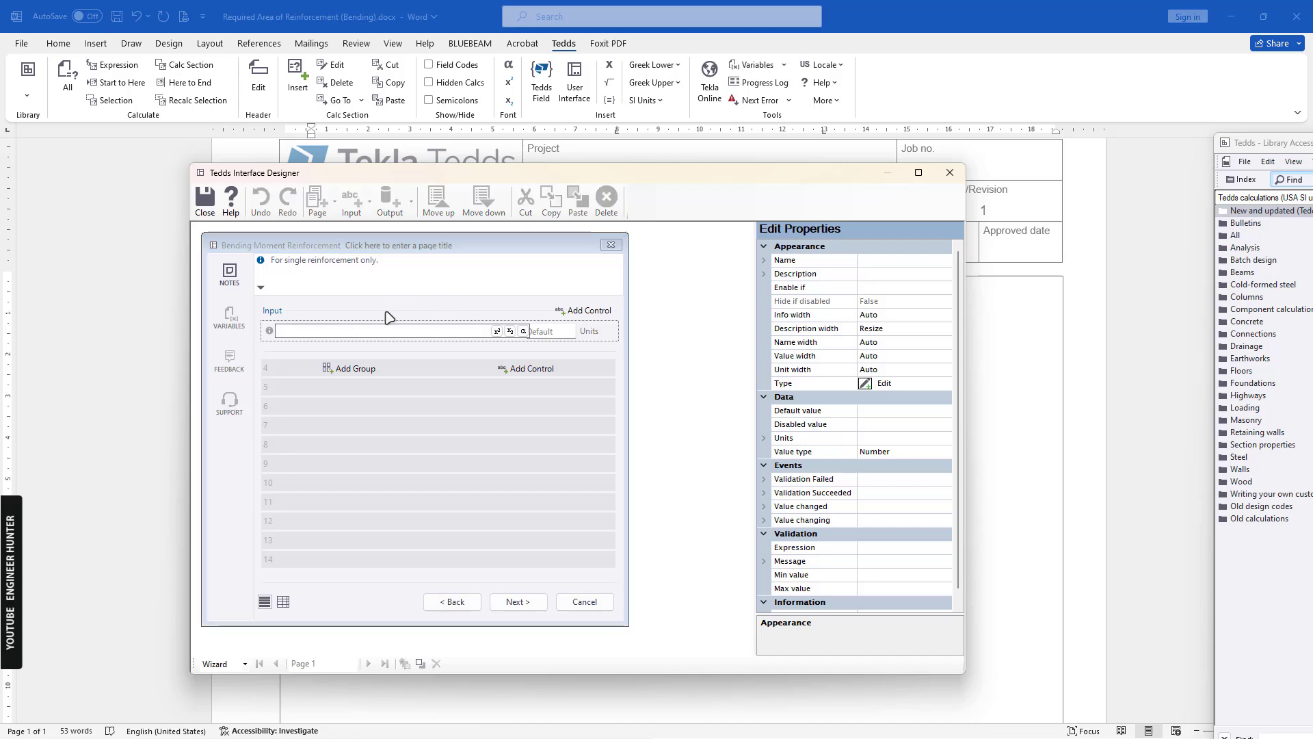
{"action": "type", "text": "Concrete ster"}
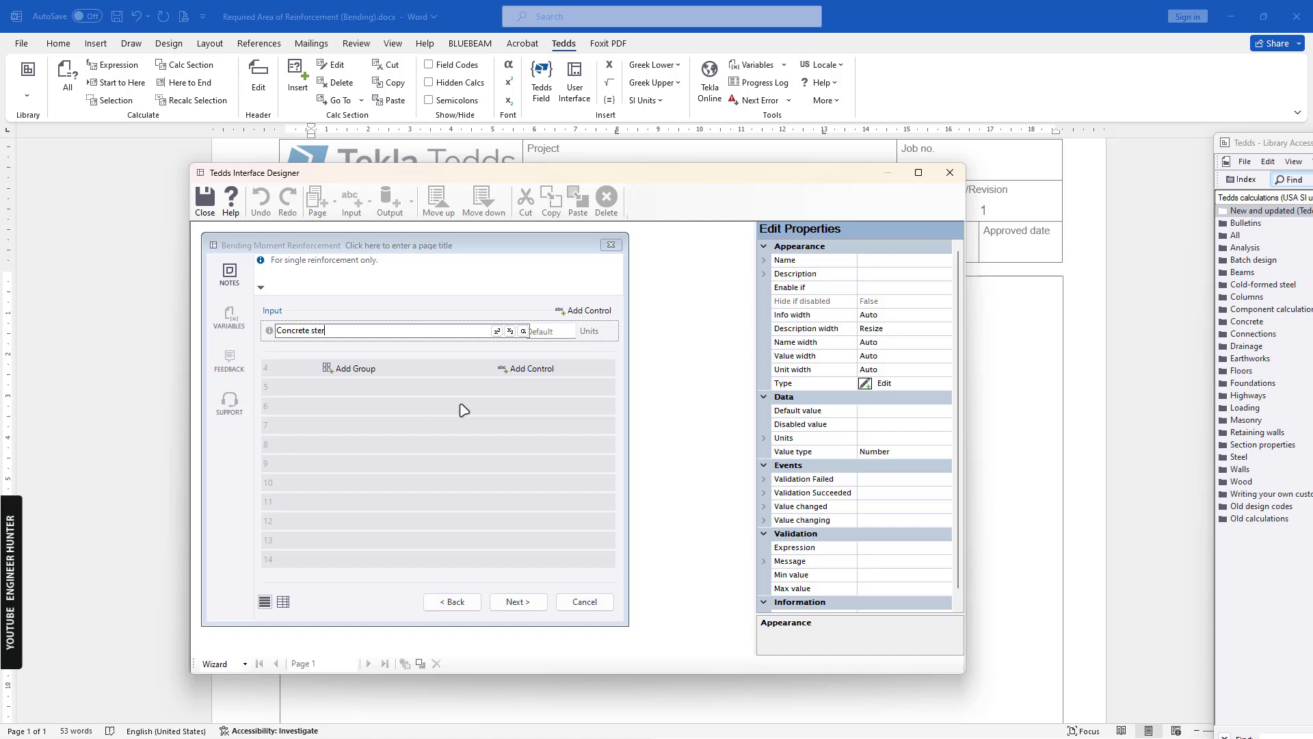
{"action": "key", "text": "Backspace"}
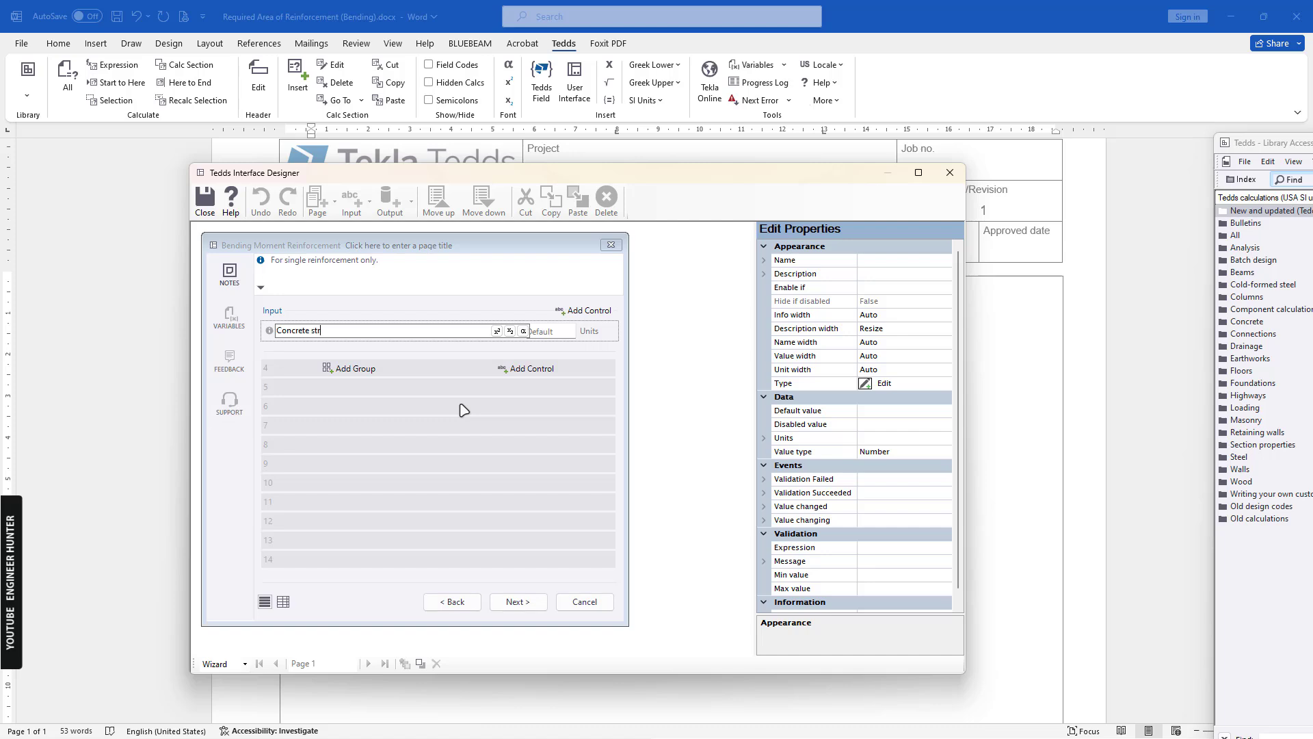
{"action": "type", "text": "ength"}
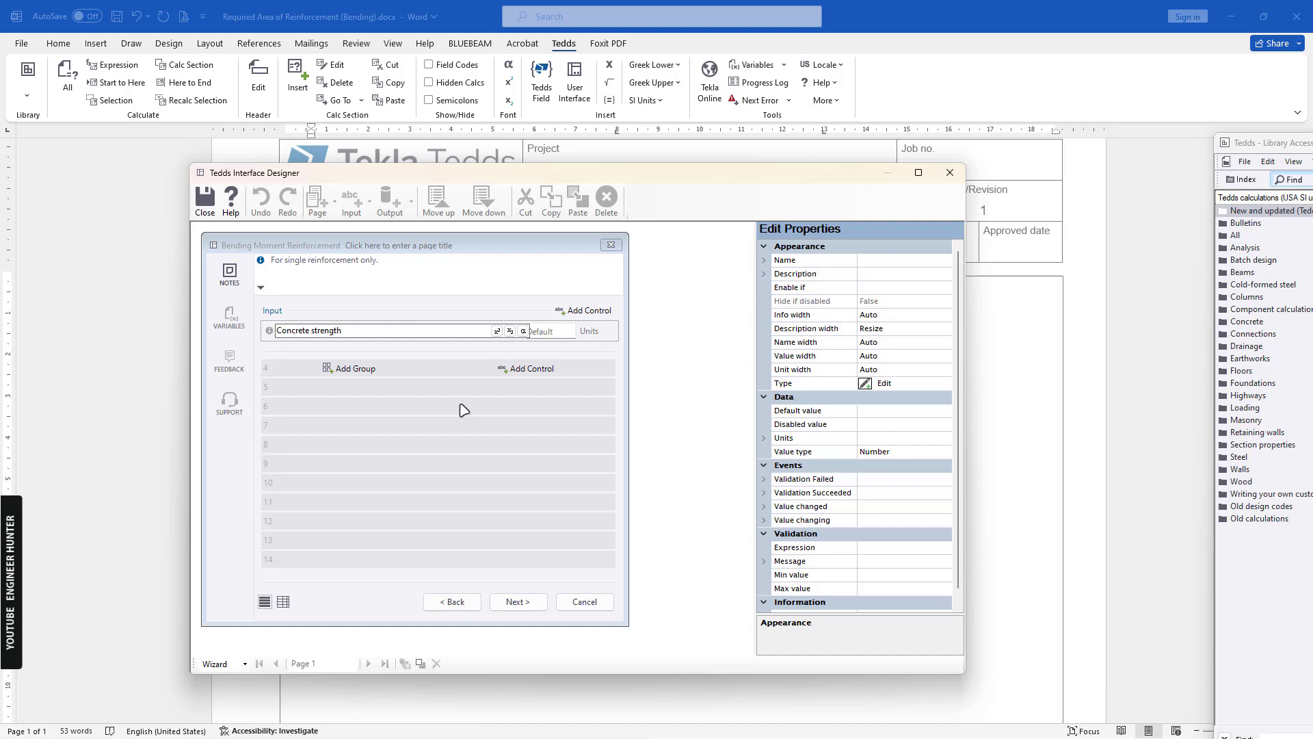
Step: Name the Concrete strength field f'c with units MPa and return to the Input group's properties
{"action": "left_click", "coordinate": [381, 330]}
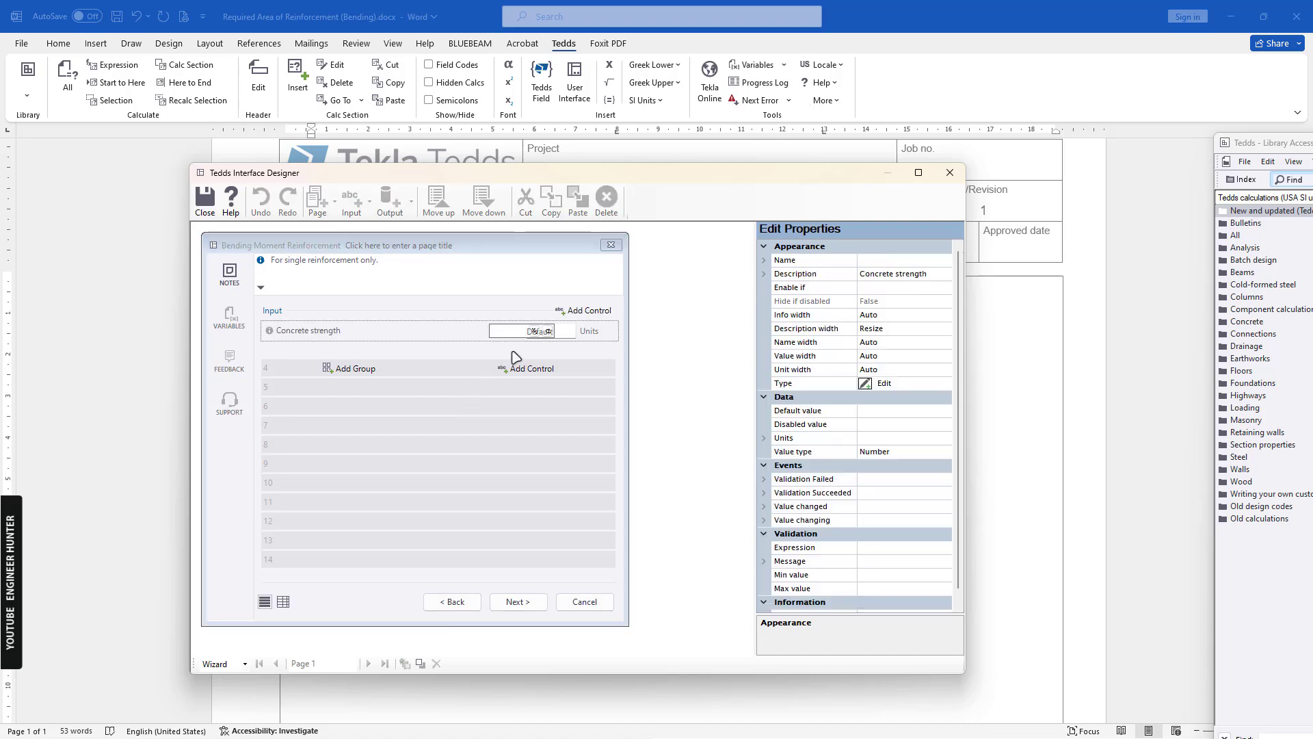
{"action": "left_click", "coordinate": [272, 310]}
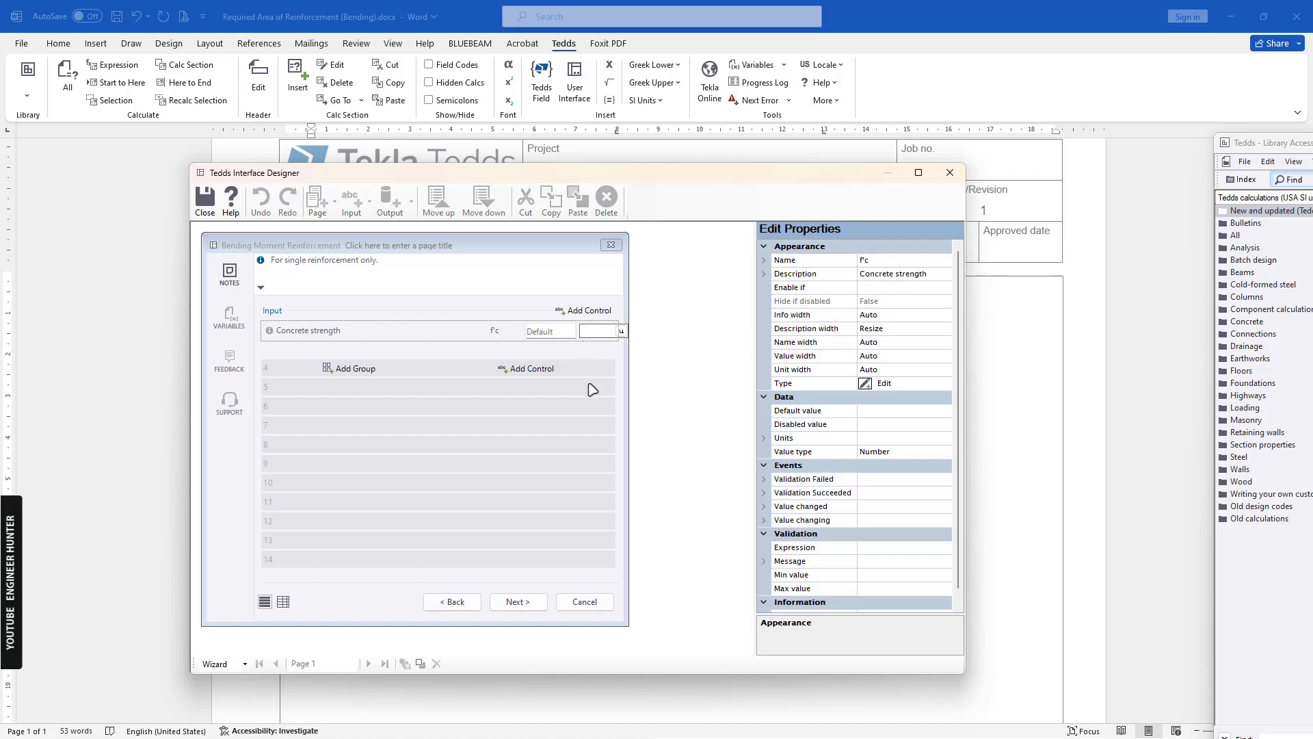
{"action": "left_click", "coordinate": [272, 311]}
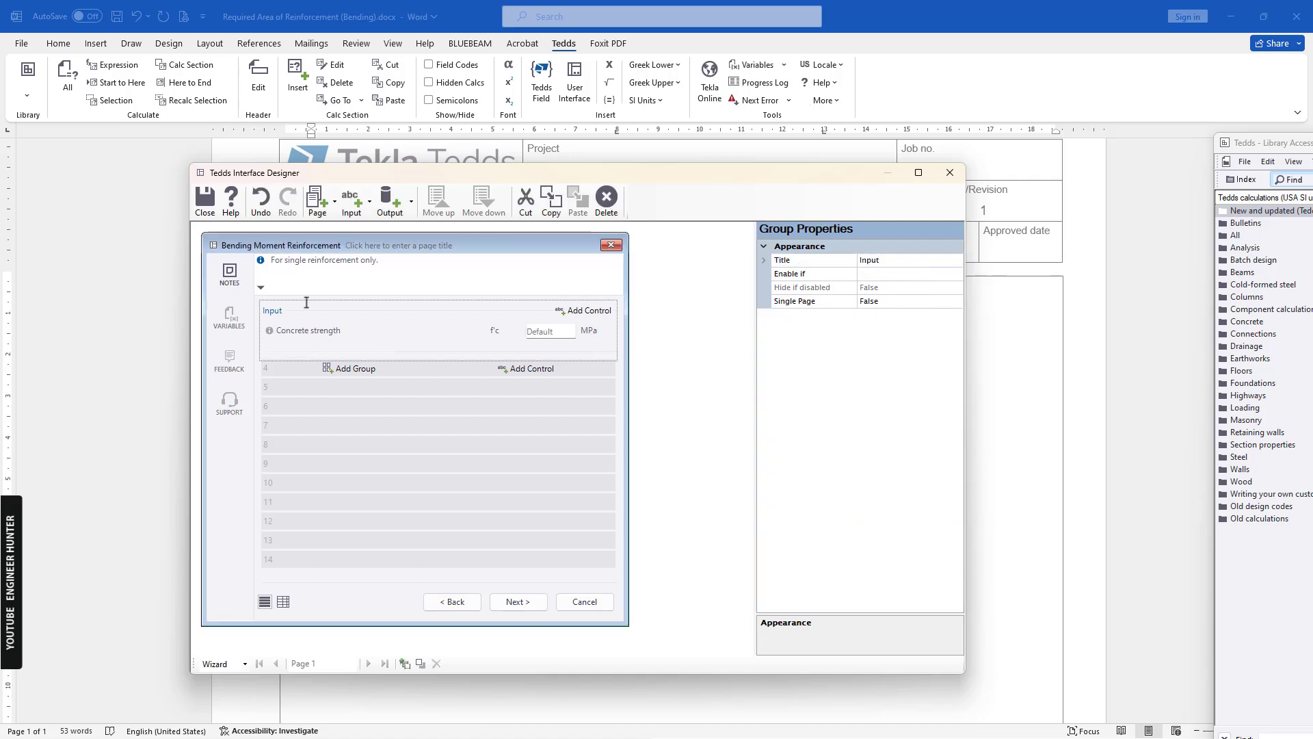
{"action": "left_click", "coordinate": [308, 329]}
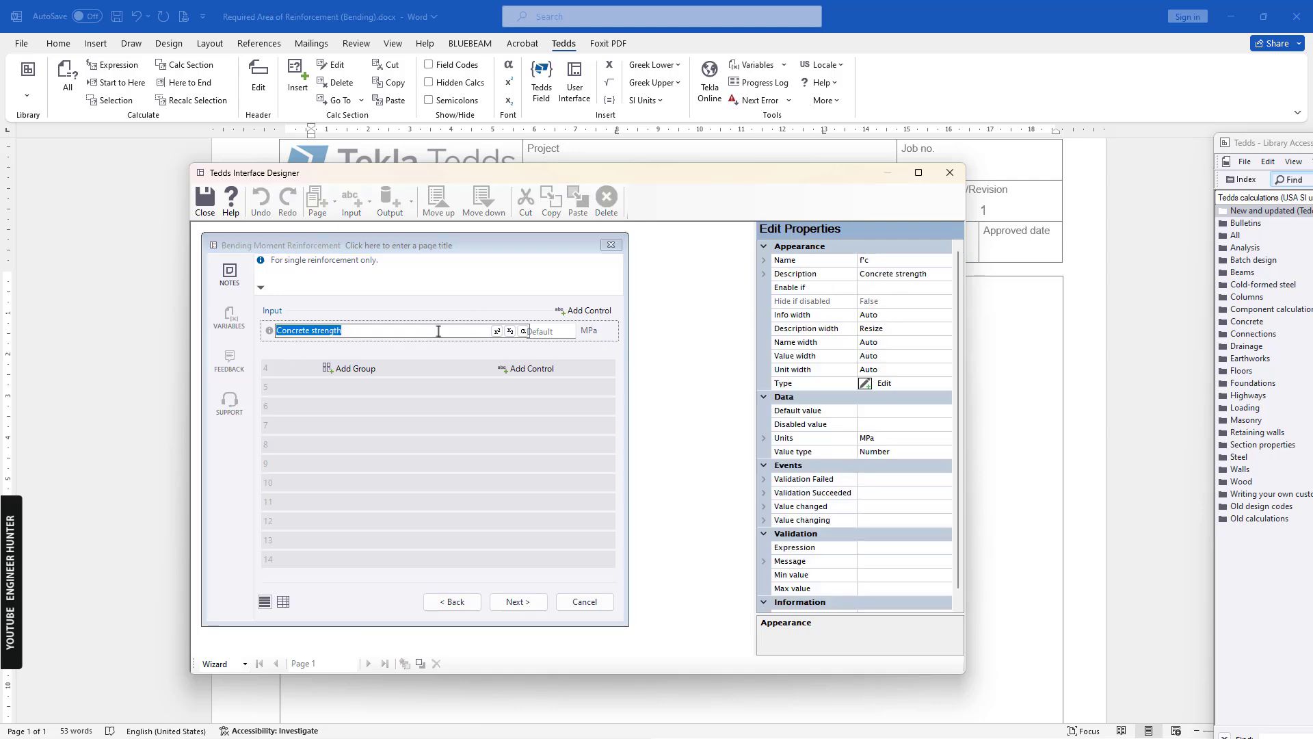
{"action": "left_click", "coordinate": [271, 310]}
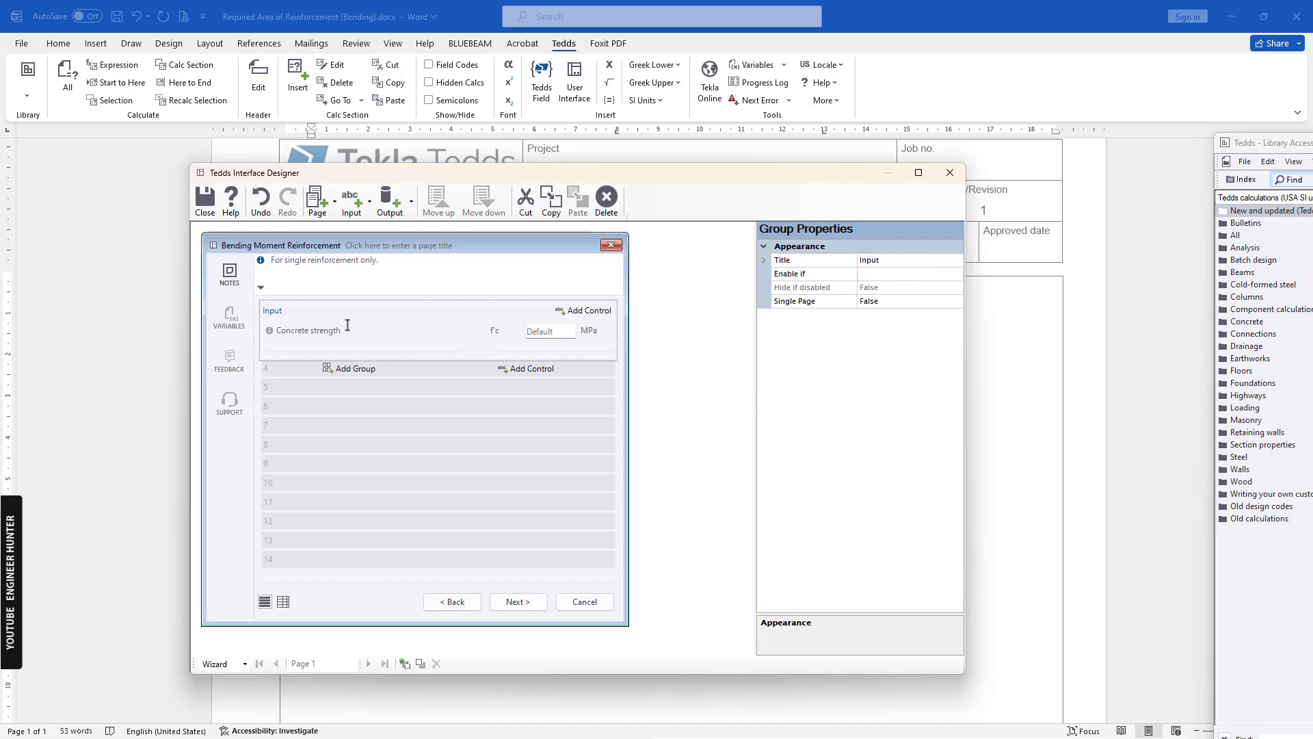
{"action": "left_click", "coordinate": [351, 202]}
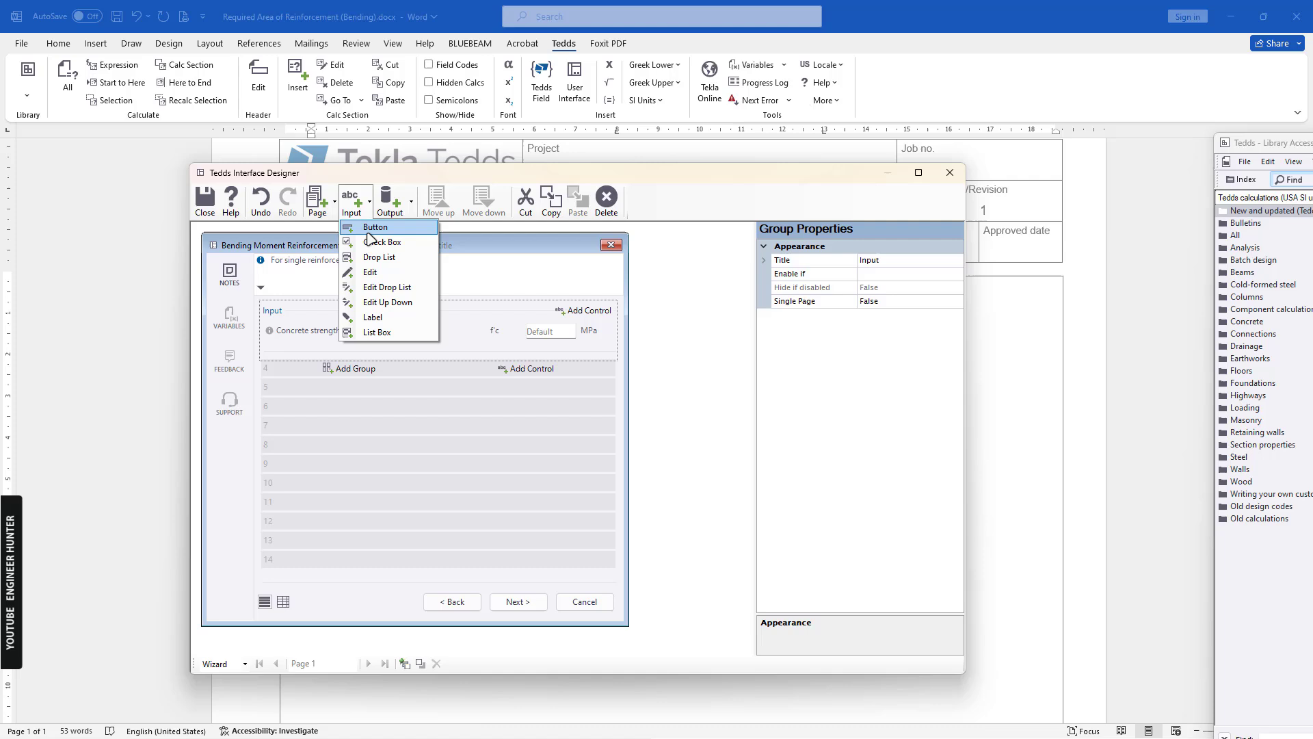
{"action": "mouse_move", "coordinate": [384, 241]}
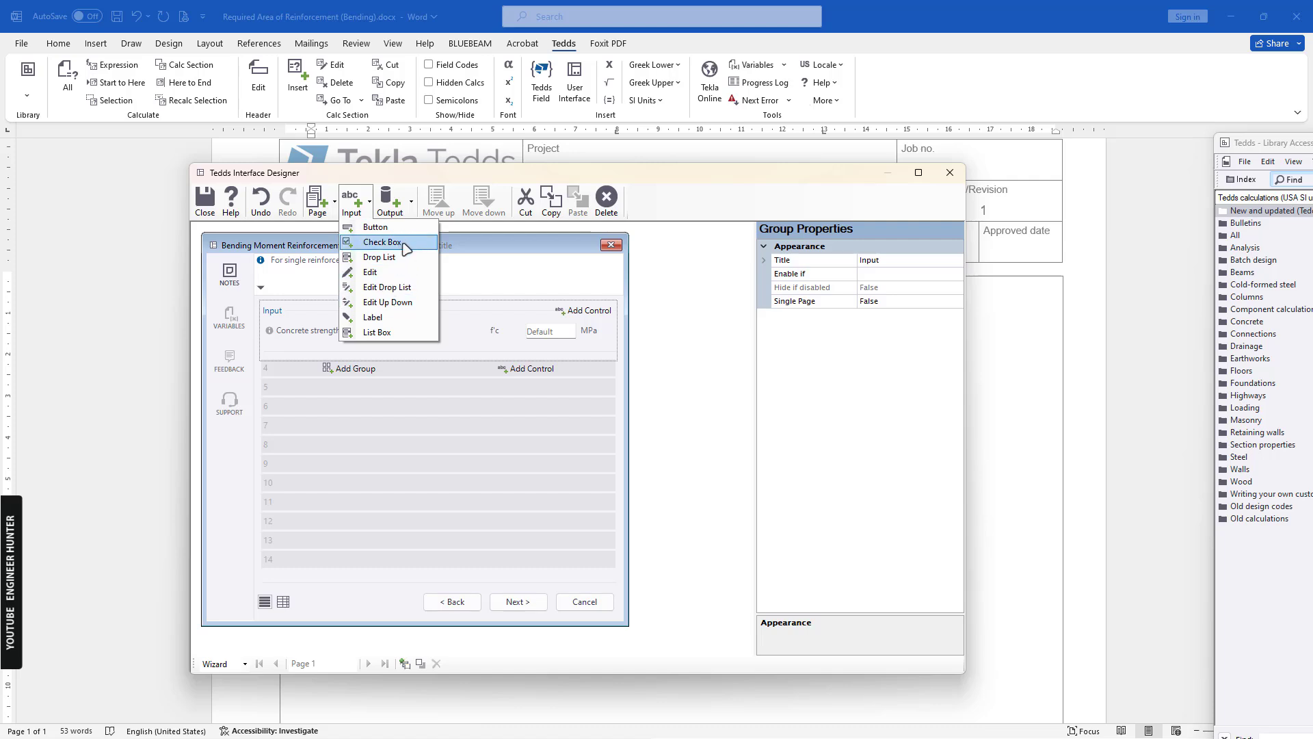
{"action": "mouse_move", "coordinate": [397, 275]}
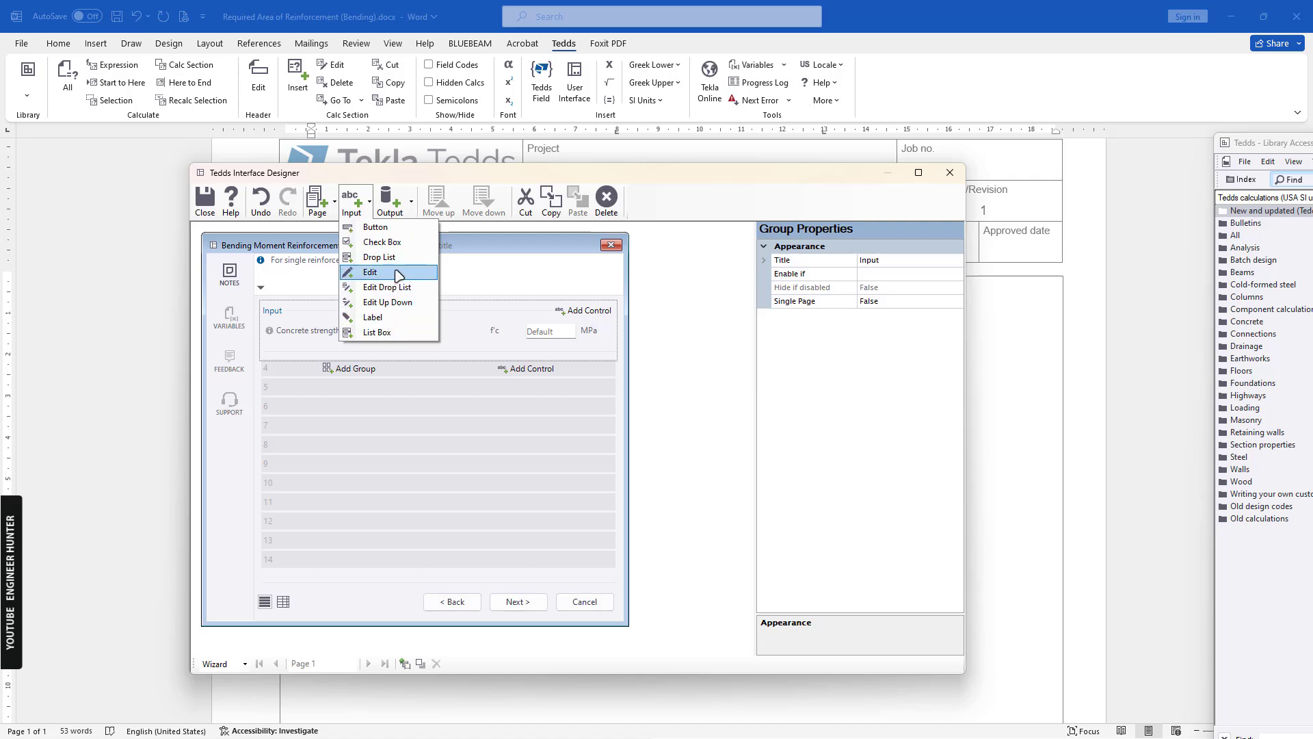
Step: Define the new Edit input as Reinforcement strength, symbol fy, units MPa
{"action": "left_click", "coordinate": [370, 272]}
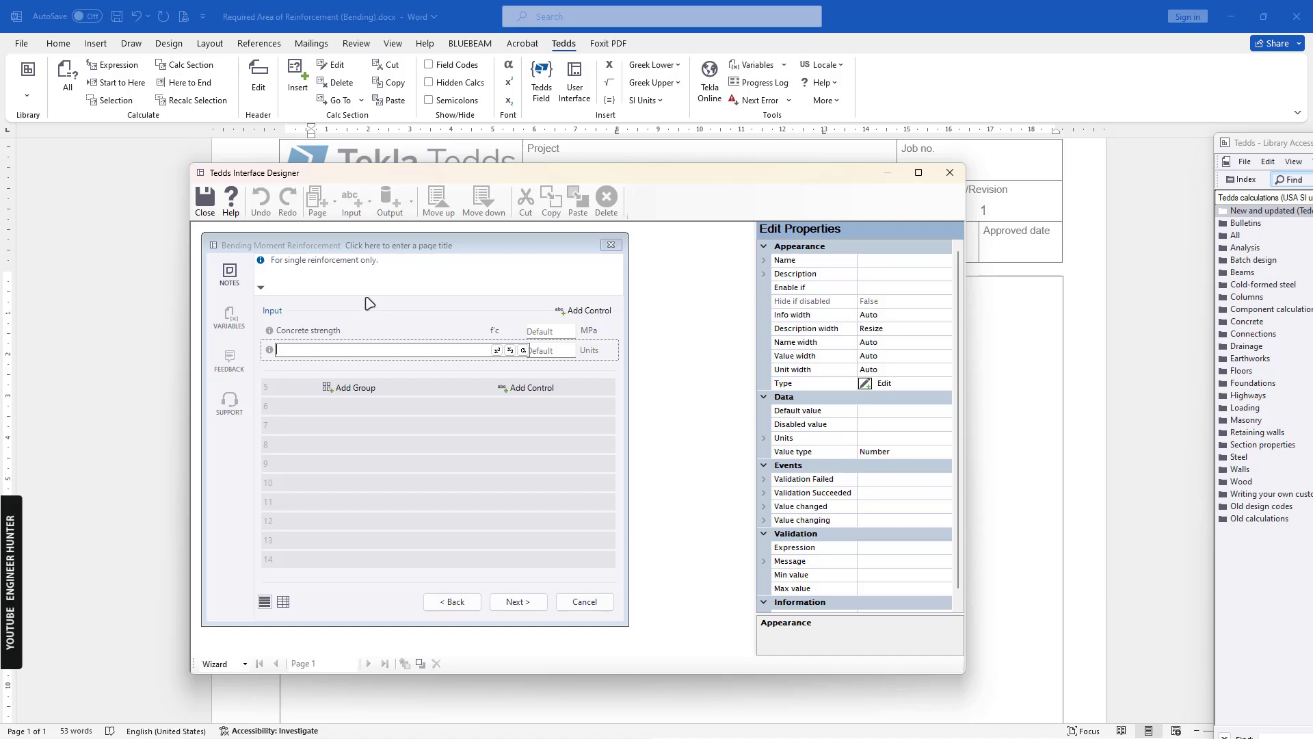
{"action": "type", "text": "St"}
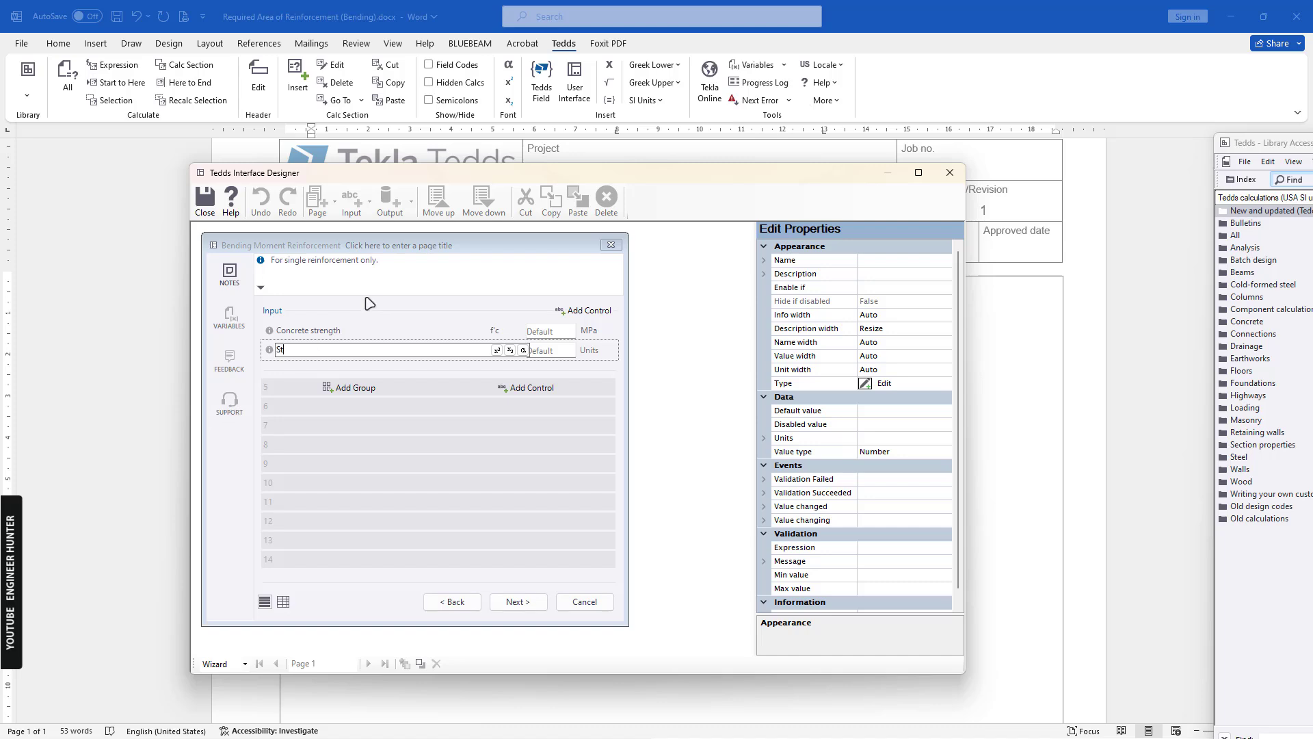
{"action": "type", "text": "Reinforcemen"}
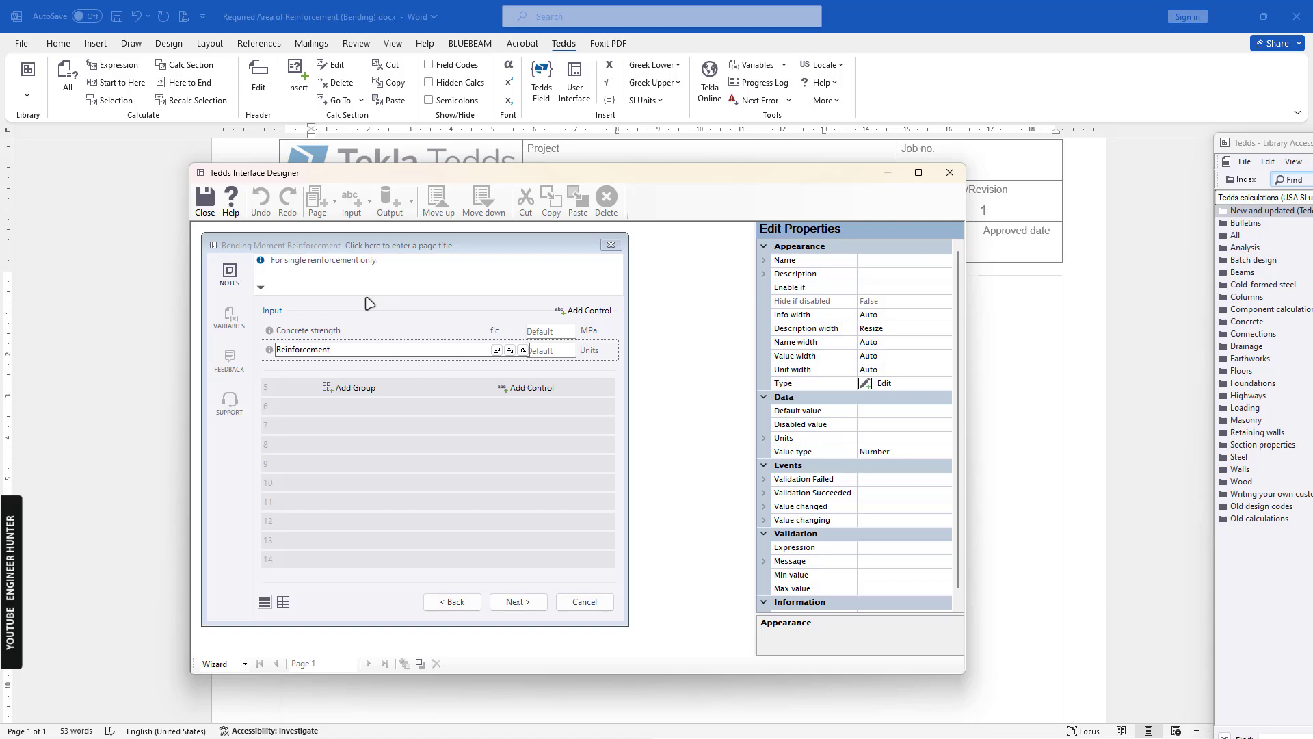
{"action": "type", "text": "strength"}
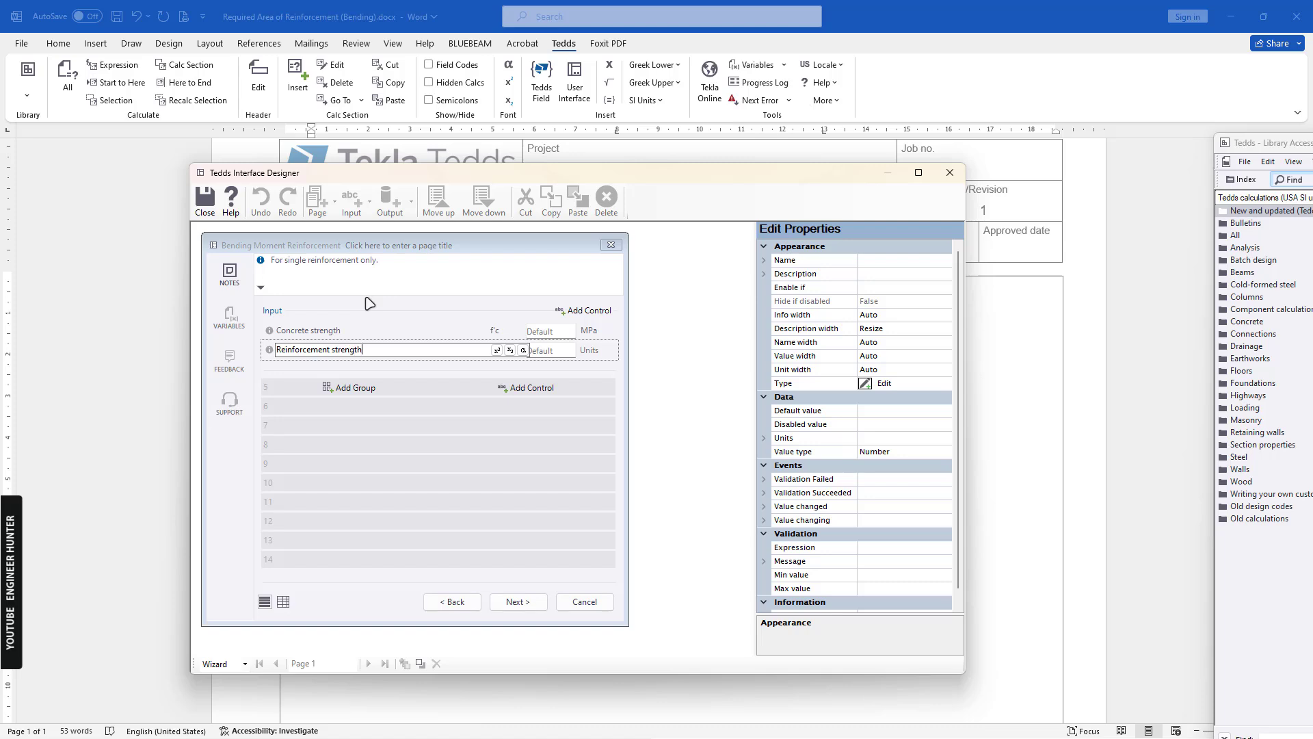
{"action": "mouse_move", "coordinate": [484, 386]}
{"action": "type", "text": "M"}
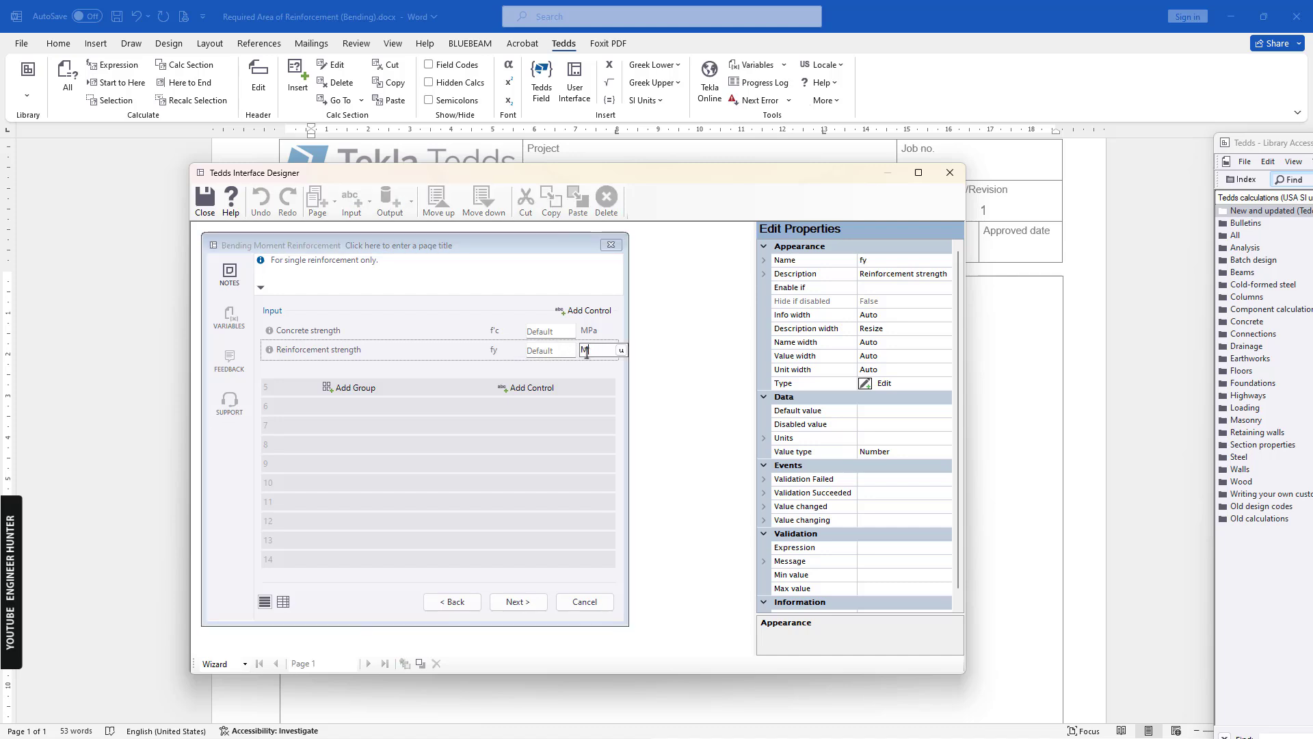
{"action": "type", "text": "Pa"}
{"action": "type", "text": "Effective wit"}
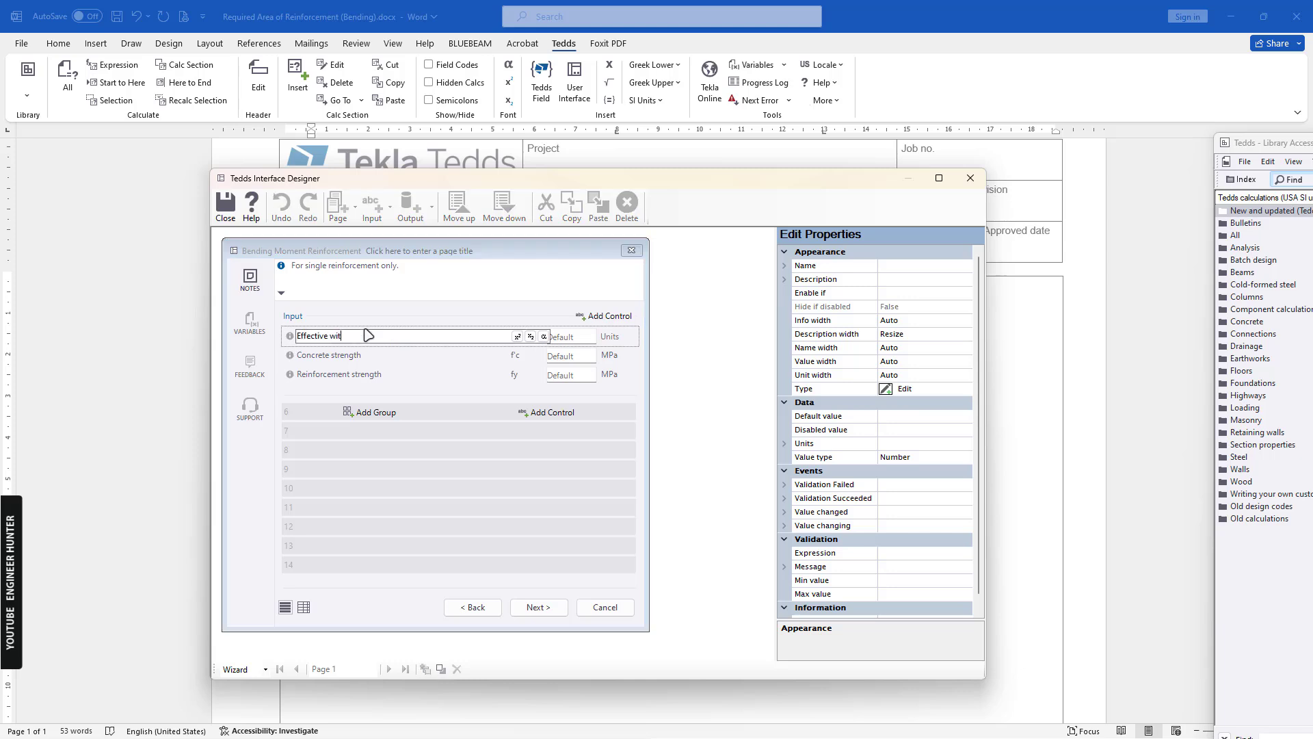
Step: Finish the Effective width b input in mm and add Effective depth d in mm below it
{"action": "type", "text": "dth"}
{"action": "left_click", "coordinate": [529, 335]}
{"action": "type", "text": "b"}
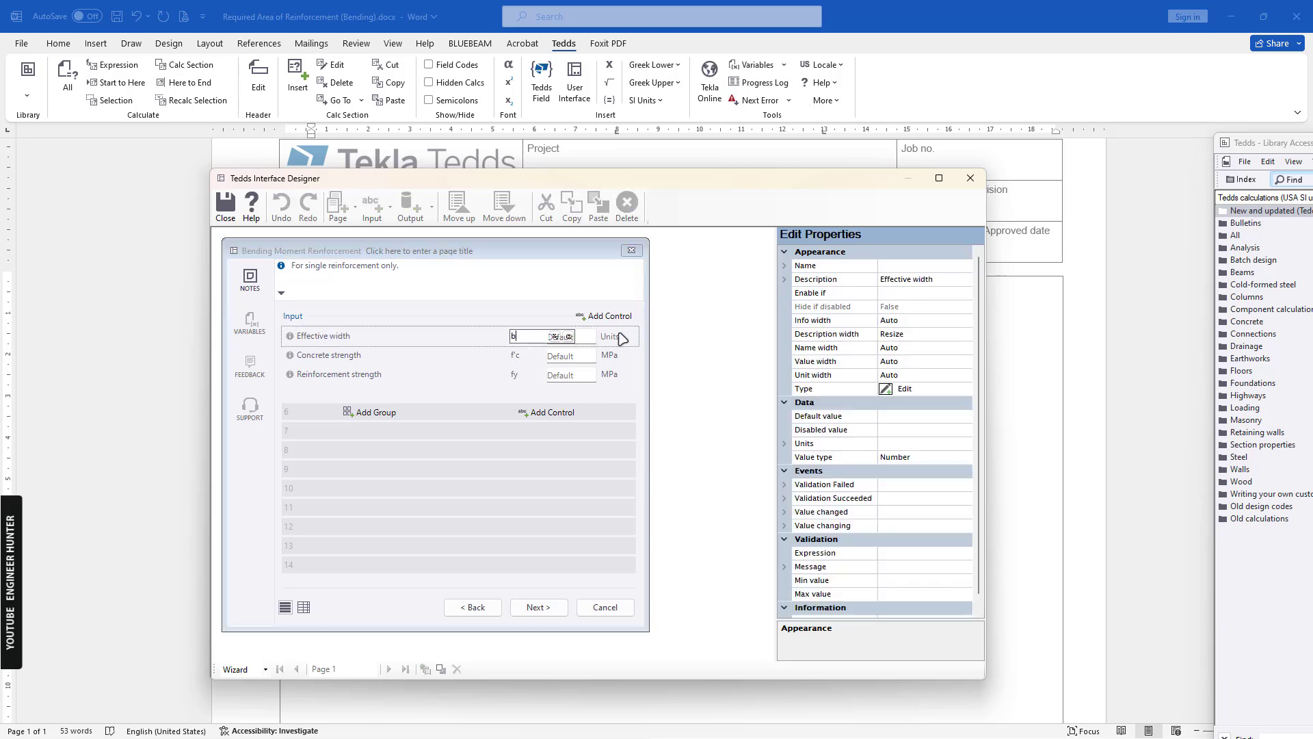
{"action": "left_click", "coordinate": [327, 356]}
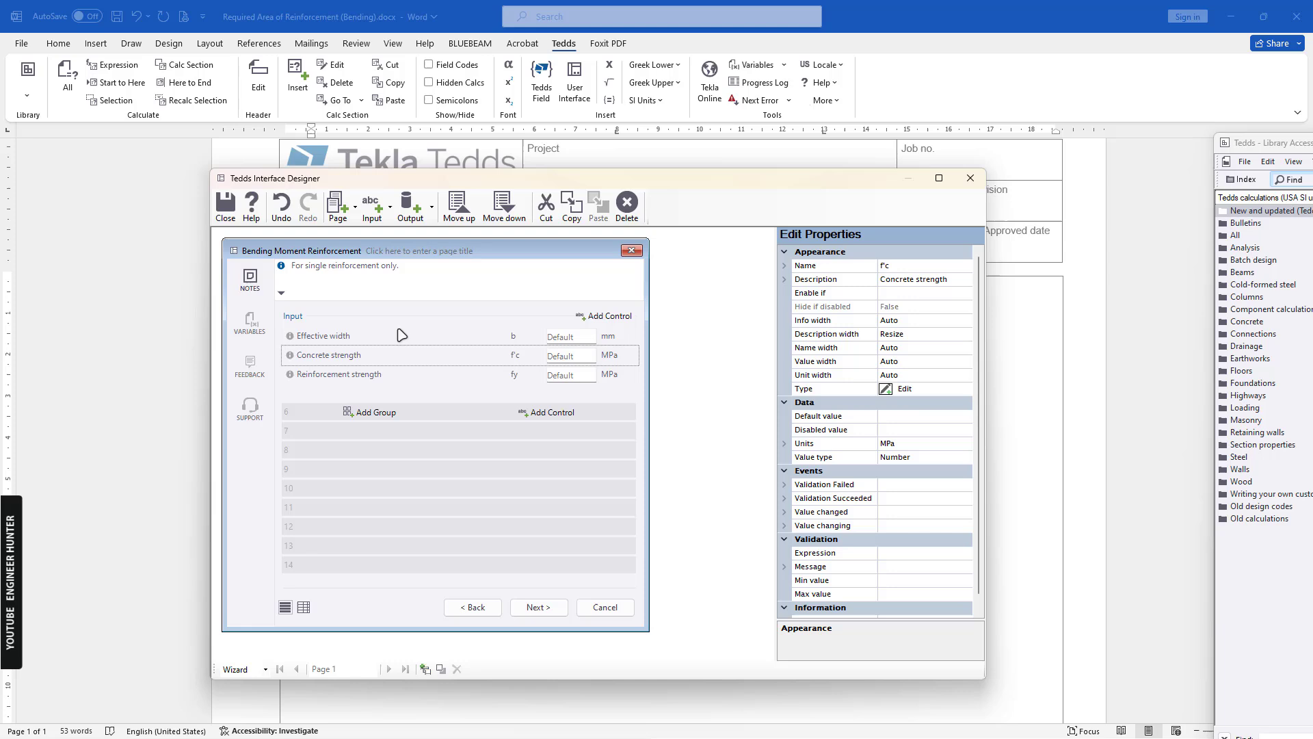
{"action": "left_click", "coordinate": [370, 206]}
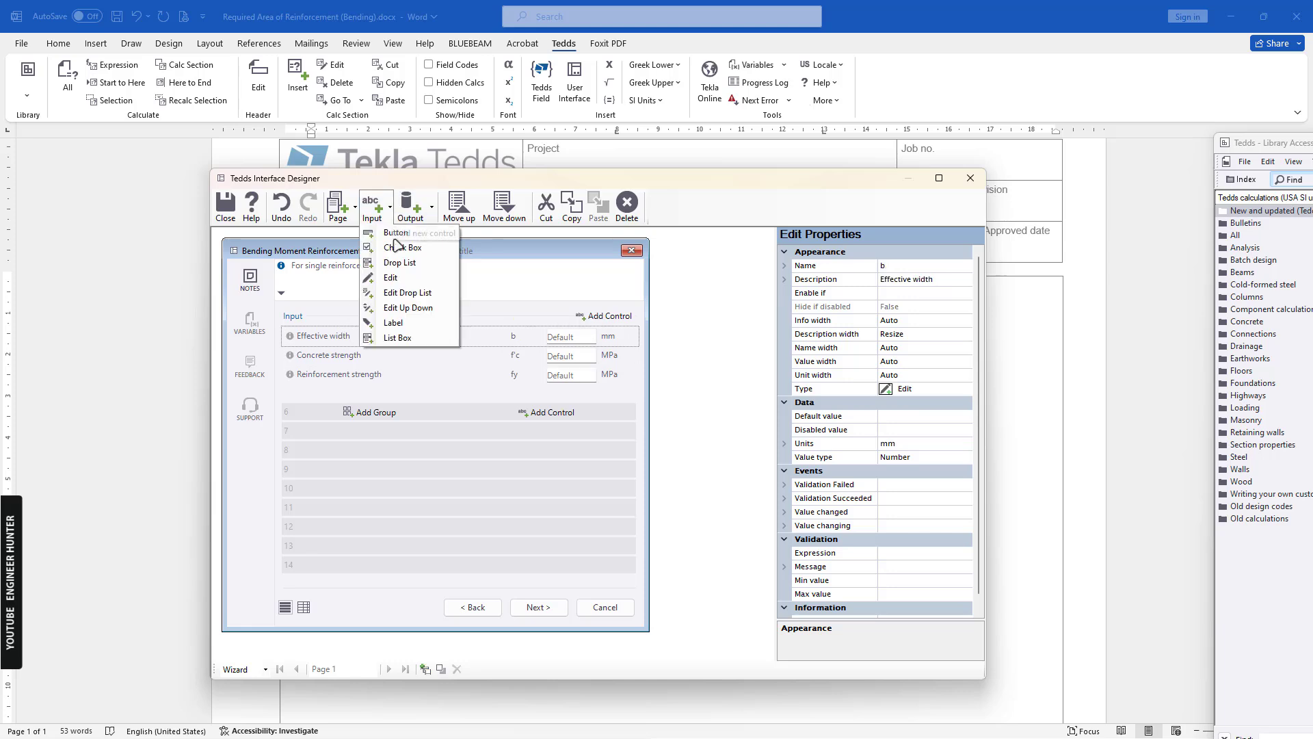
{"action": "left_click", "coordinate": [390, 277]}
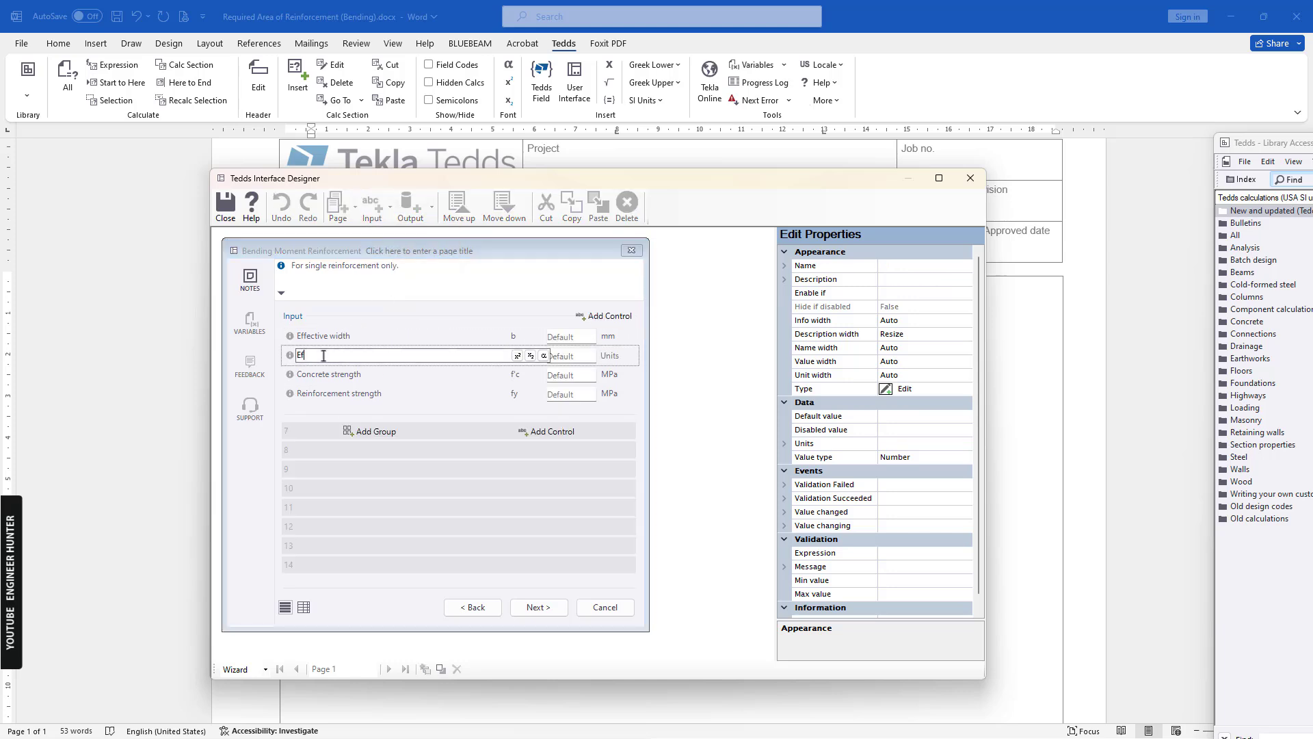
{"action": "type", "text": "Effective depth"}
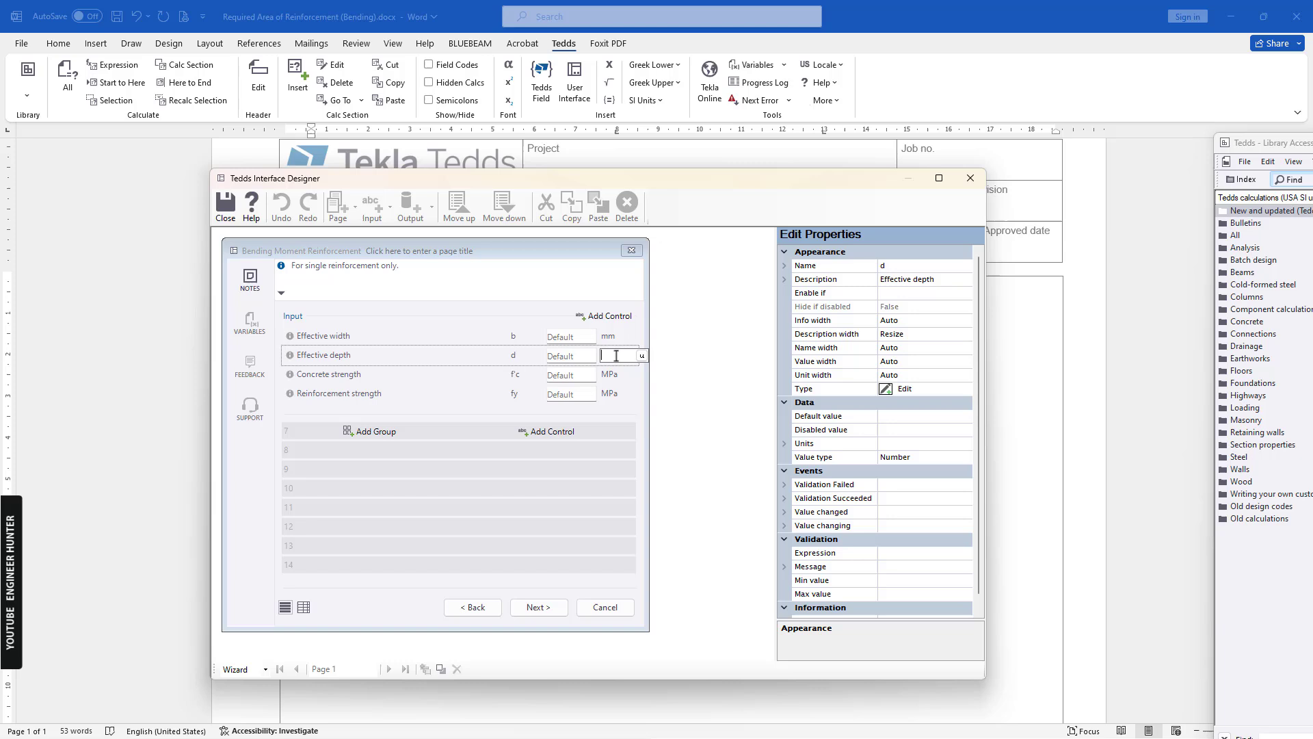
{"action": "left_click", "coordinate": [338, 392]}
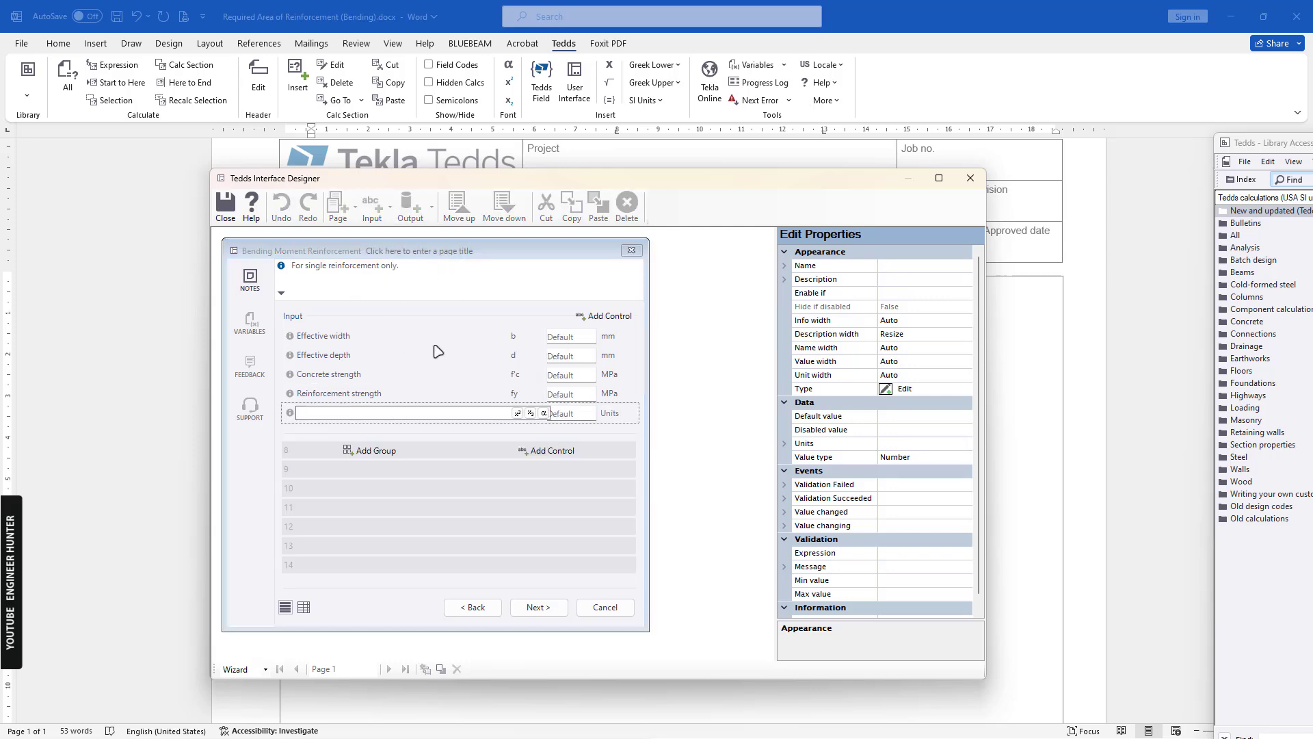
Step: Add a Bending moment input with symbol M
{"action": "type", "text": "Bending M"}
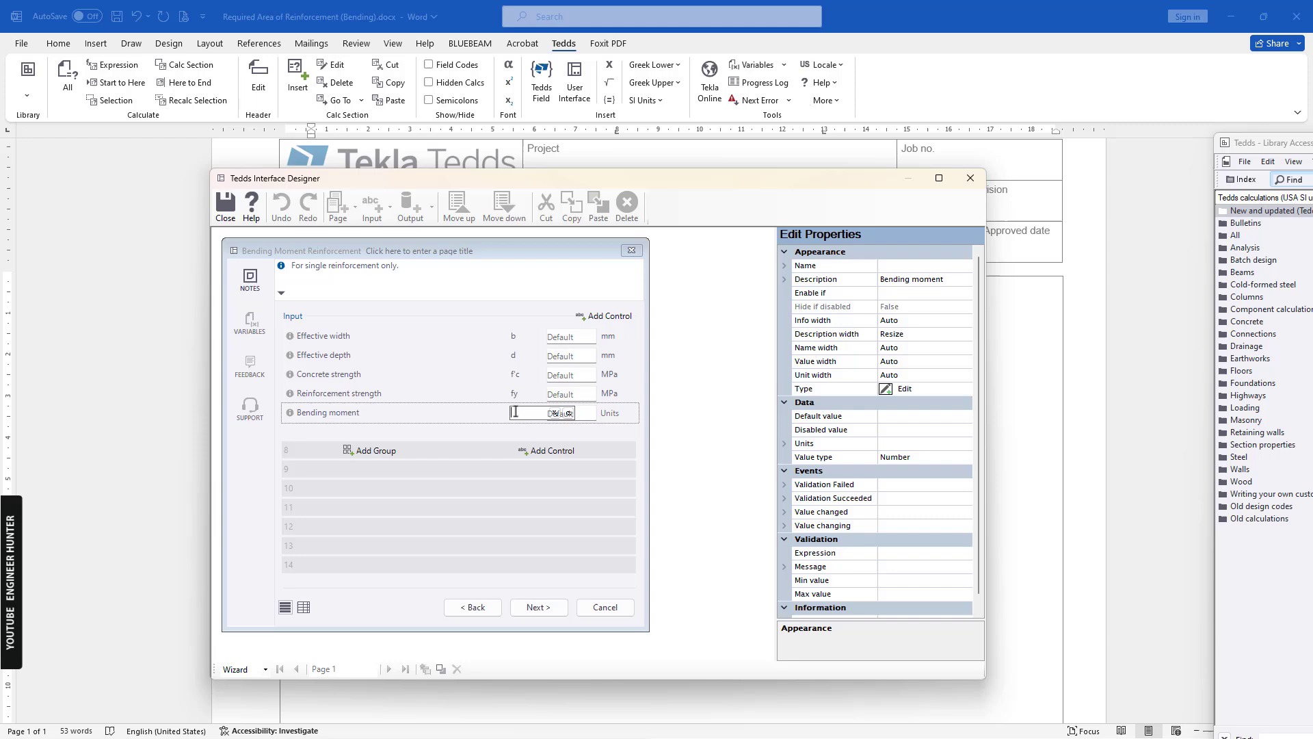
{"action": "left_click", "coordinate": [292, 316]}
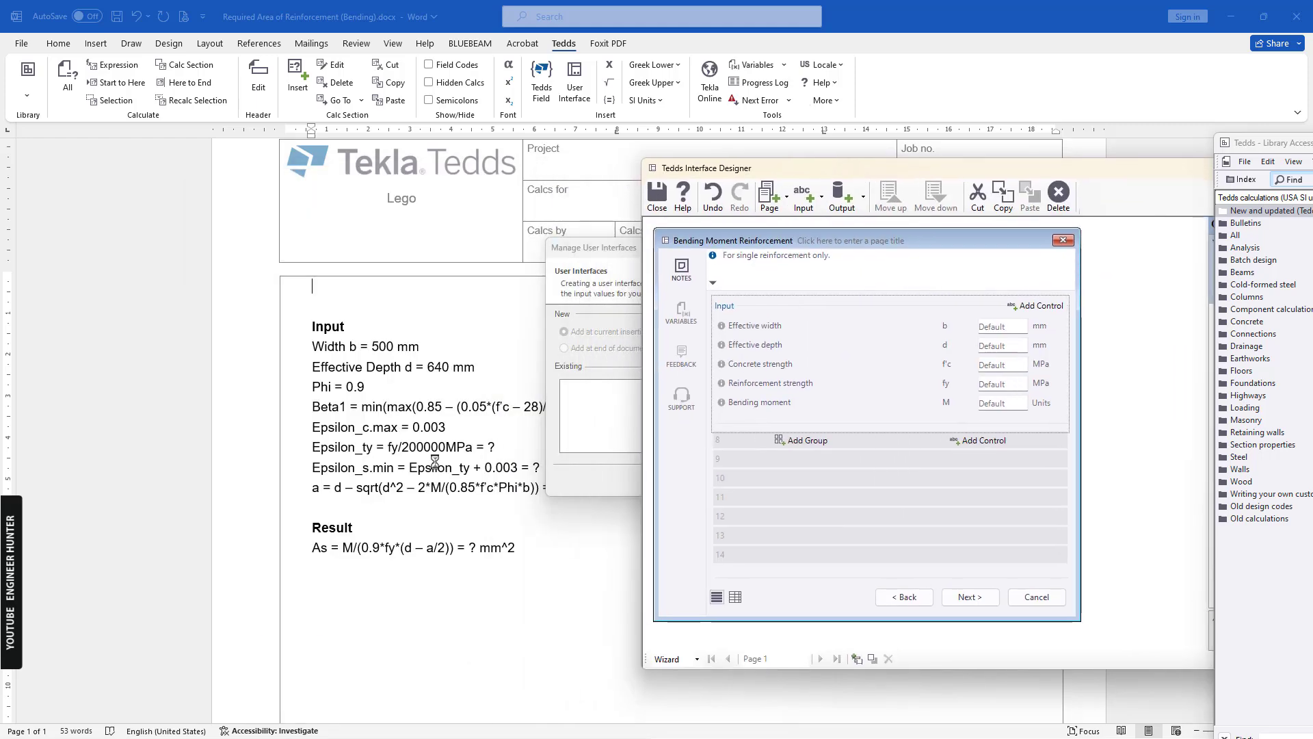
{"action": "mouse_move", "coordinate": [649, 498]}
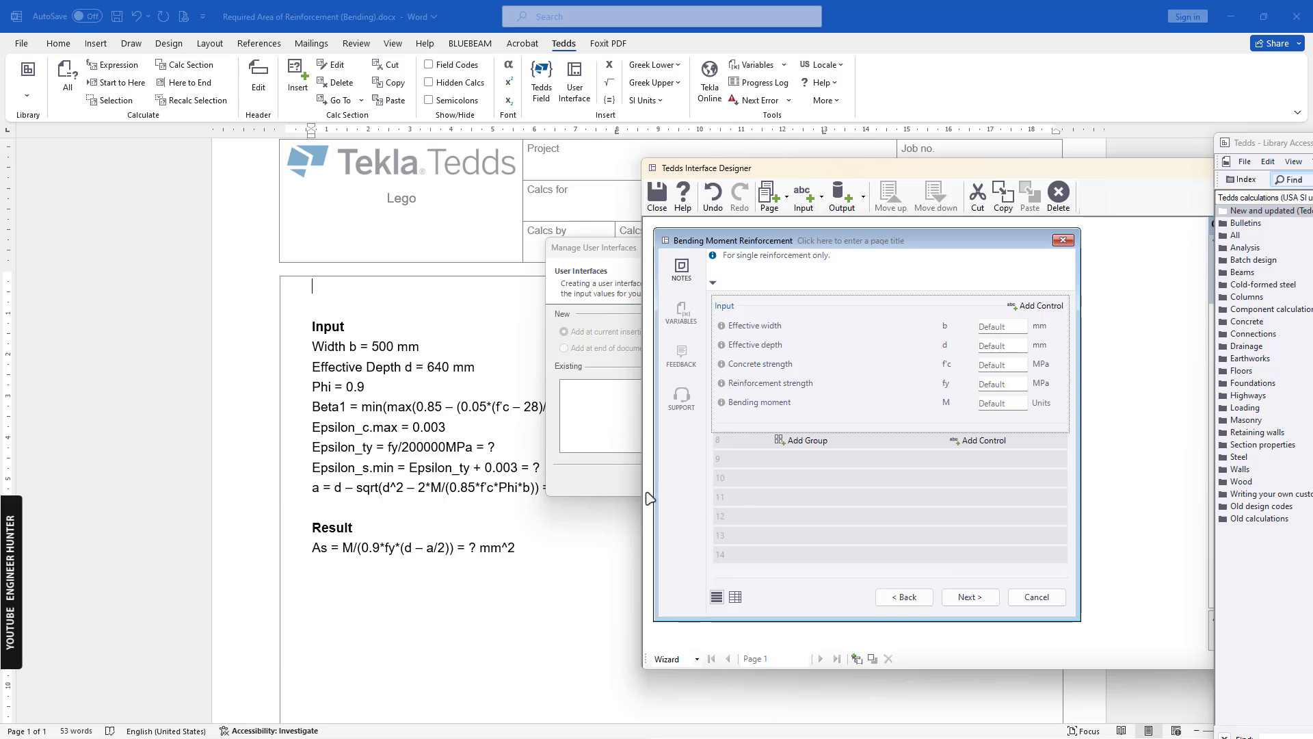
{"action": "mouse_move", "coordinate": [398, 488]}
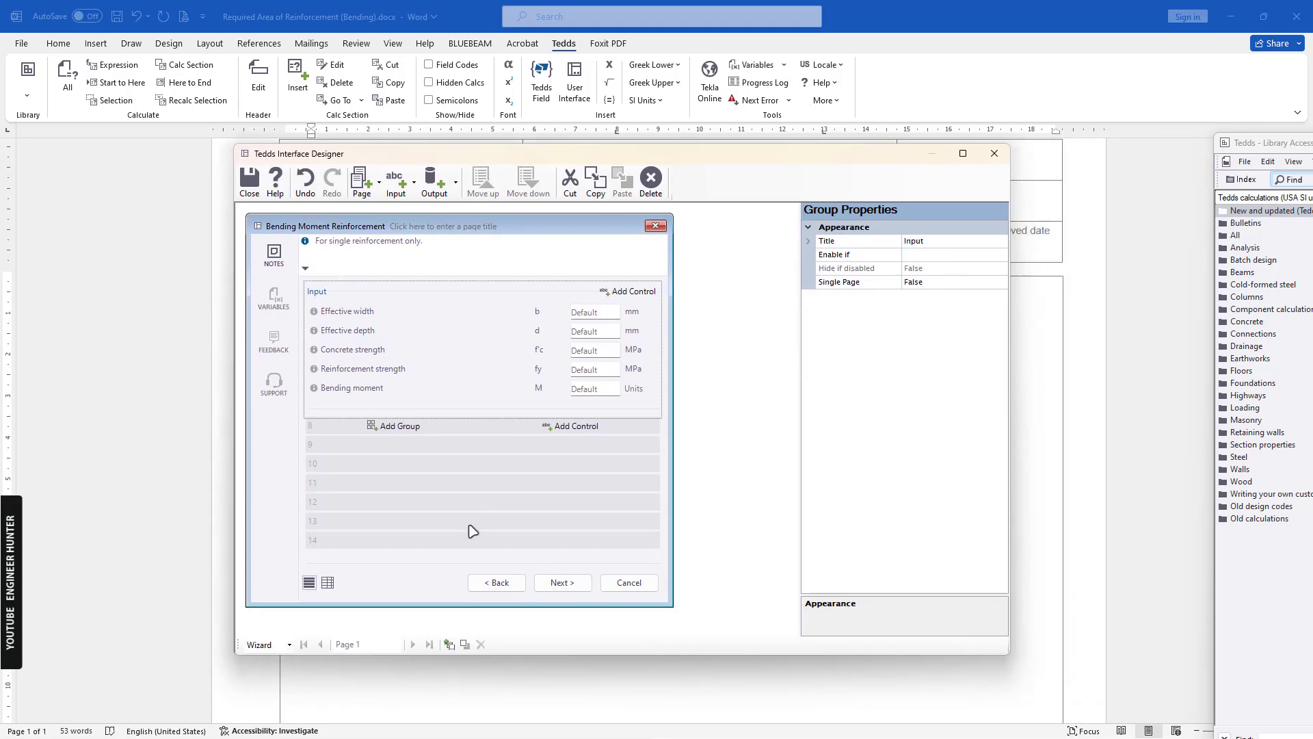
{"action": "mouse_move", "coordinate": [848, 313]}
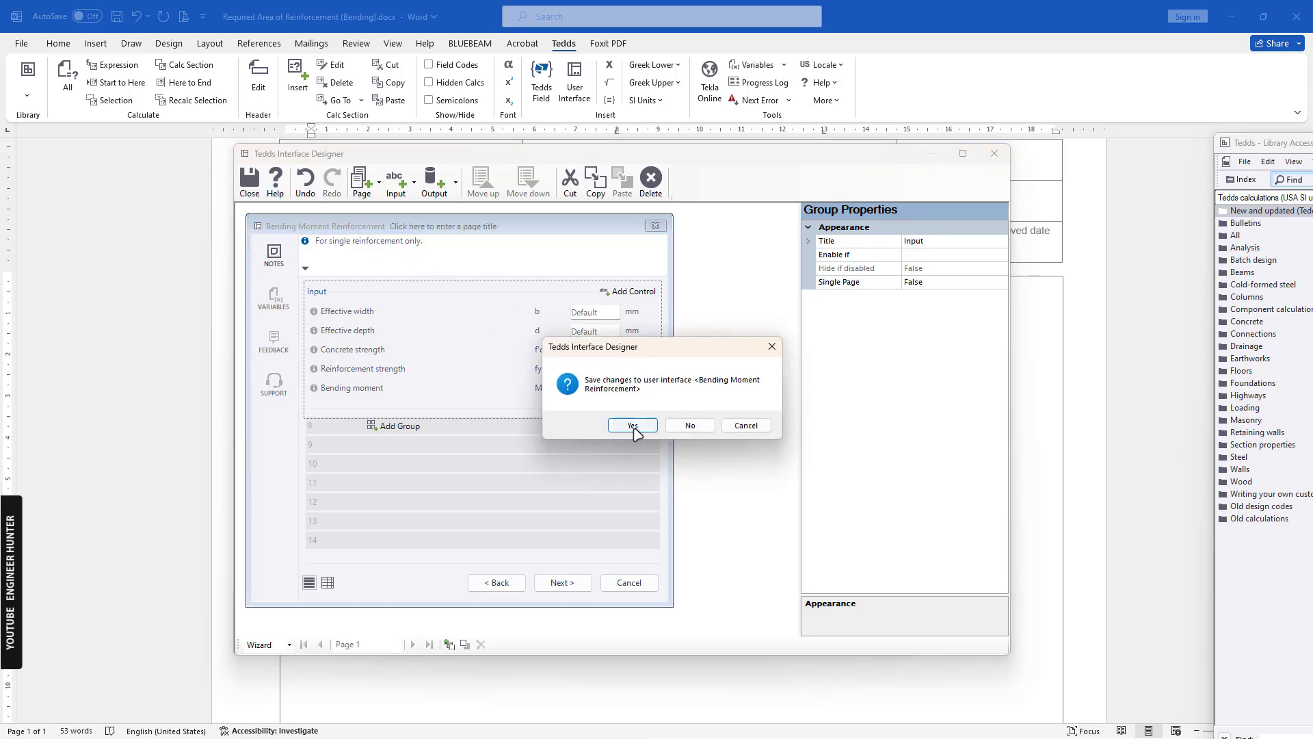
Step: Save the interface changes and delete the hard-coded Width and Effective Depth lines
{"action": "left_click", "coordinate": [632, 426]}
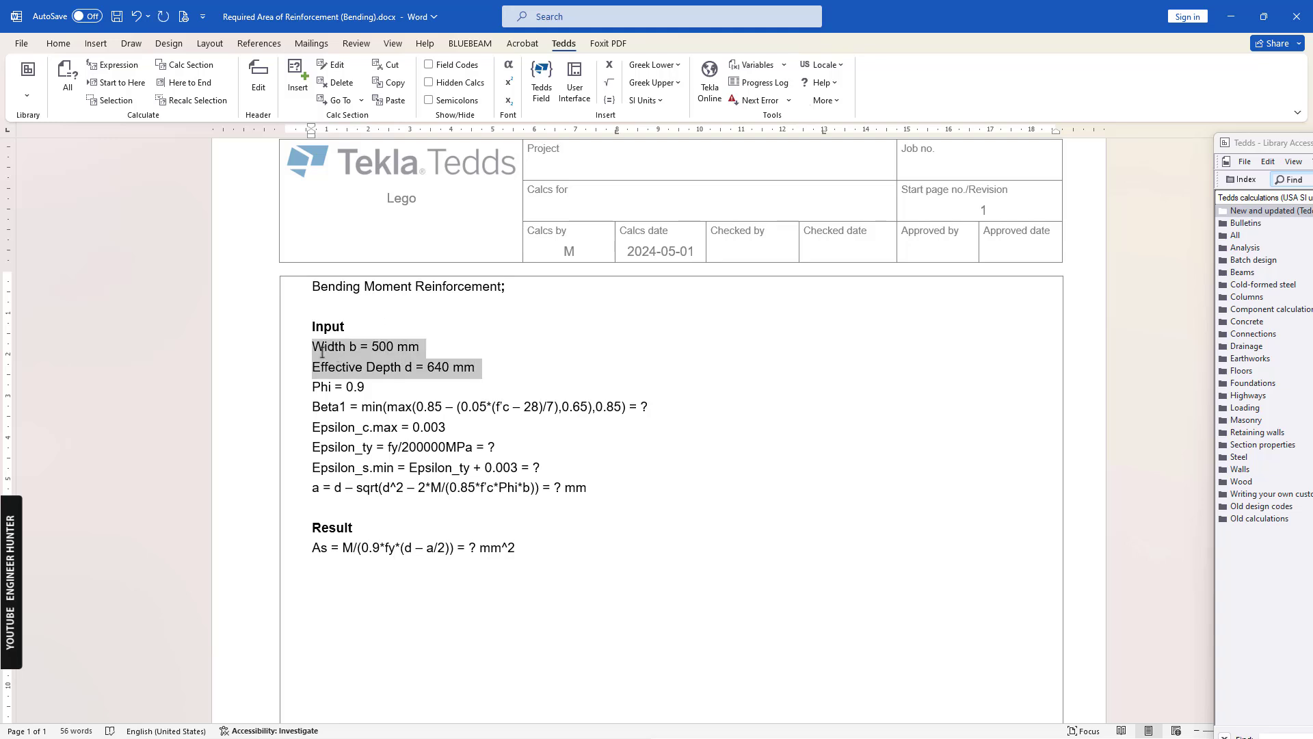
{"action": "key", "text": "Delete"}
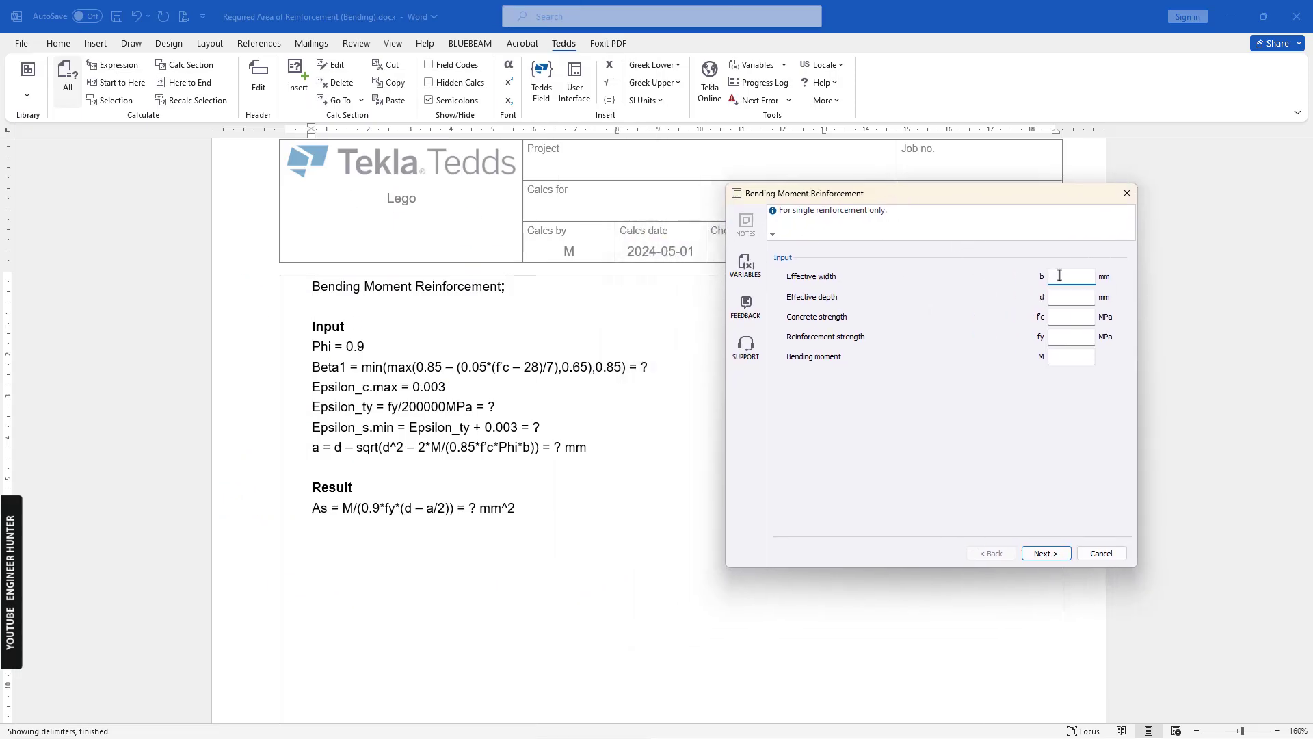
Step: Enter b 500, d 640, f'c 30, fy 400 and M 135.5 into the input form
{"action": "type", "text": "500"}
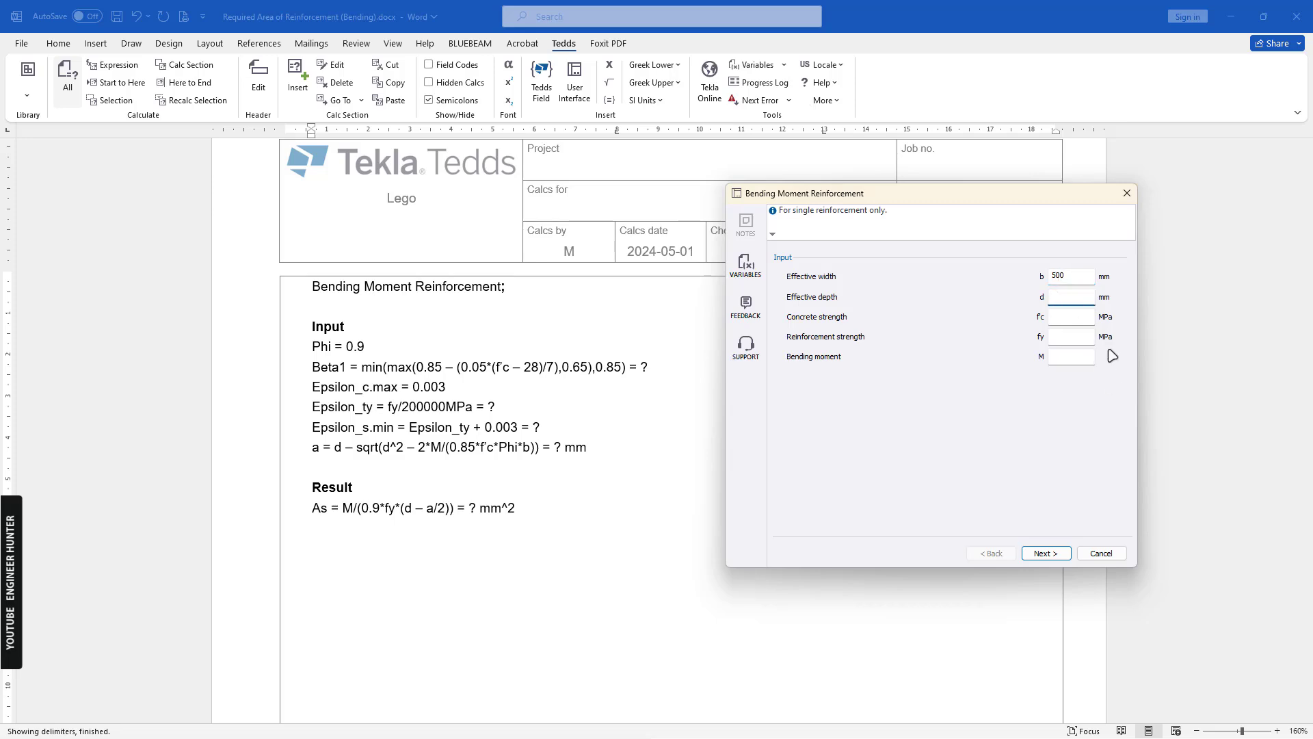
{"action": "left_click", "coordinate": [1069, 297]}
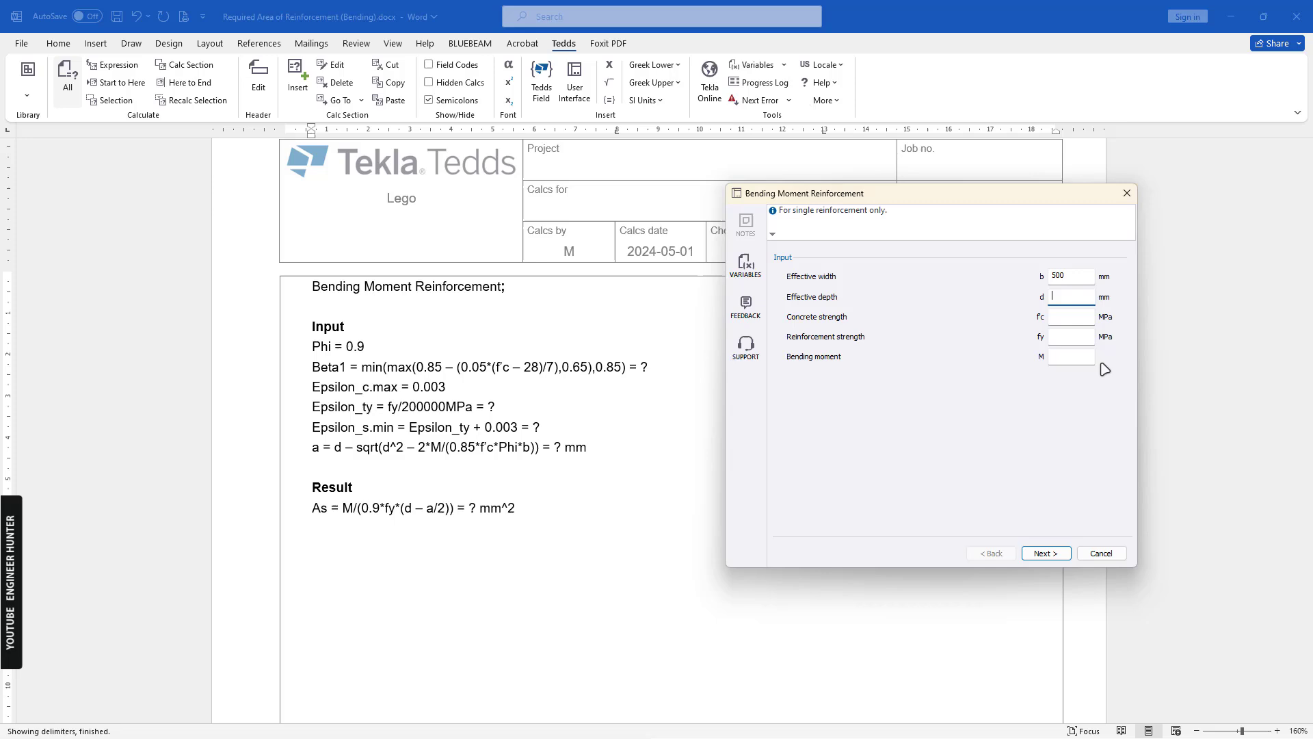
{"action": "type", "text": "640"}
{"action": "left_click", "coordinate": [1071, 337]}
{"action": "type", "text": "400"}
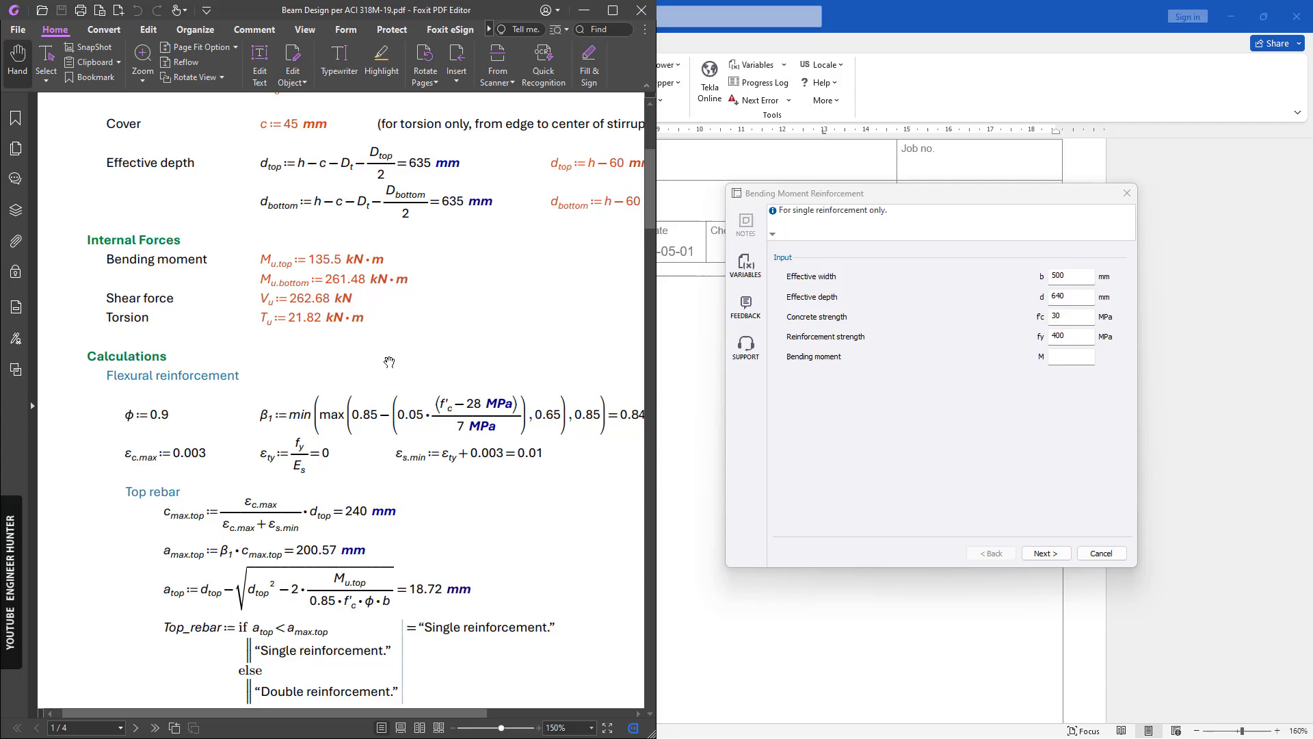
{"action": "scroll", "scroll_direction": "up", "scroll_amount": 3}
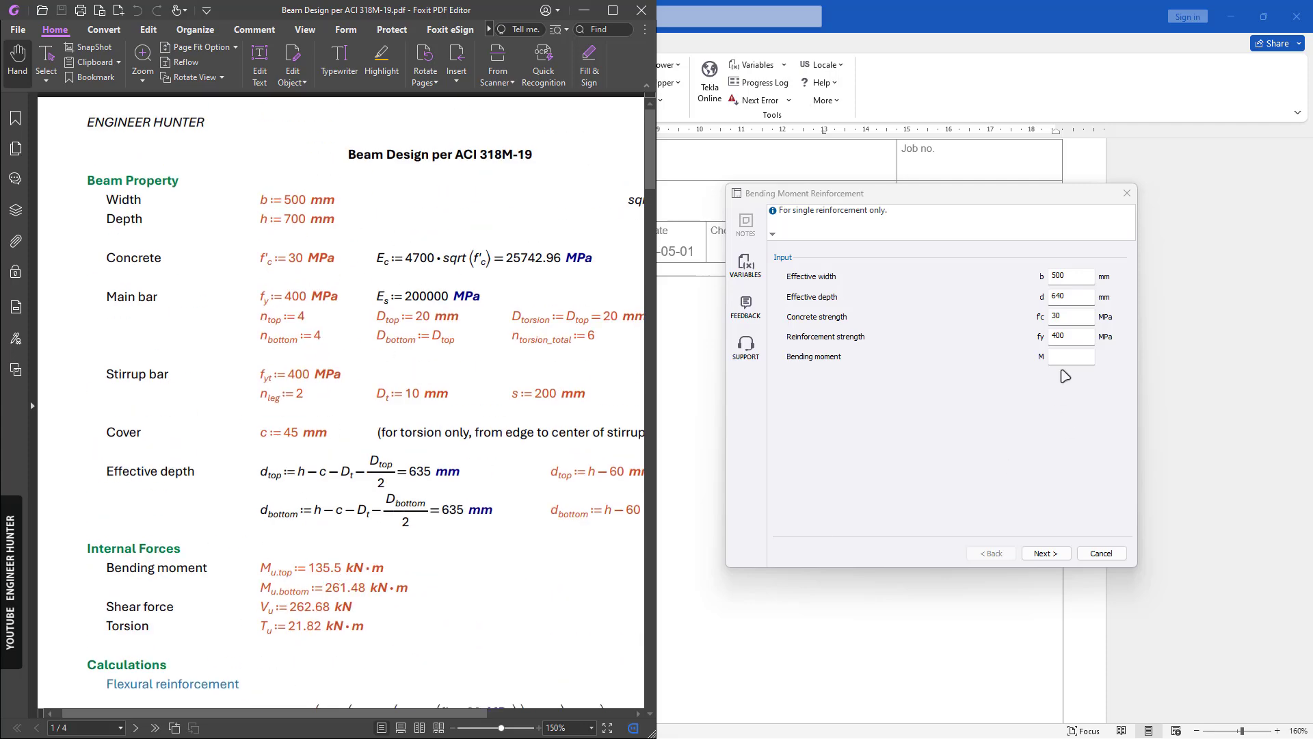
{"action": "type", "text": "13"}
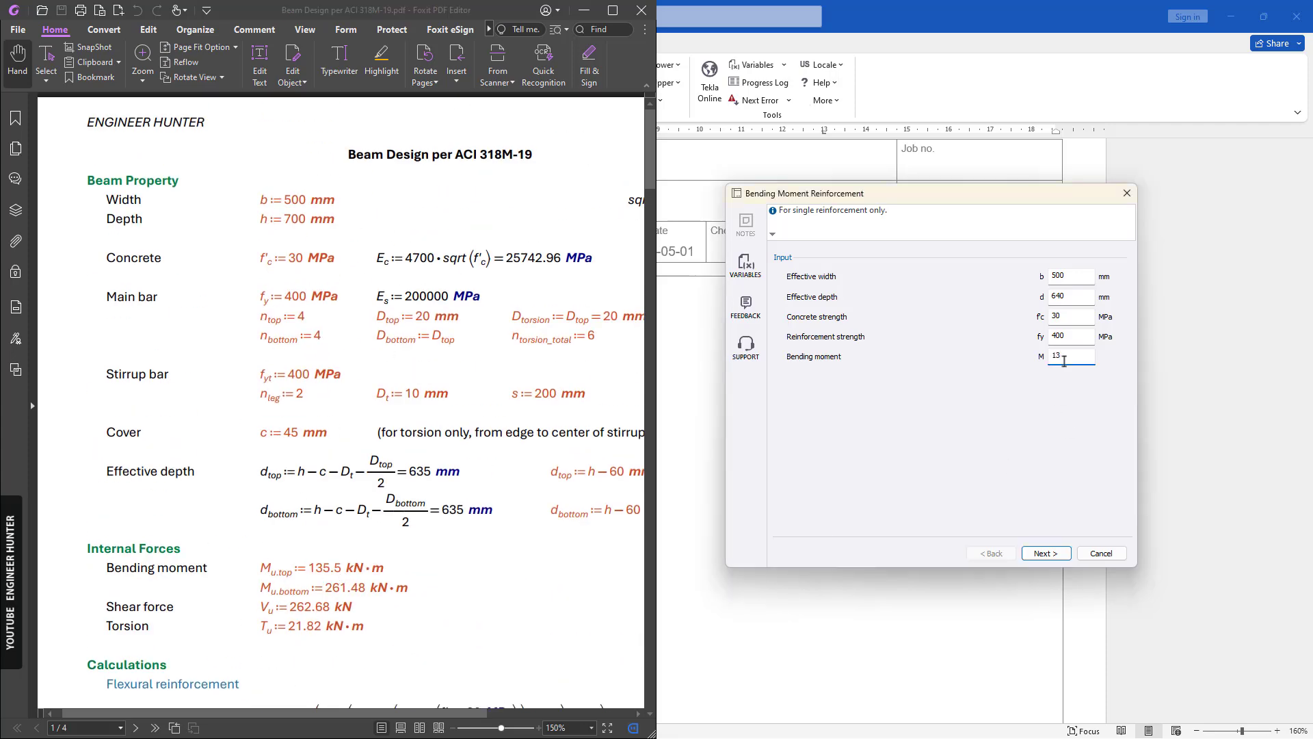
{"action": "type", "text": "135.5"}
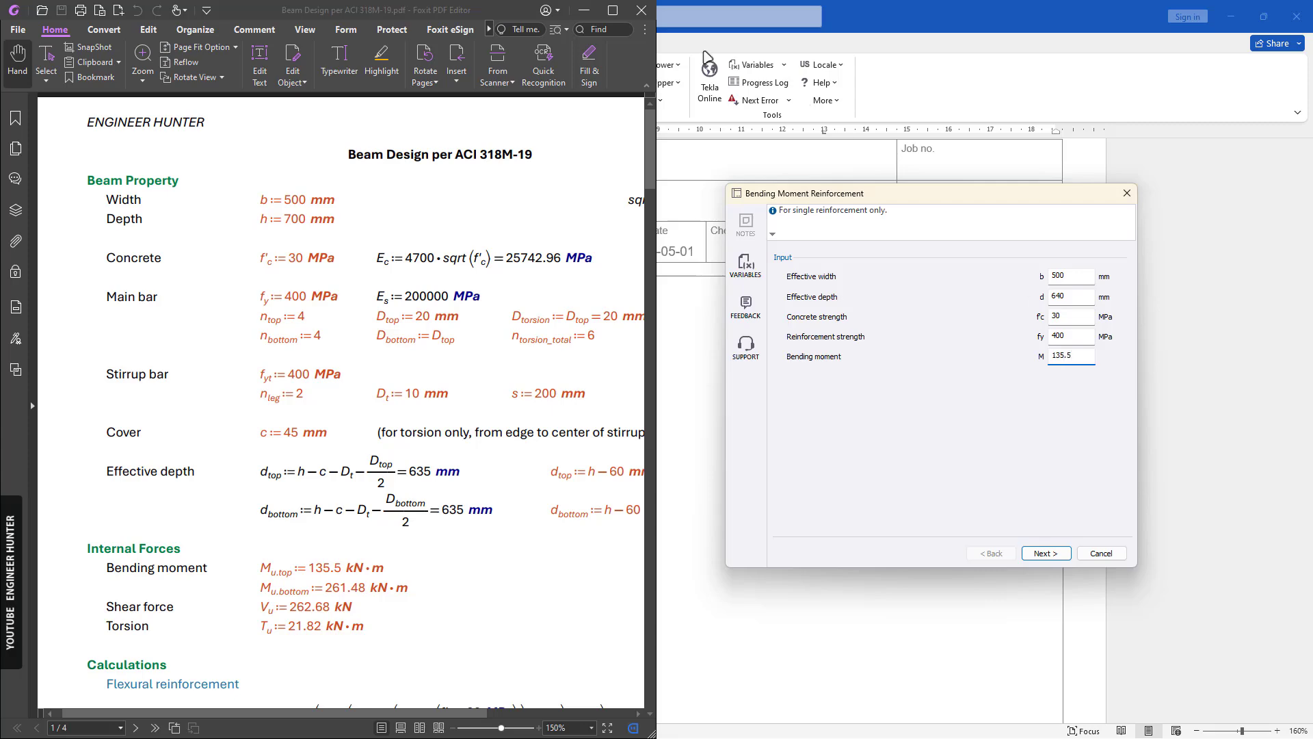
Step: Run the calculation and abort it at the Beta1 dimensional-equality error
{"action": "left_click", "coordinate": [1043, 552]}
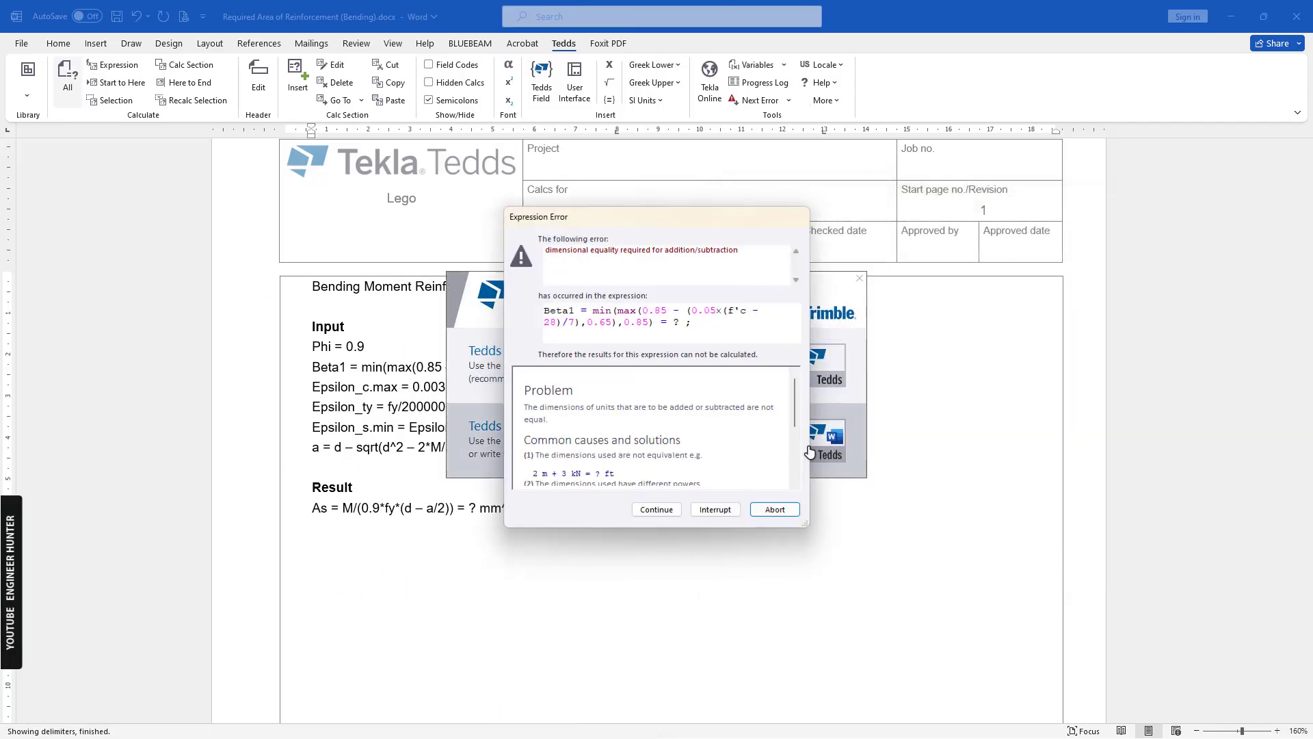
{"action": "mouse_move", "coordinate": [569, 327]}
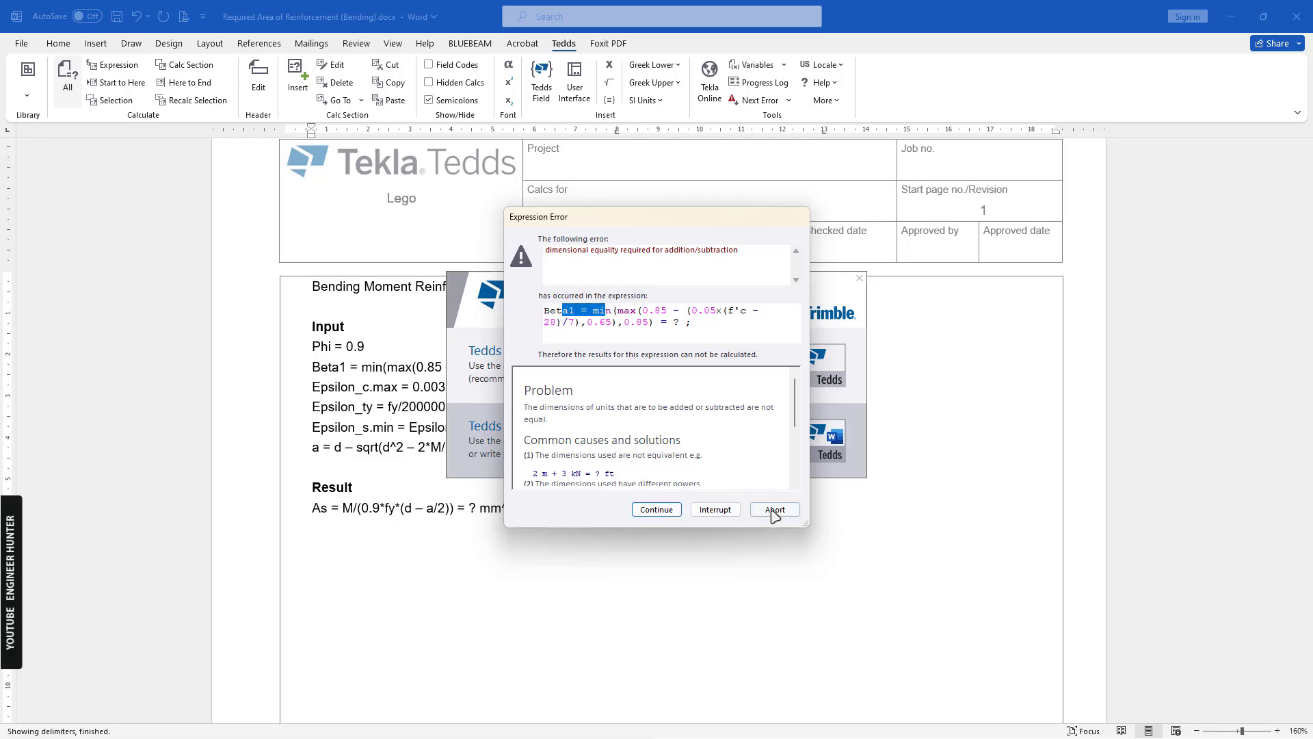
{"action": "left_click", "coordinate": [774, 509]}
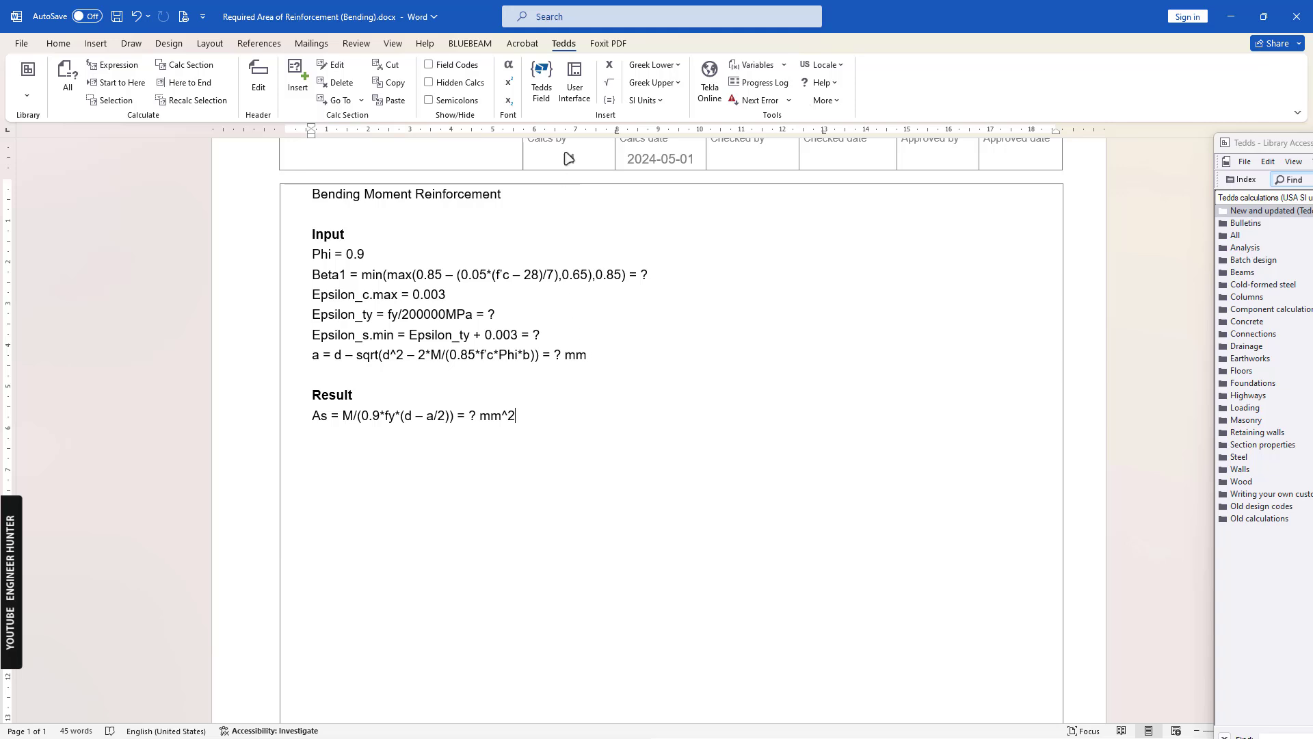
Step: Re-save the reinforcement interface from the manager and add MPa units to the Beta1 constants
{"action": "left_click", "coordinate": [575, 75]}
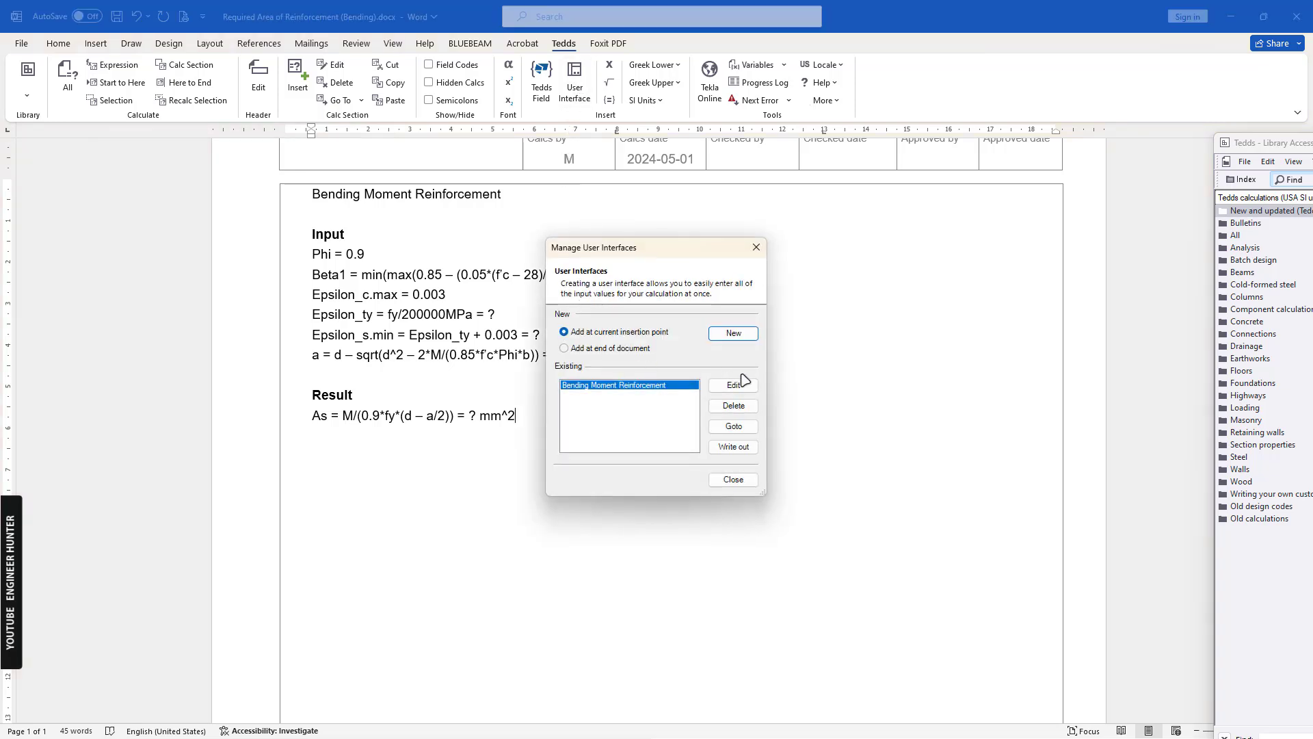
{"action": "left_click", "coordinate": [732, 385]}
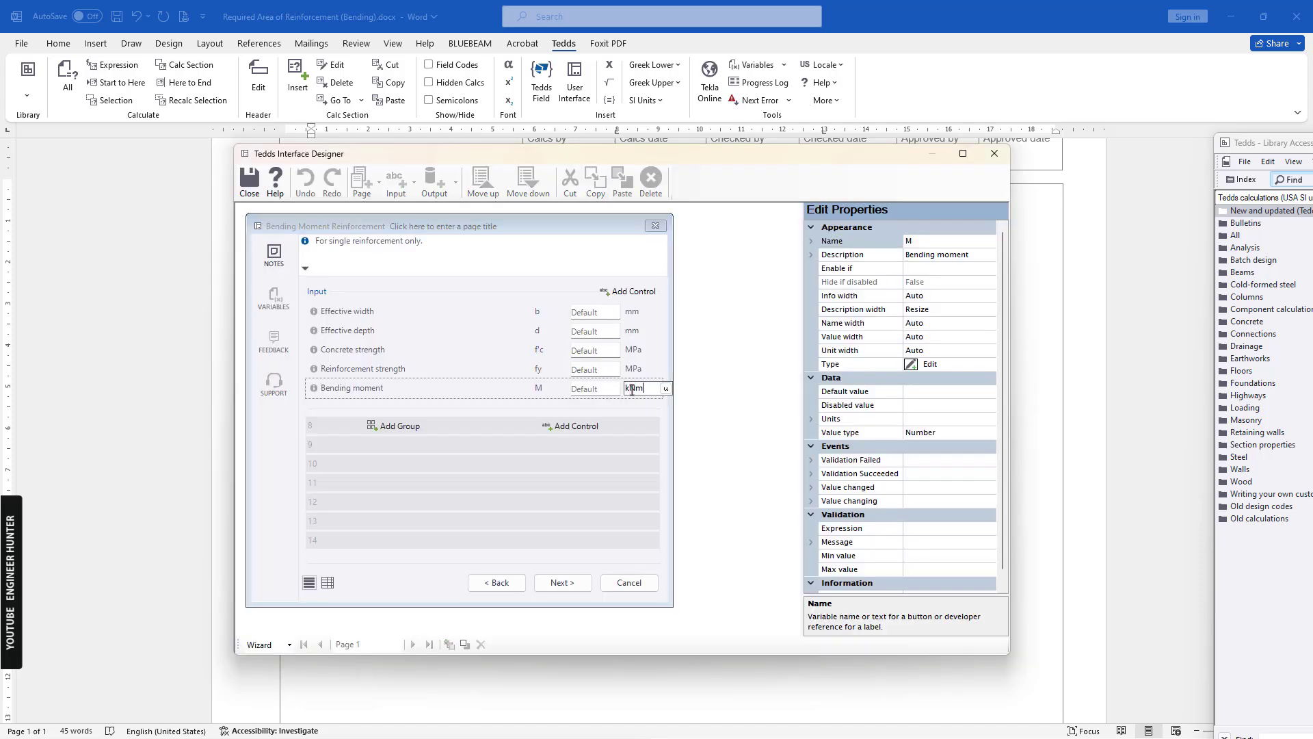
{"action": "left_click", "coordinate": [316, 290]}
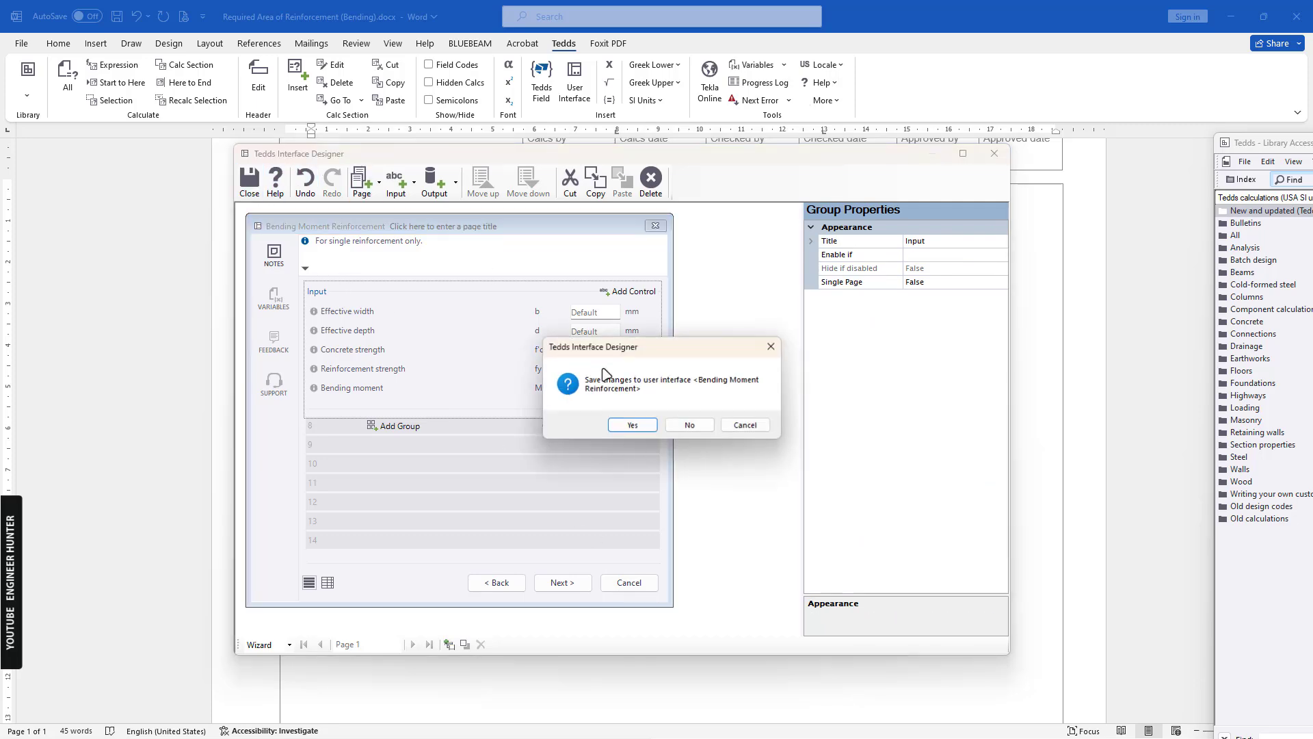
{"action": "left_click", "coordinate": [632, 424]}
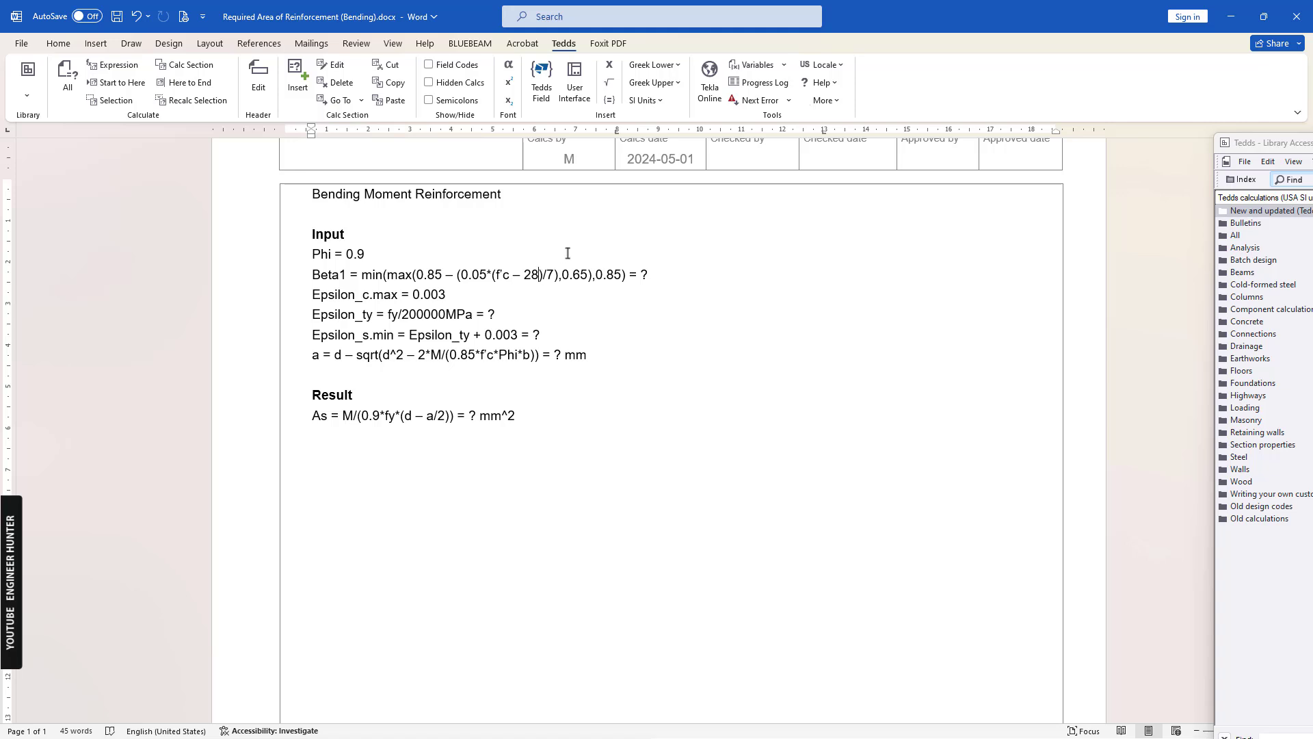
{"action": "type", "text": "MPa"}
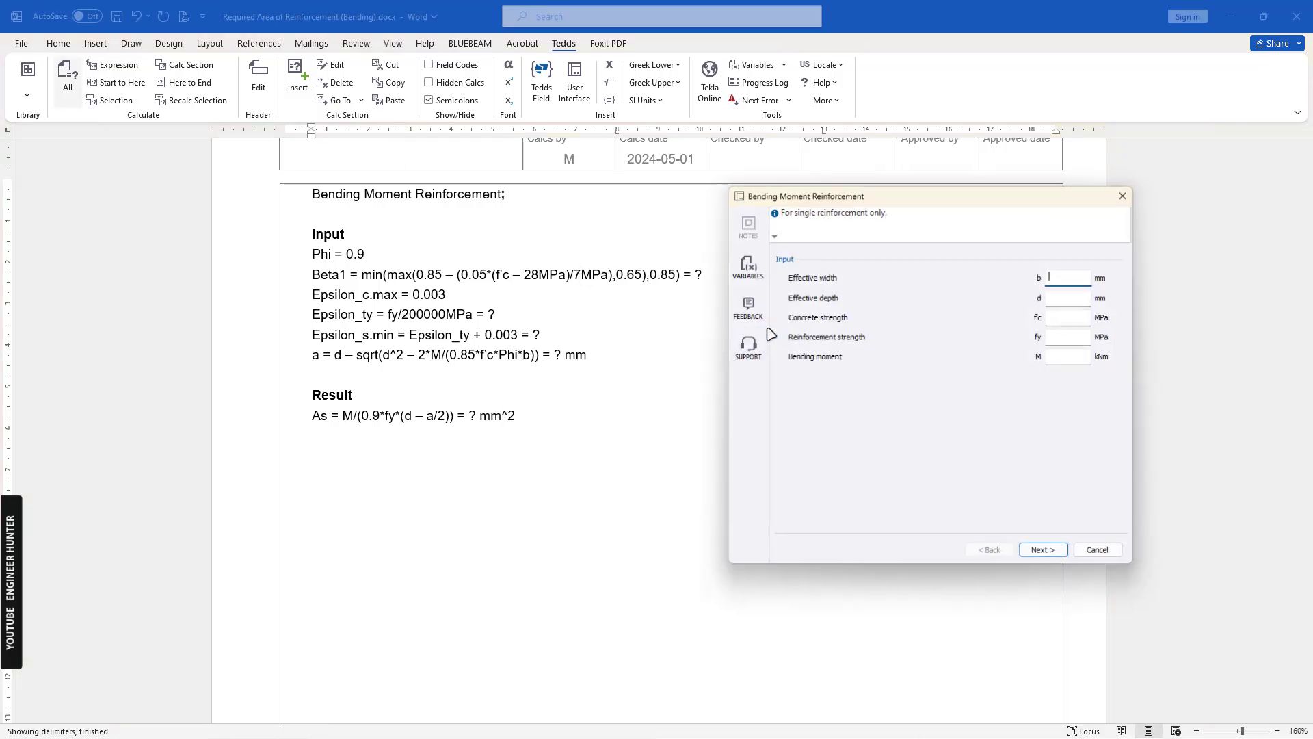
Step: Recalculate with b 500, d 640, f'c 30, fy 400, M 135.5, giving As = 596.838 mm², and bring up the reference PDF
{"action": "type", "text": "500"}
{"action": "left_click", "coordinate": [1068, 297]}
{"action": "type", "text": "640"}
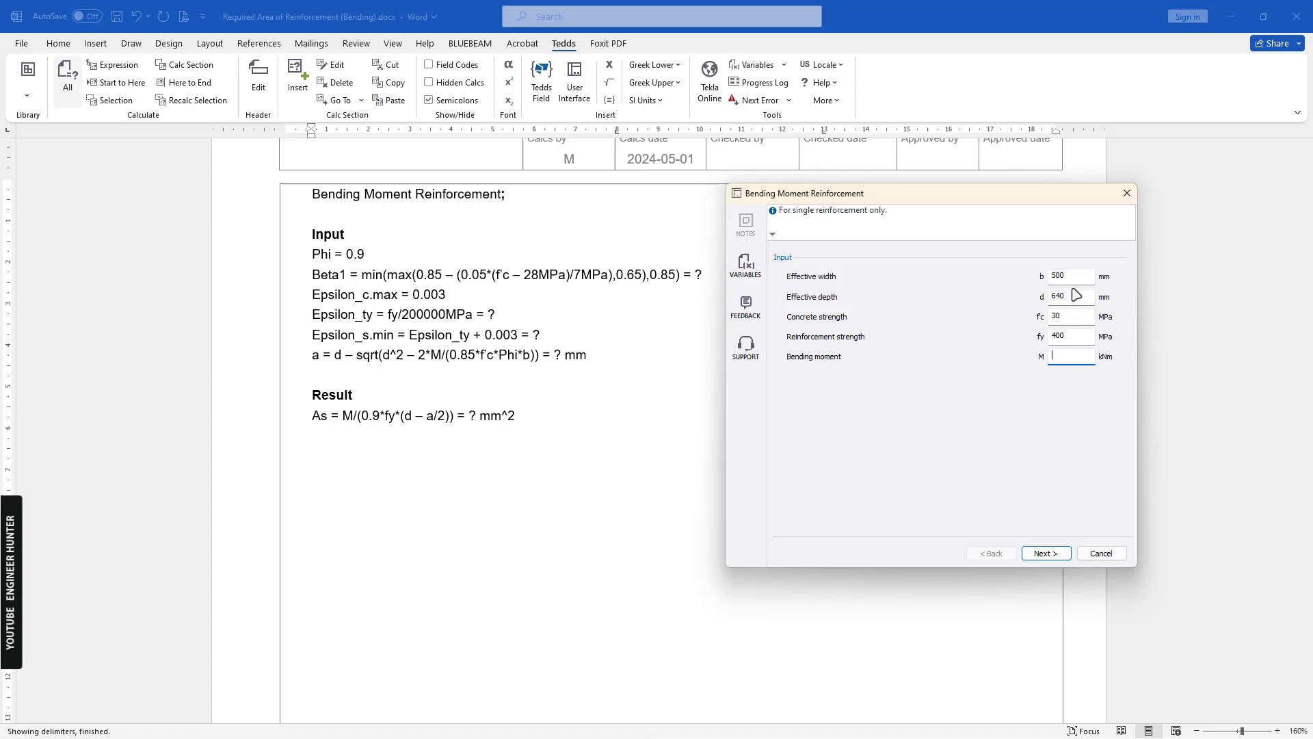
{"action": "type", "text": "135.5"}
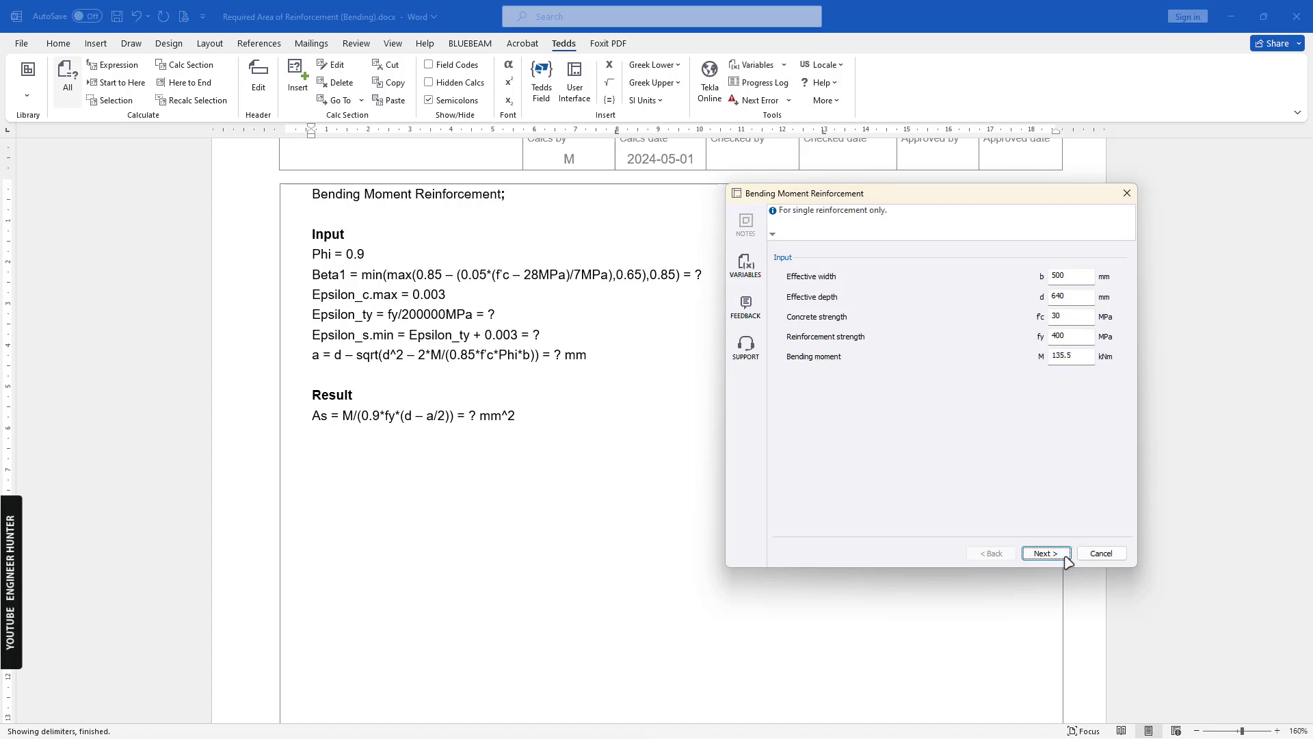
{"action": "left_click", "coordinate": [1045, 553]}
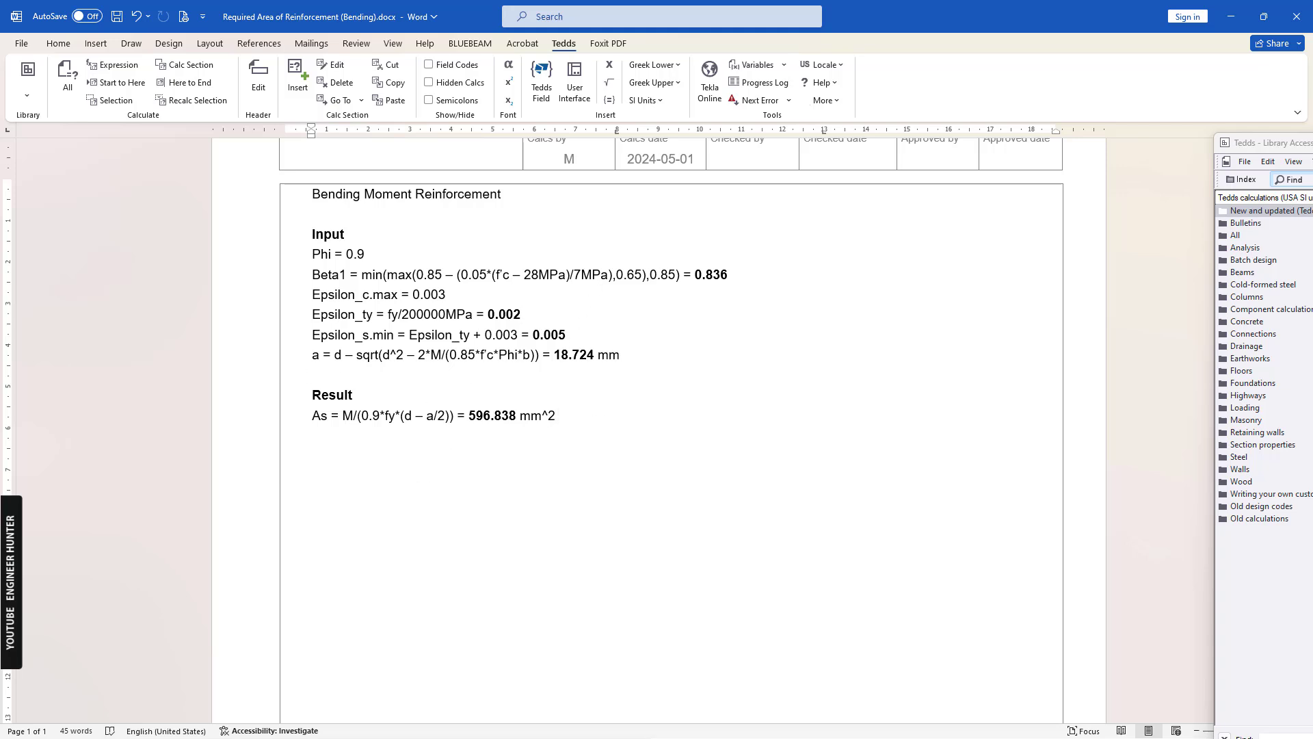
{"action": "left_click", "coordinate": [555, 416]}
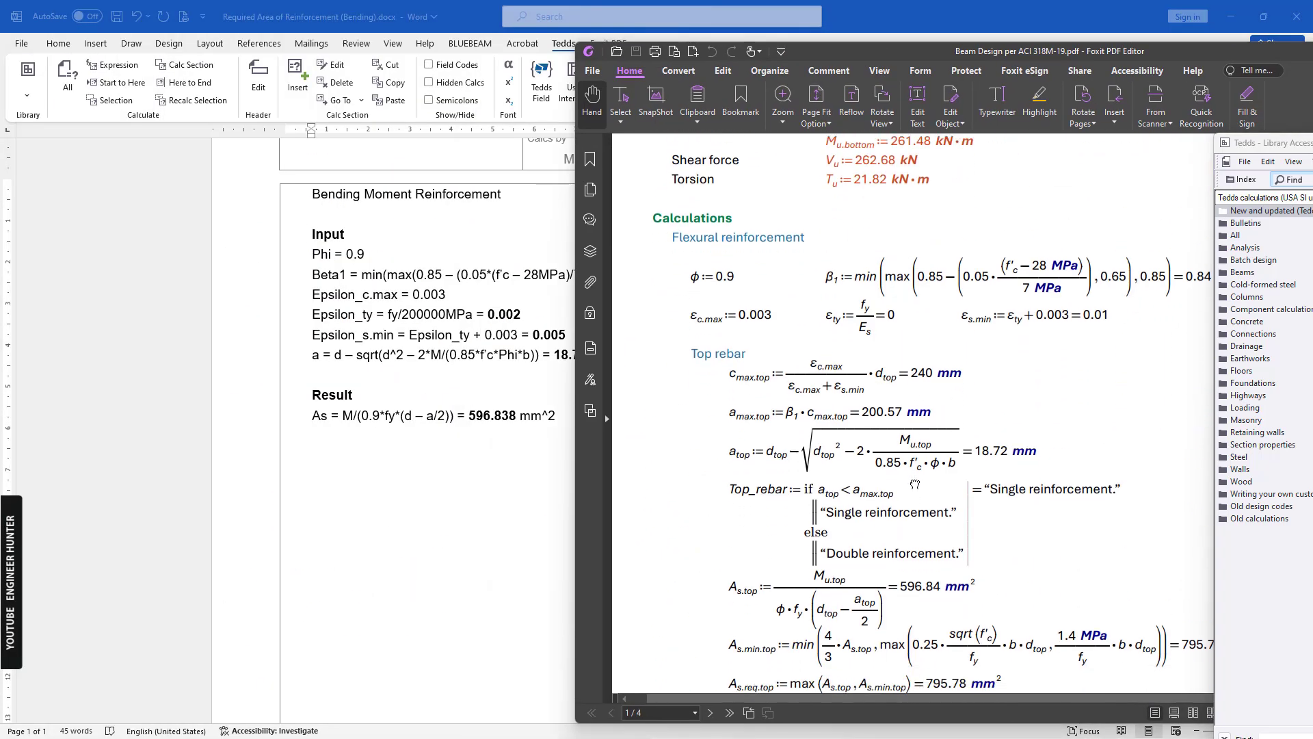
Step: Browse the Beam Design PDF at 75% zoom confirming As = 596.84 mm², then minimize Foxit
{"action": "scroll", "scroll_direction": "down", "scroll_amount": 3}
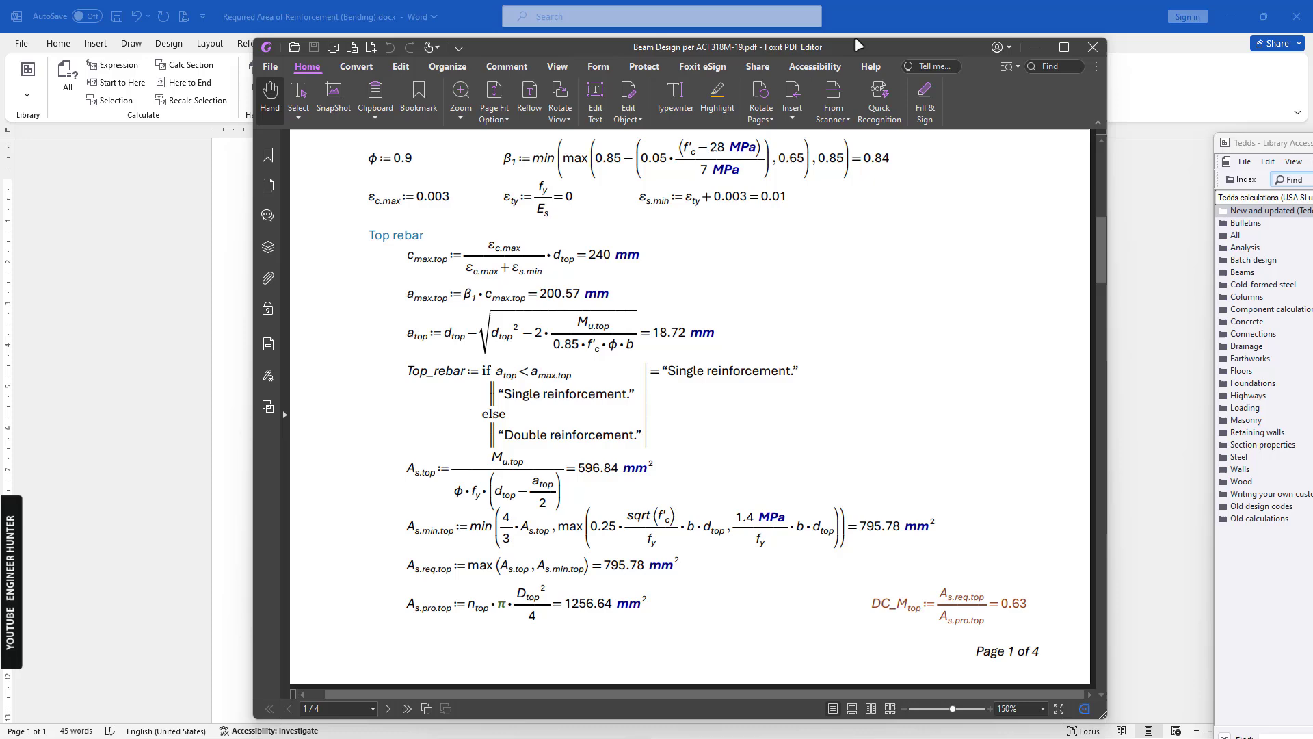
{"action": "left_click", "coordinate": [927, 709]}
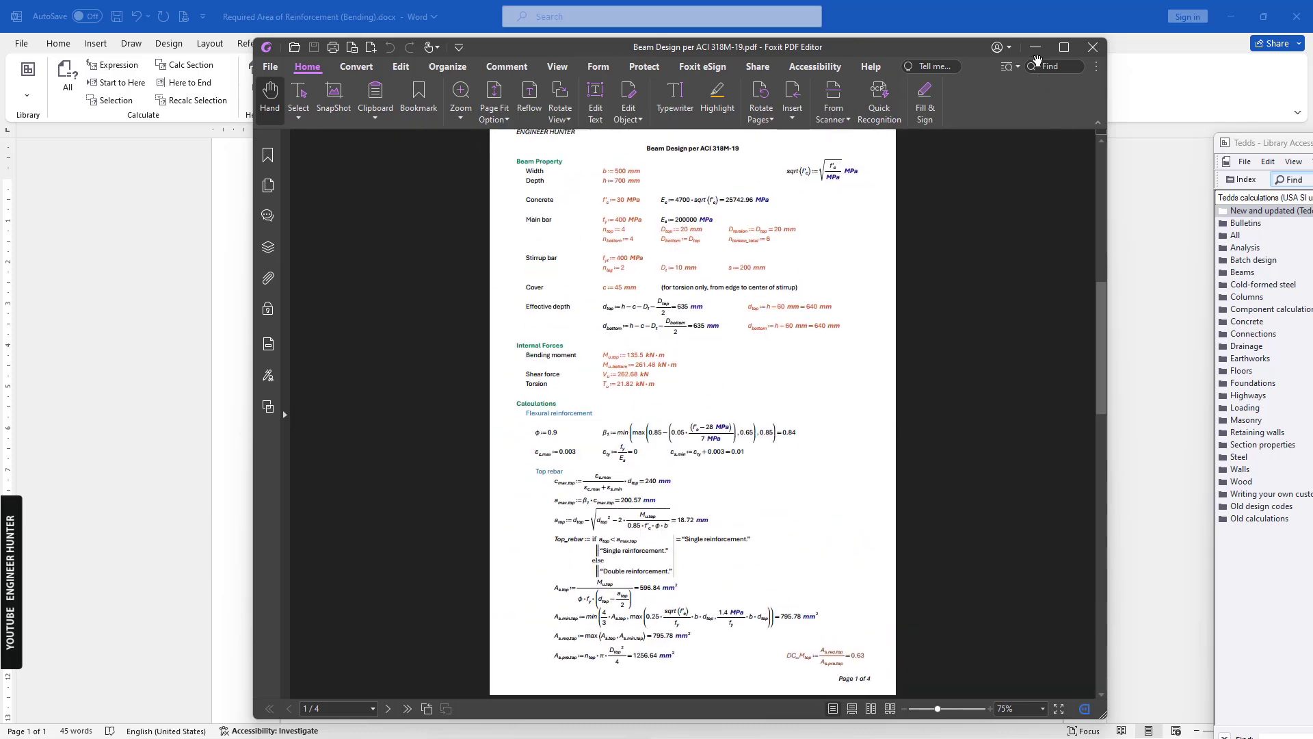
{"action": "scroll", "scroll_direction": "down", "scroll_amount": 3}
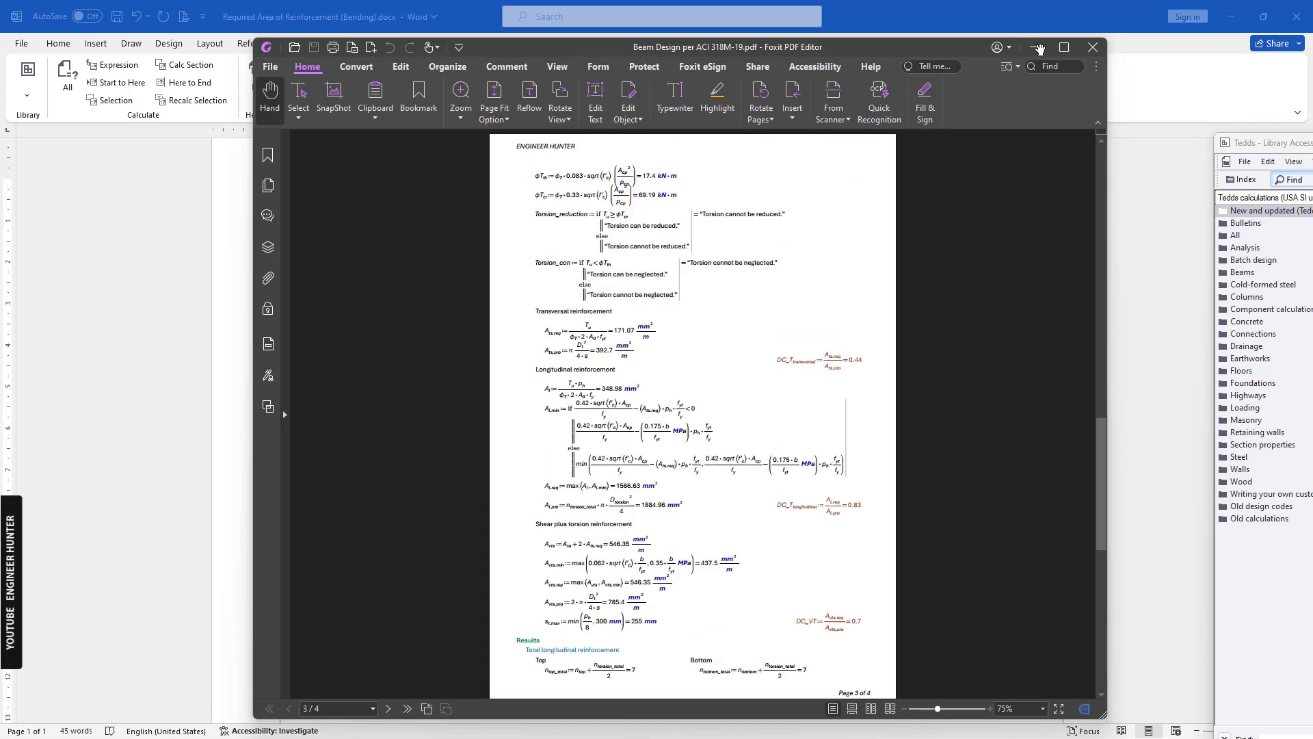
{"action": "left_click", "coordinate": [1093, 46]}
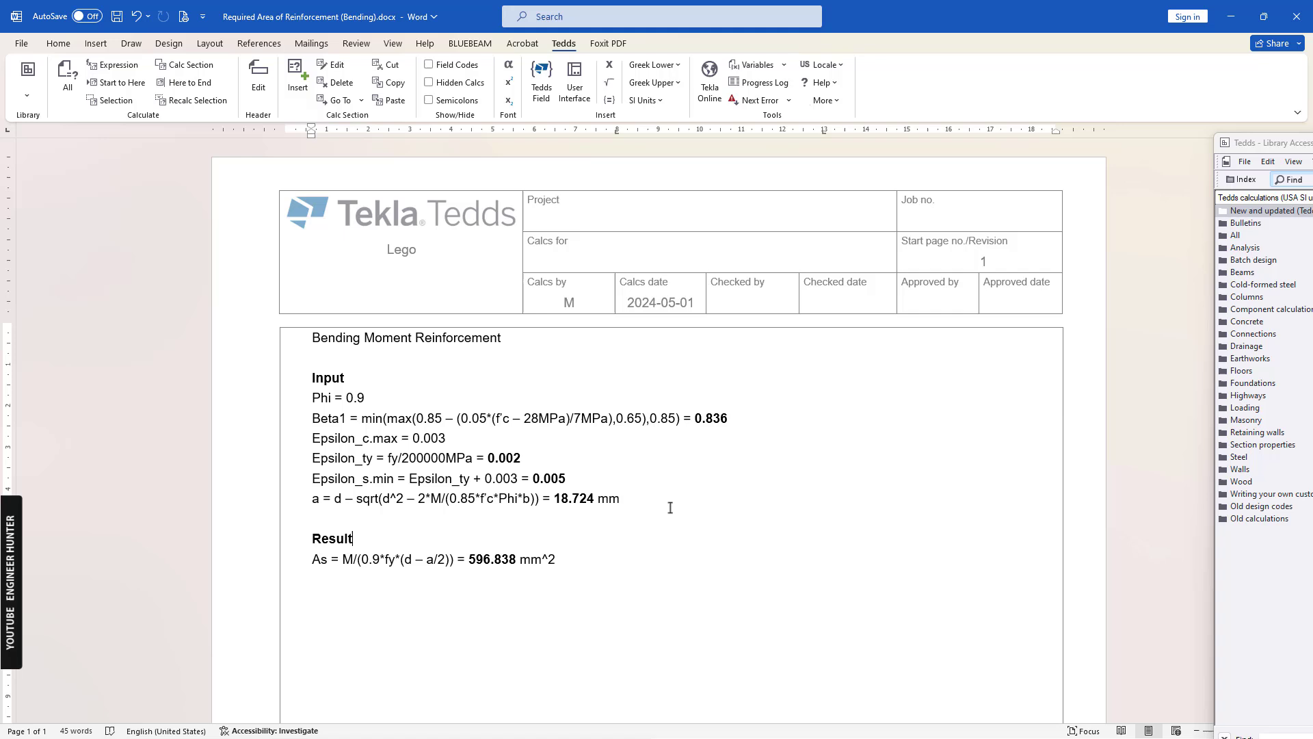
{"action": "mouse_move", "coordinate": [287, 242]}
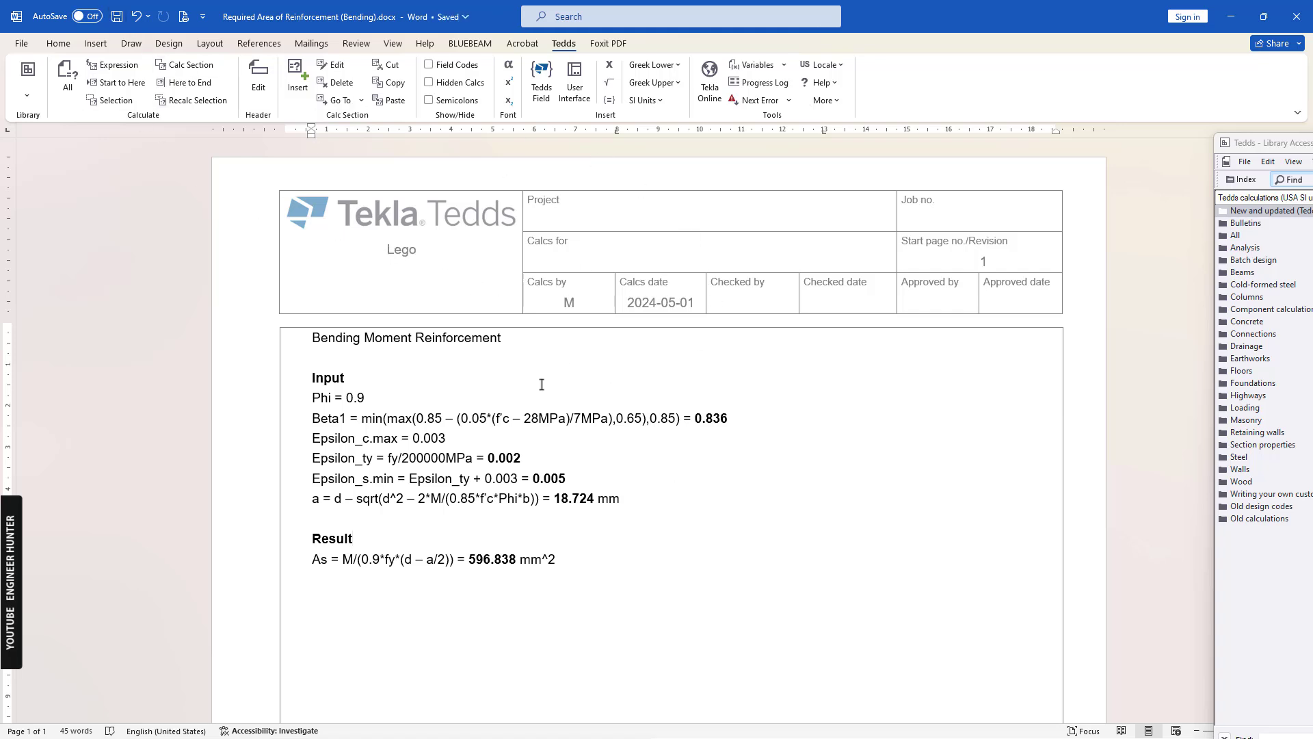
{"action": "mouse_move", "coordinate": [453, 218]}
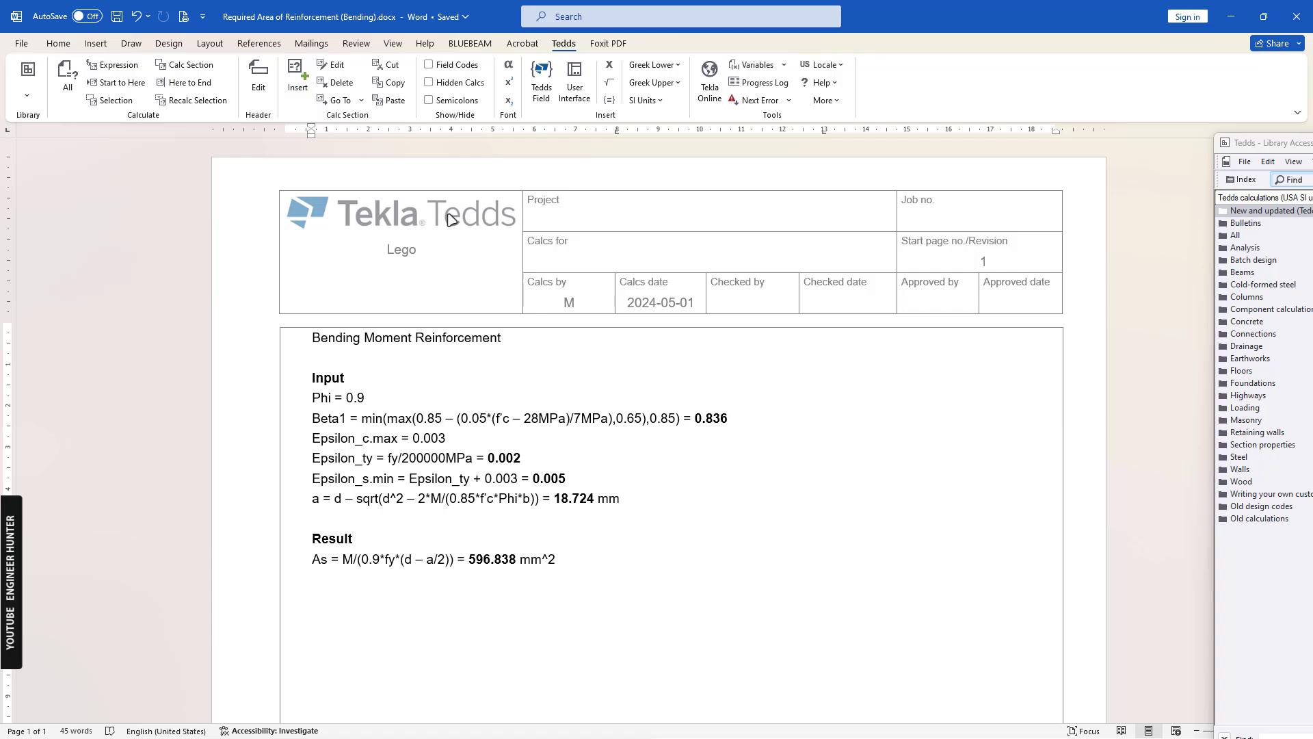
Step: Save the document, run Calculate All and move the prefilled input dialog aside
{"action": "left_click", "coordinate": [353, 538]}
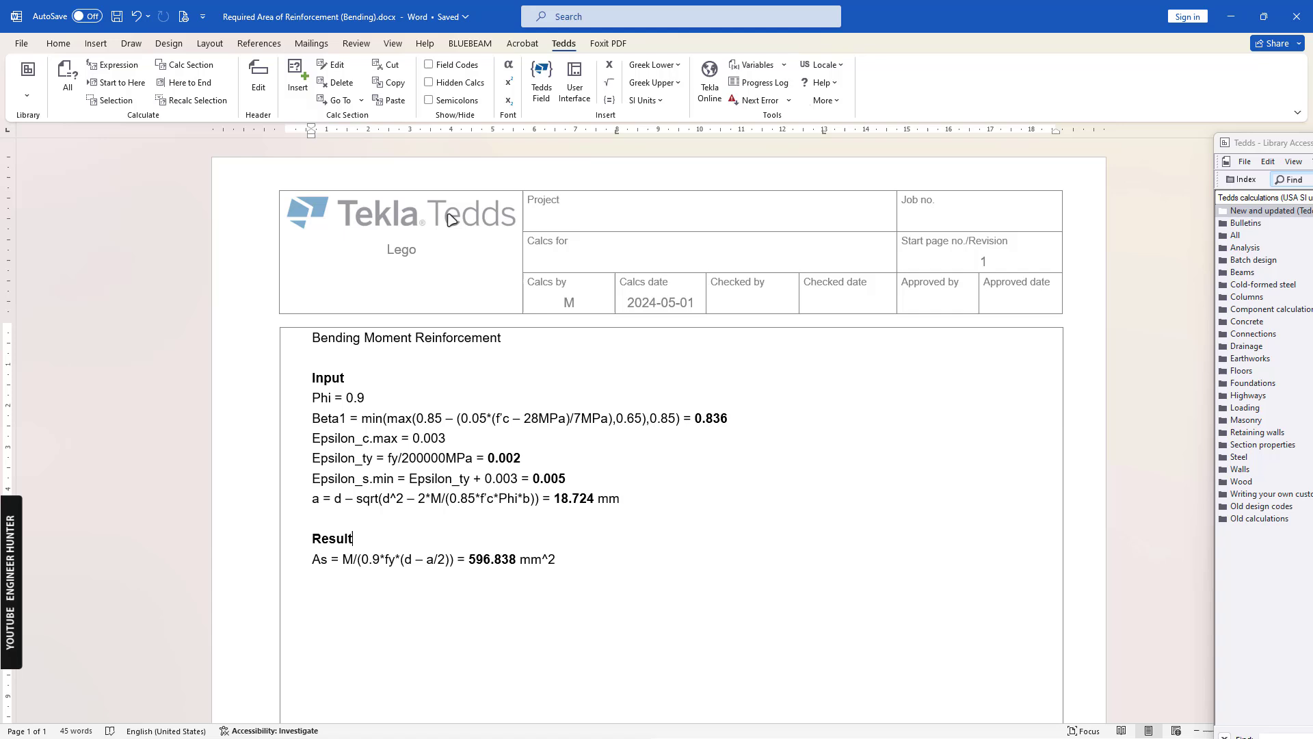
{"action": "mouse_move", "coordinate": [402, 205]}
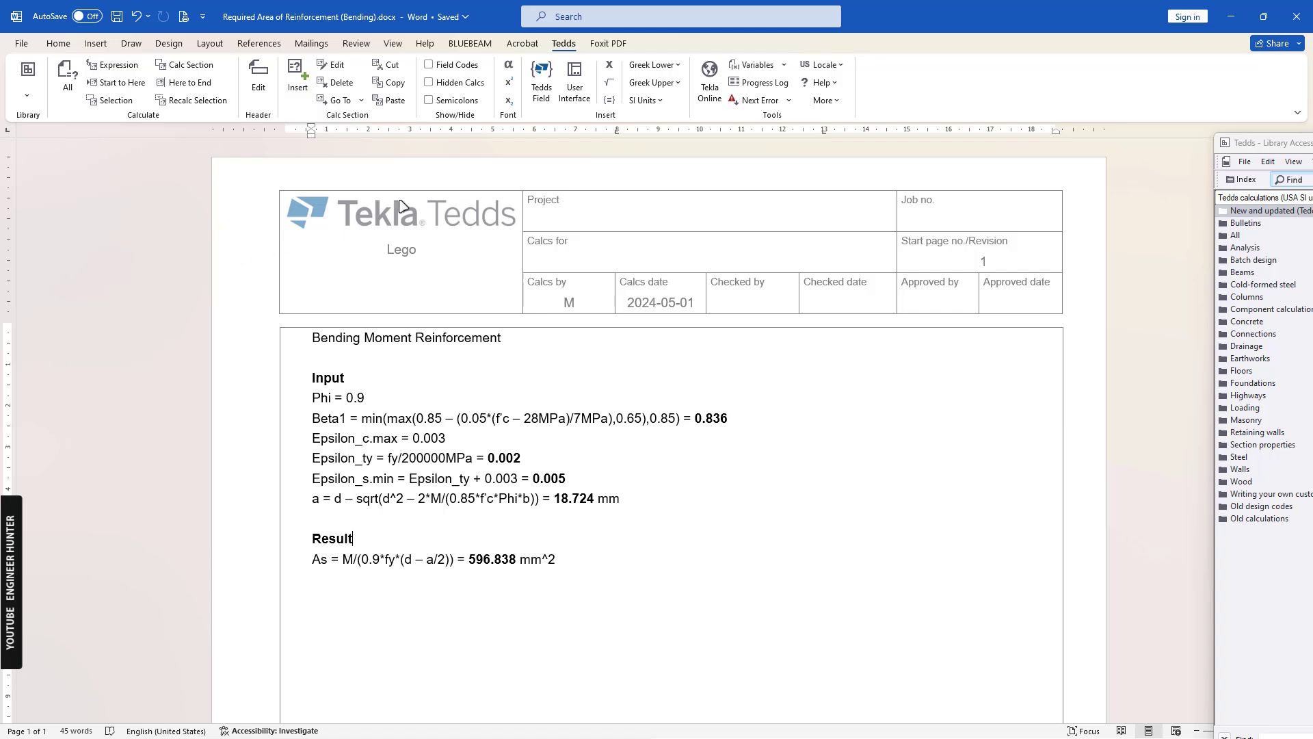
{"action": "mouse_move", "coordinate": [413, 319]}
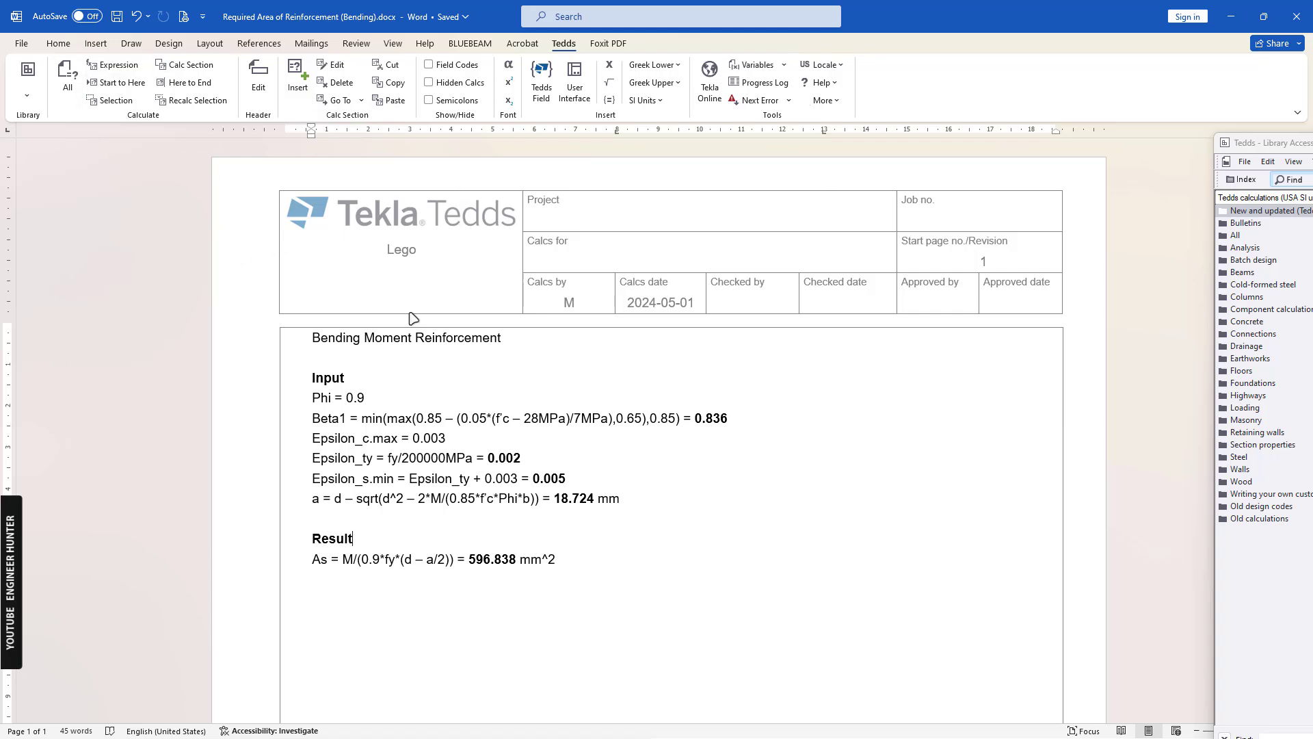
{"action": "mouse_move", "coordinate": [67, 75]}
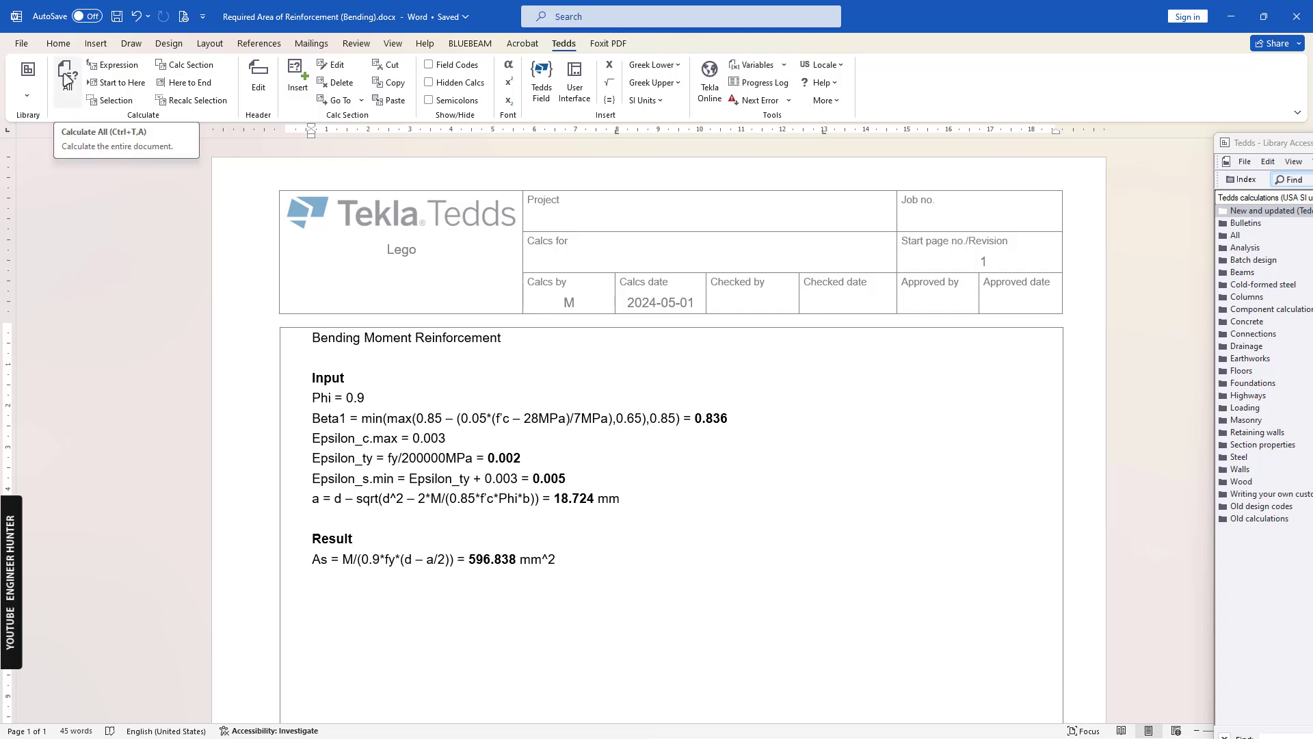
{"action": "left_click", "coordinate": [68, 74]}
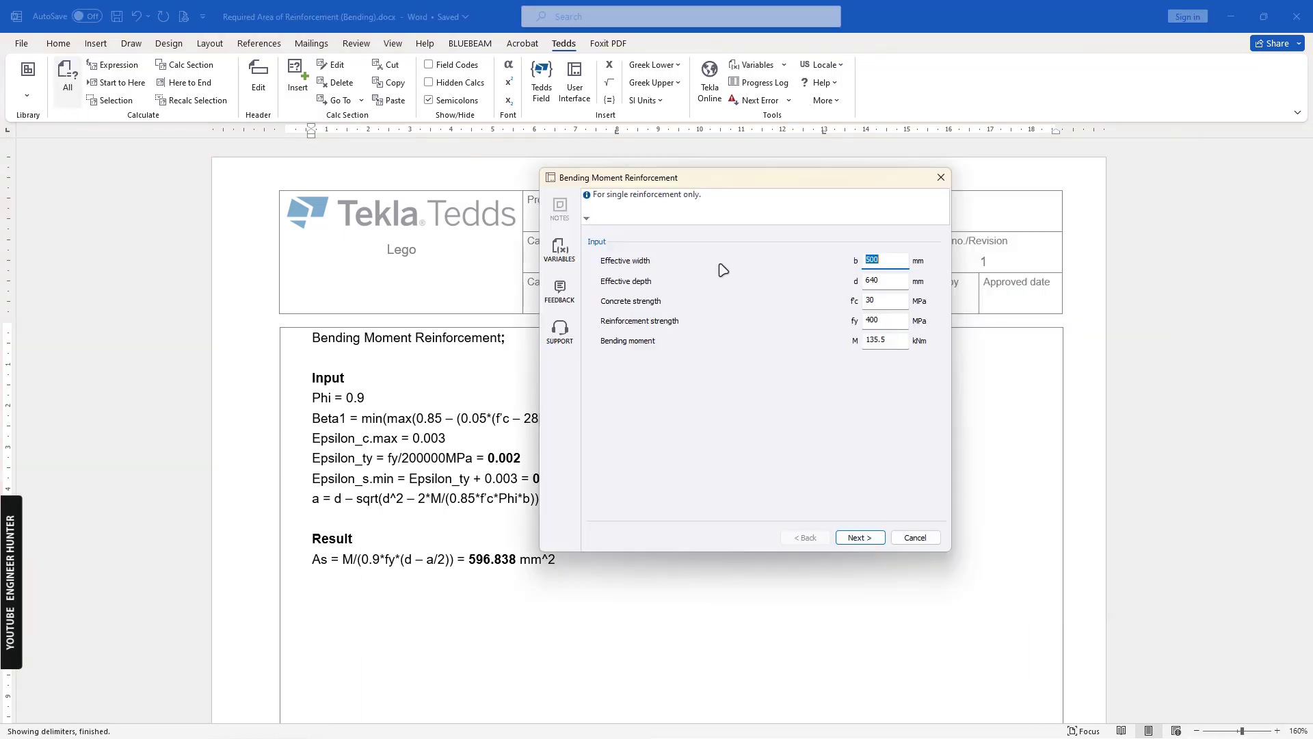
{"action": "mouse_move", "coordinate": [848, 295]}
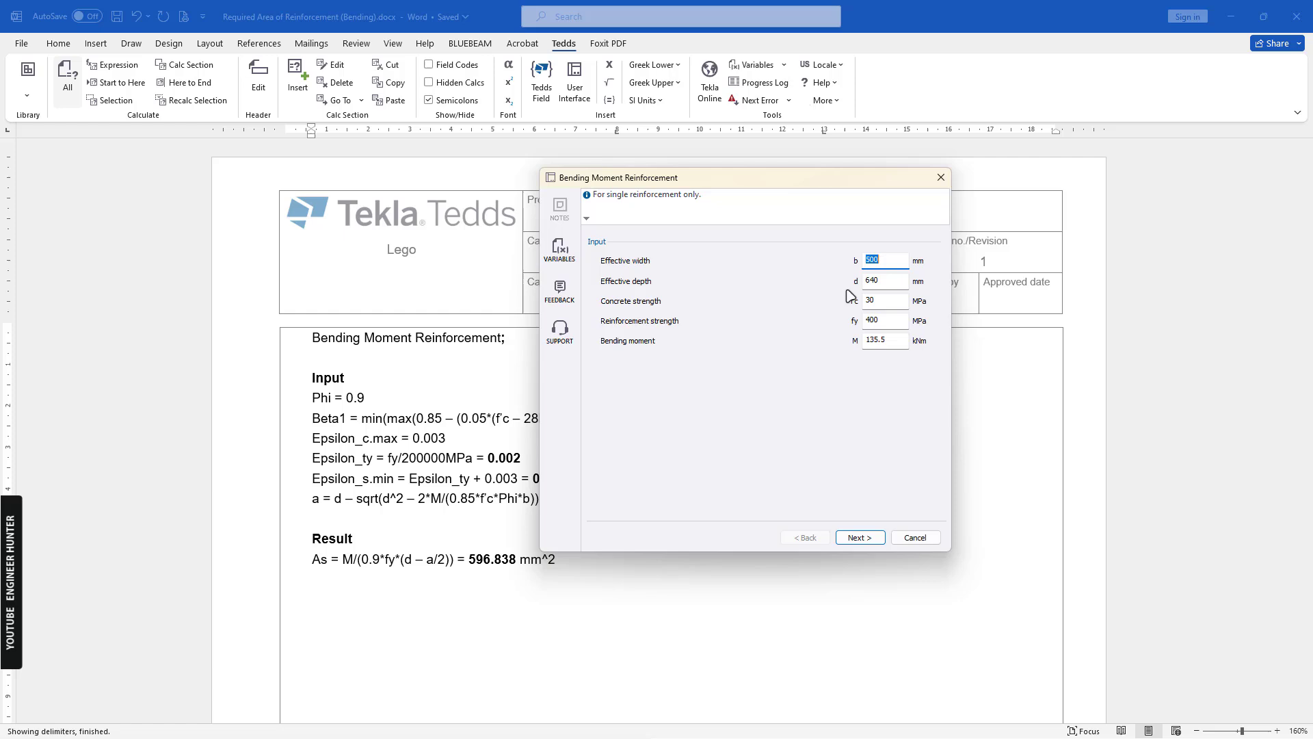
{"action": "mouse_move", "coordinate": [856, 489]}
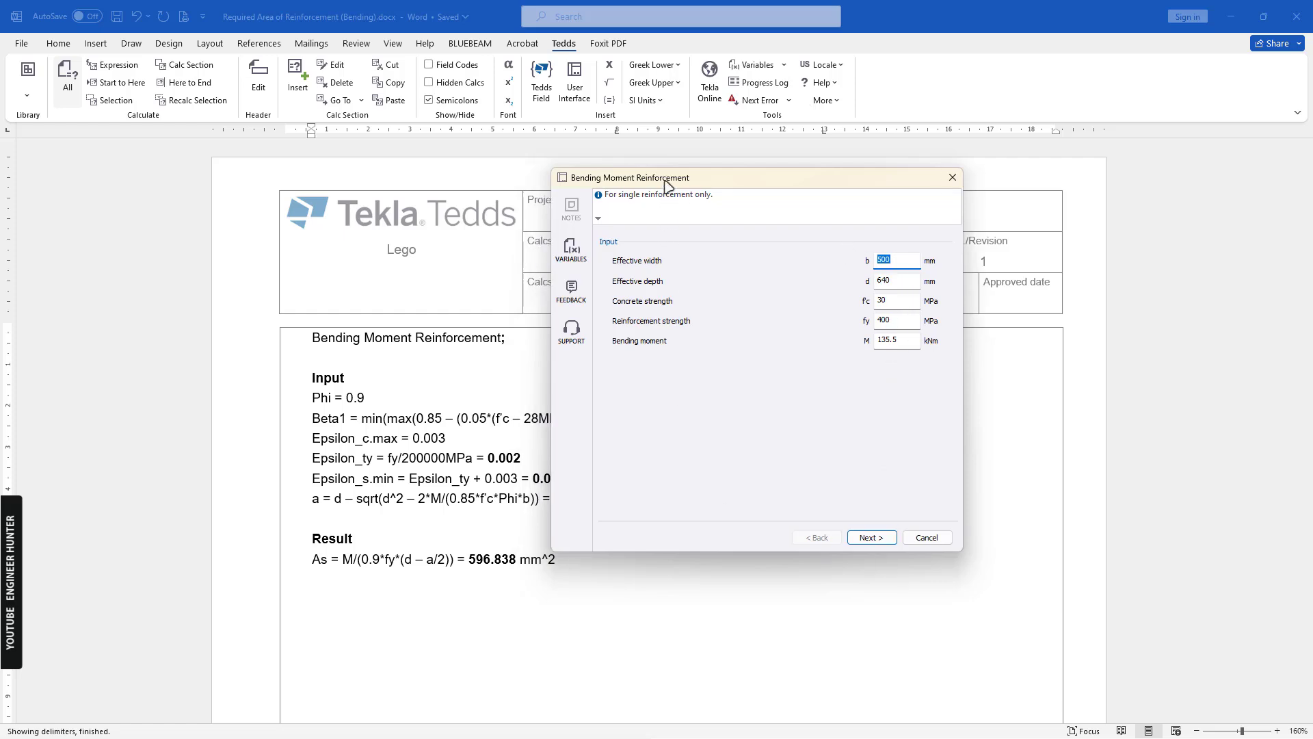
{"action": "left_click_drag", "start_coordinate": [666, 176], "coordinate": [921, 146]}
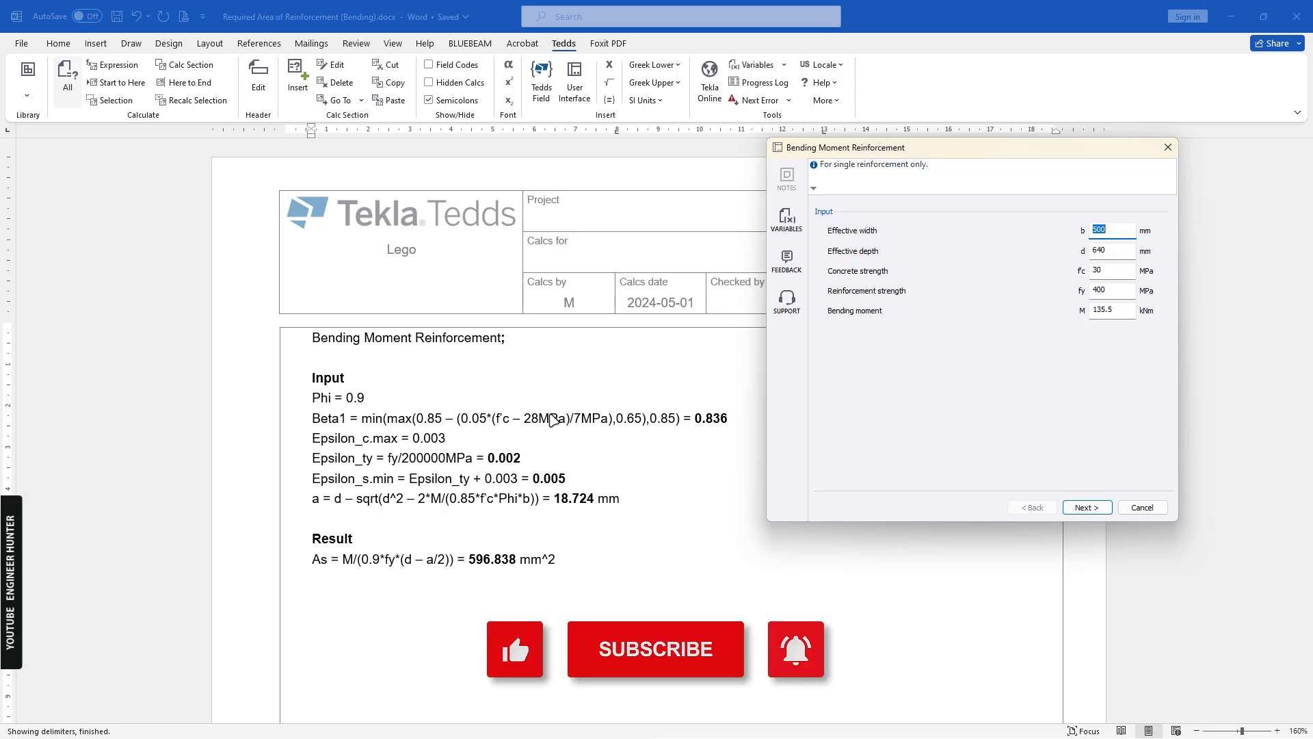
{"action": "mouse_move", "coordinate": [544, 722]}
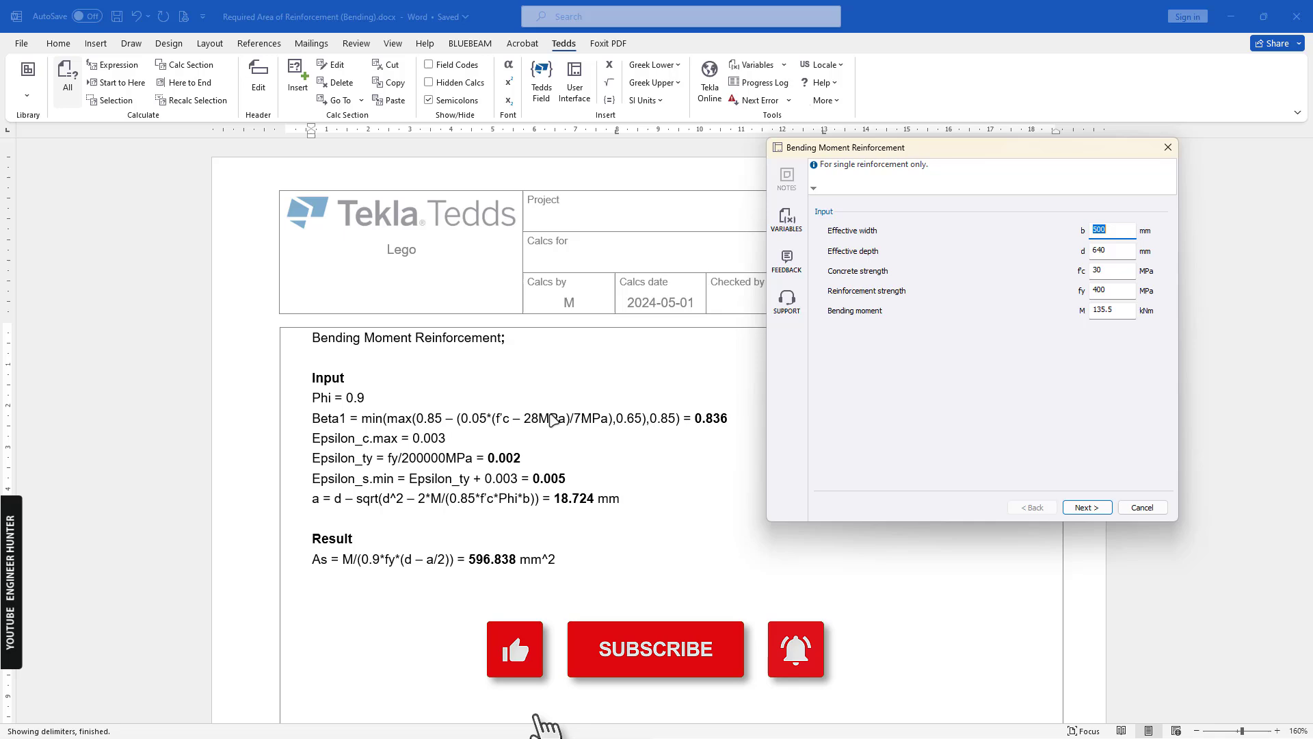
{"action": "mouse_move", "coordinate": [675, 677]}
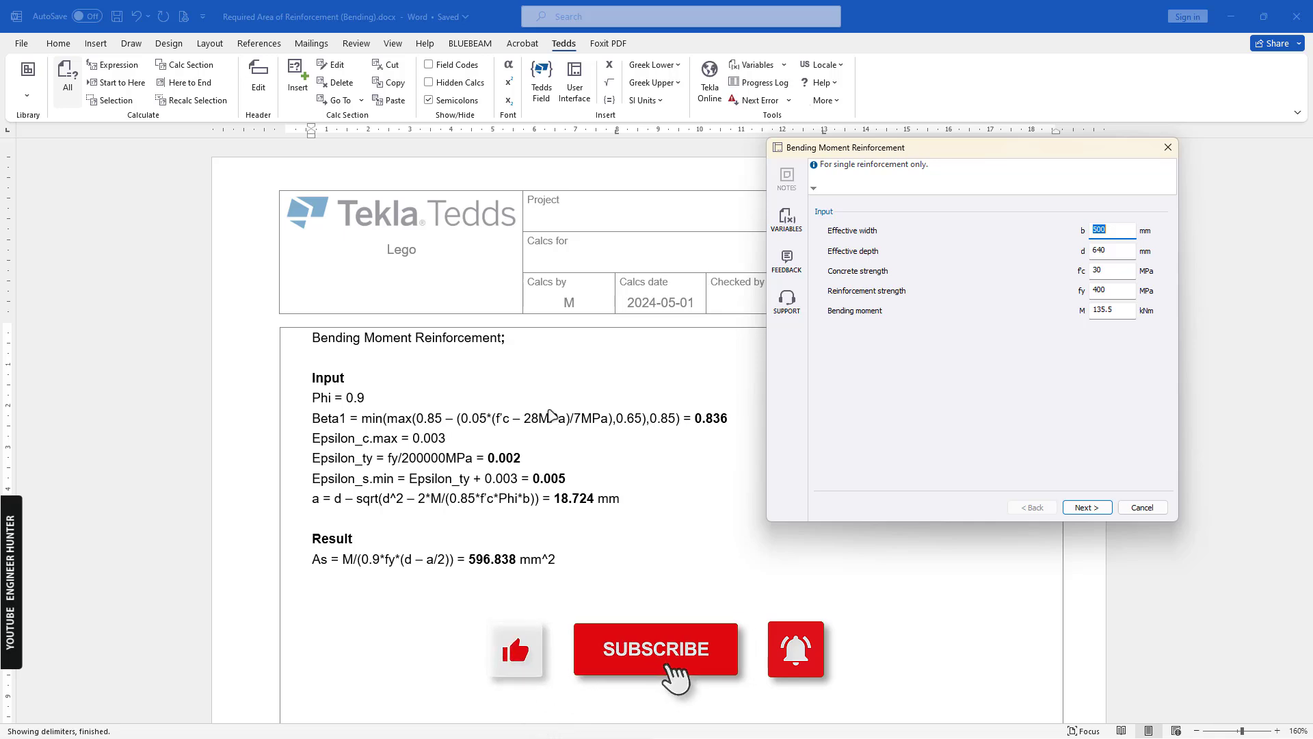
{"action": "left_click", "coordinate": [655, 647]}
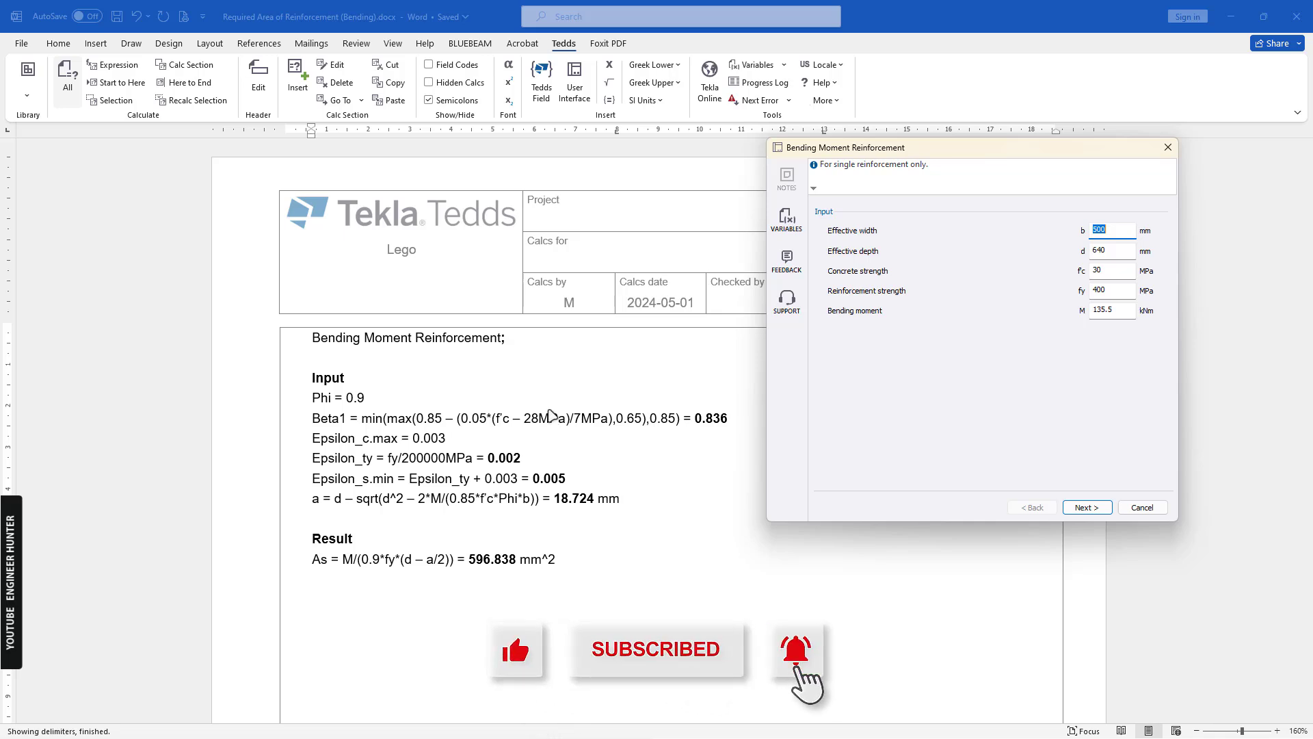